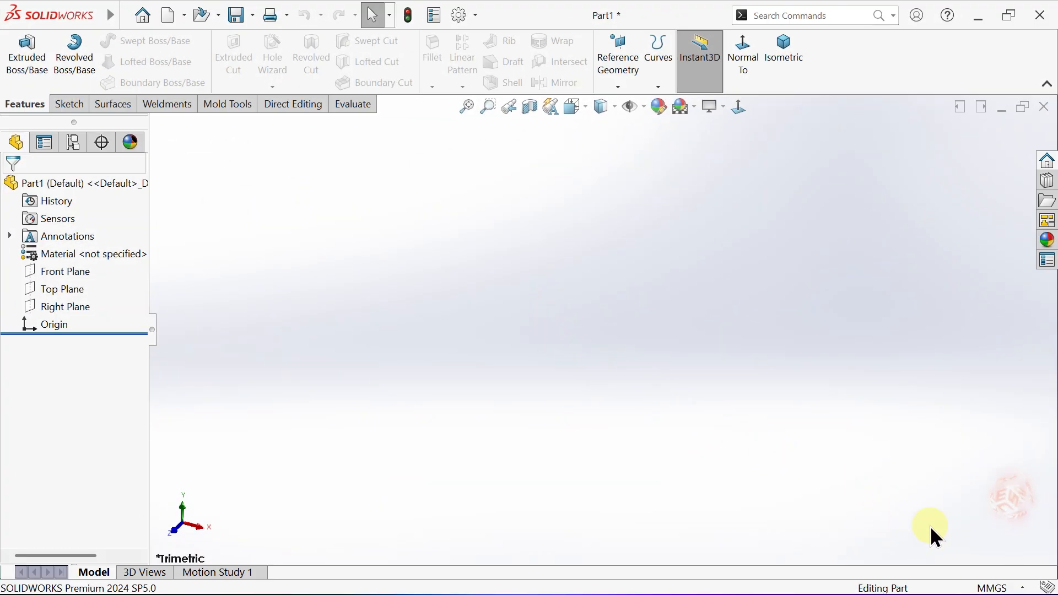
Keep millimetre-gram-second units and start a line sketch on the Front Plane
left_click(995, 588)
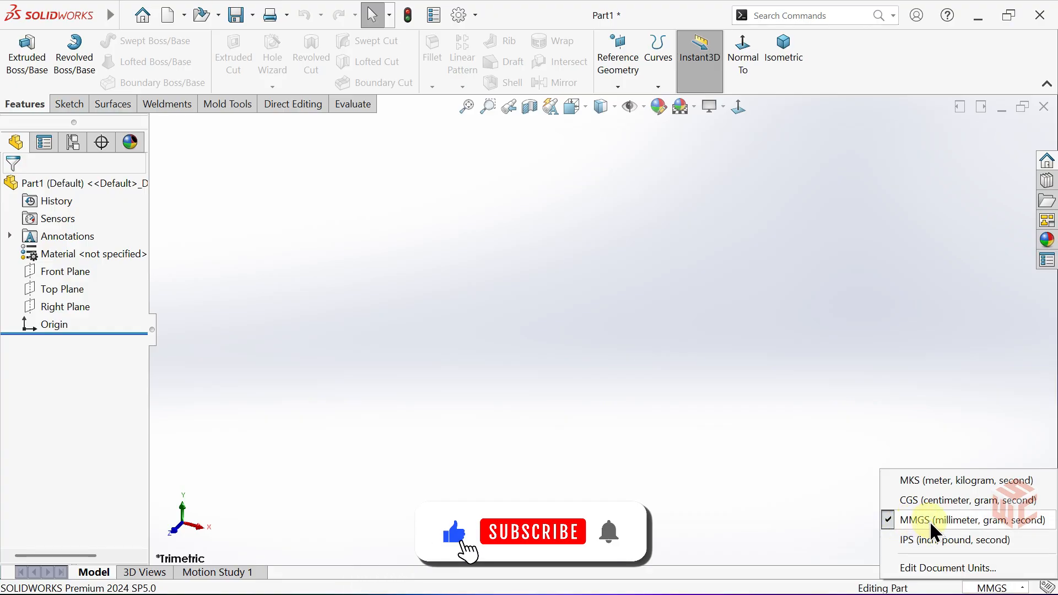
left_click(680, 106)
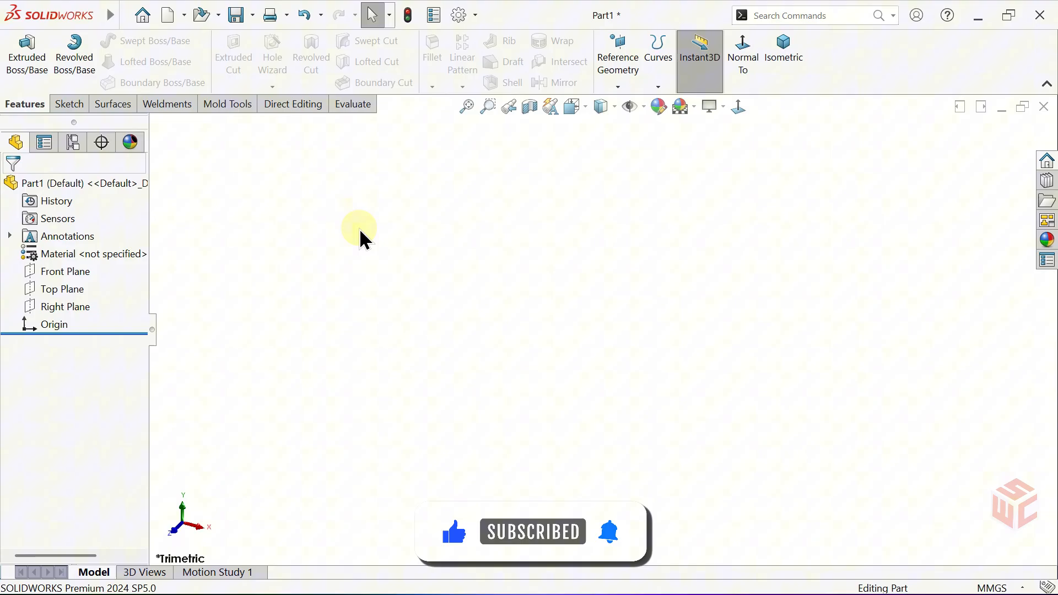
left_click(65, 271)
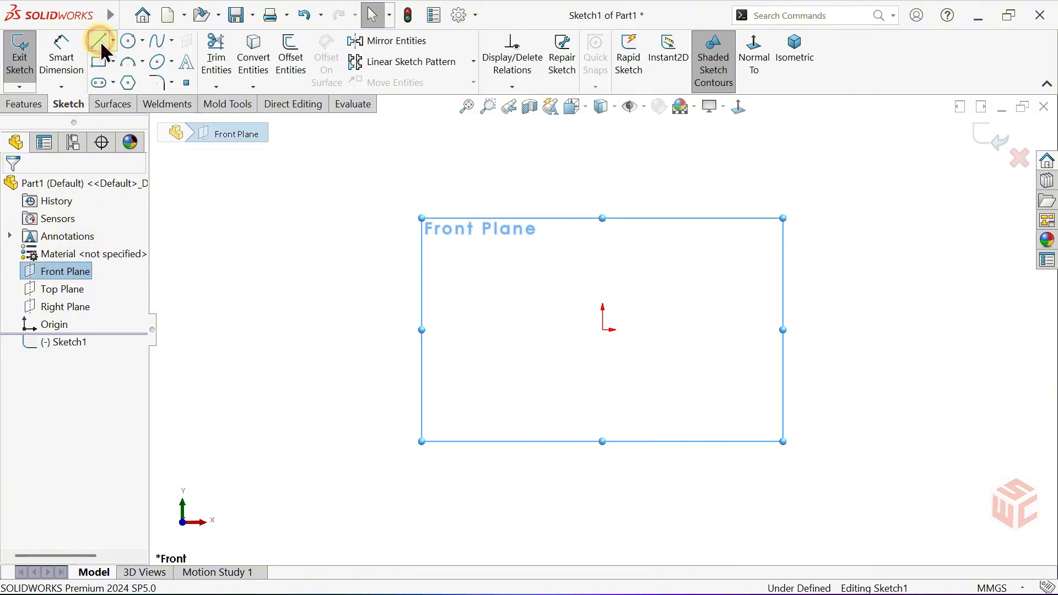
left_click(97, 41)
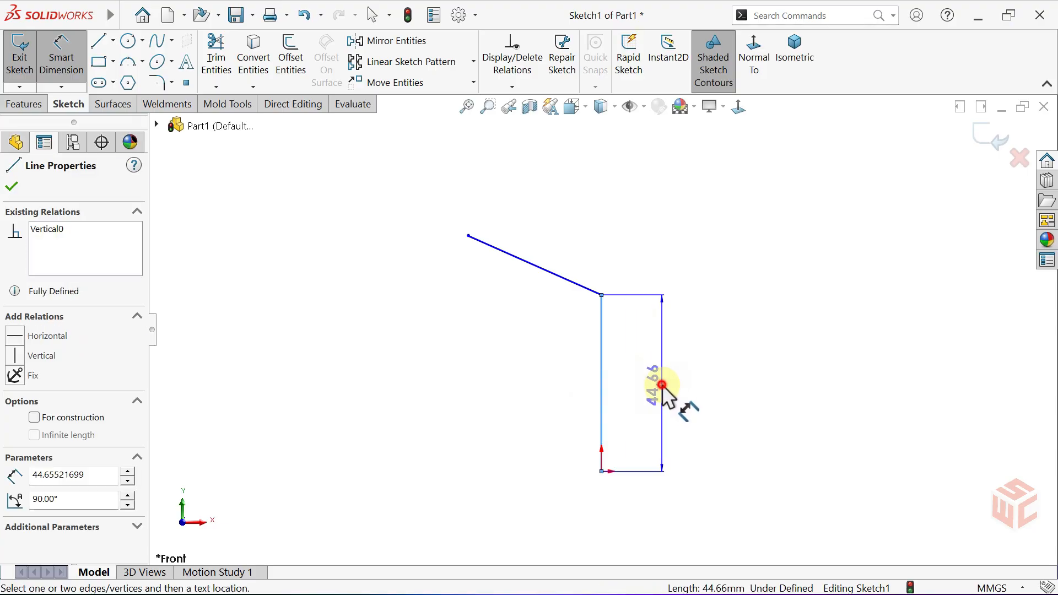
Dimension the profile: 32 mm vertical height, 62 mm overall height and 20 mm horizontal offset
left_click(662, 386)
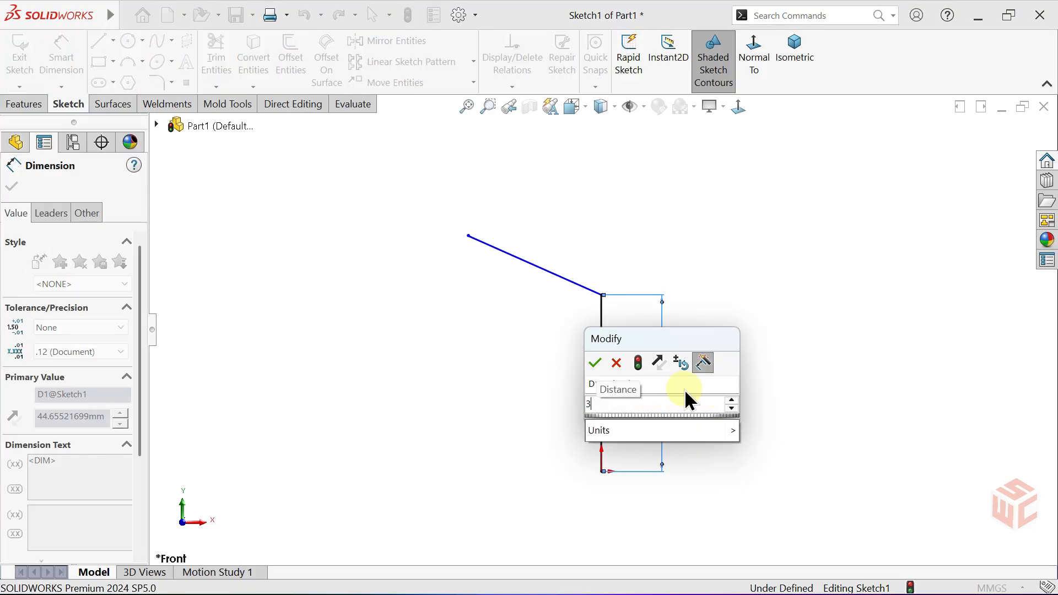
left_click(594, 363)
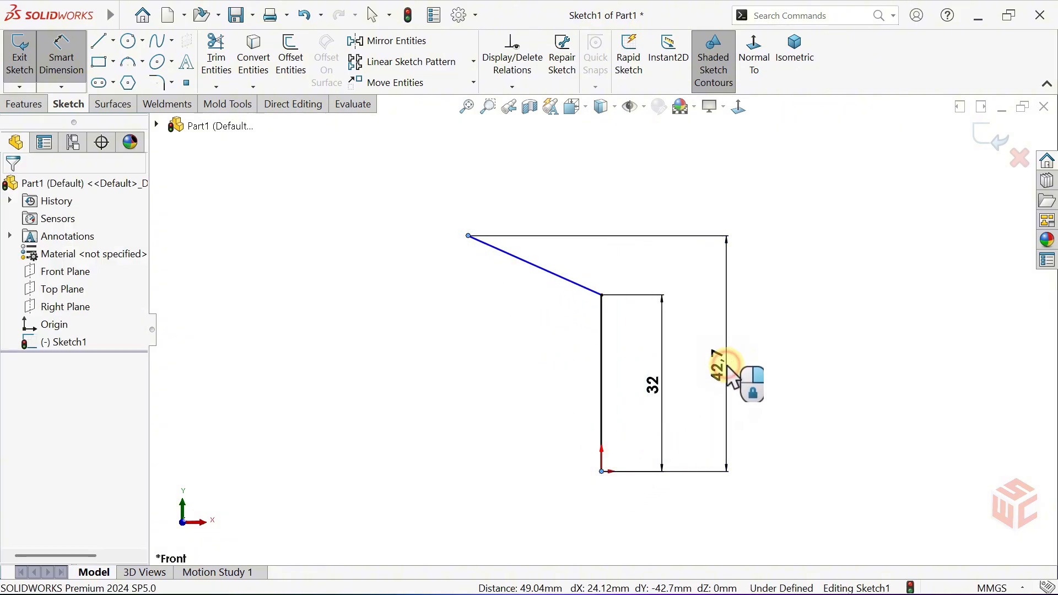
left_click(728, 354)
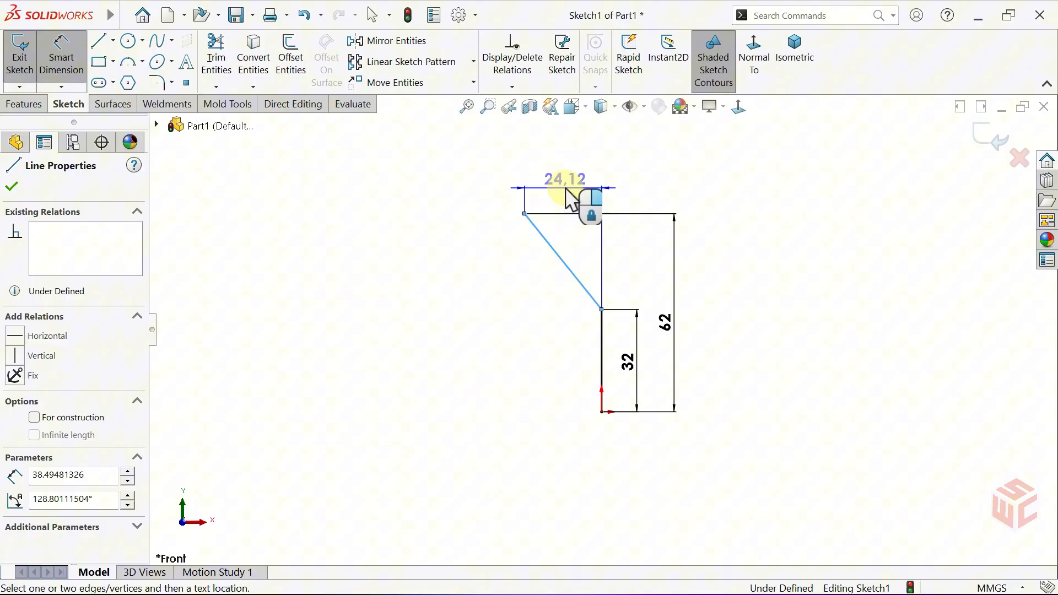
left_click(566, 180)
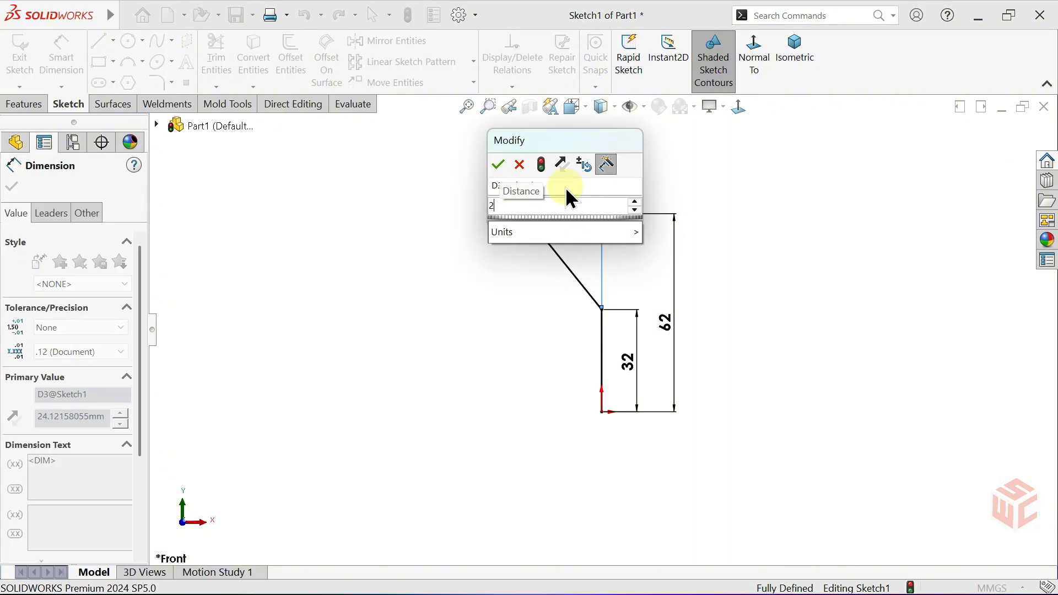
left_click(499, 164)
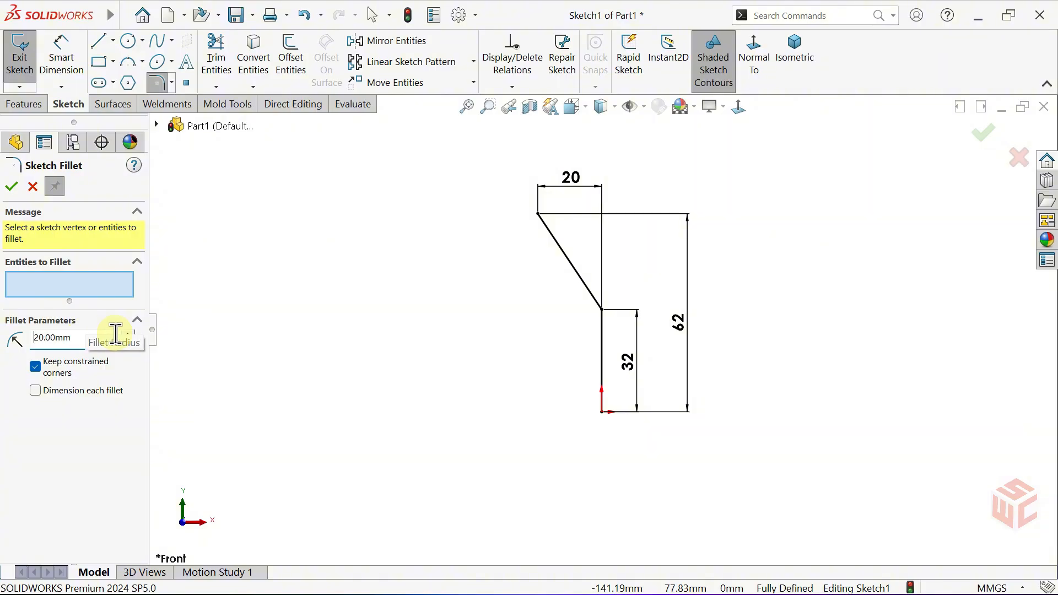
Round the bend corner with a 20 mm sketch fillet and exit Sketch1
left_click(601, 311)
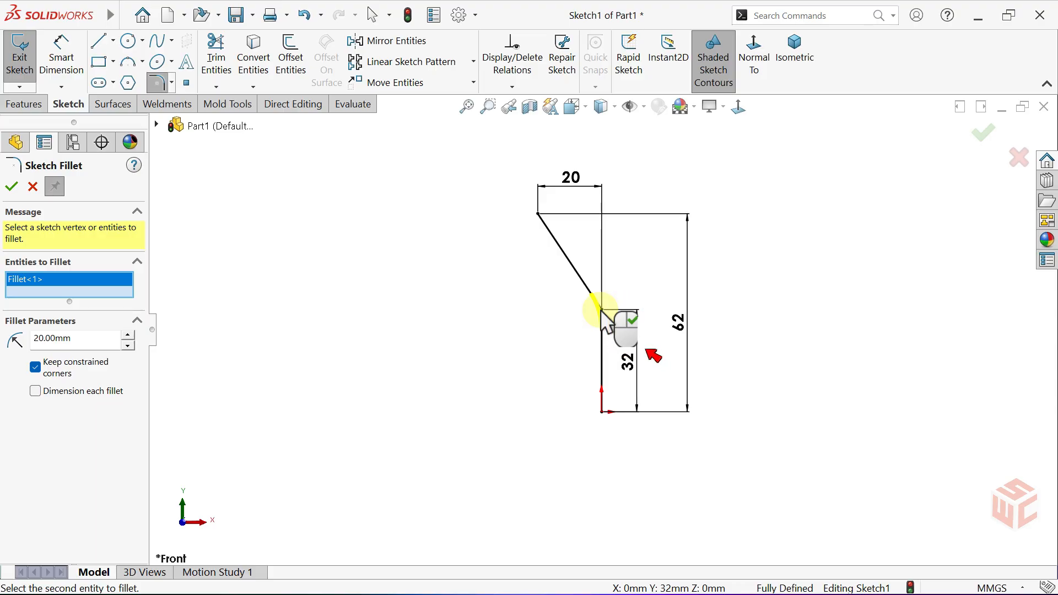
left_click(11, 187)
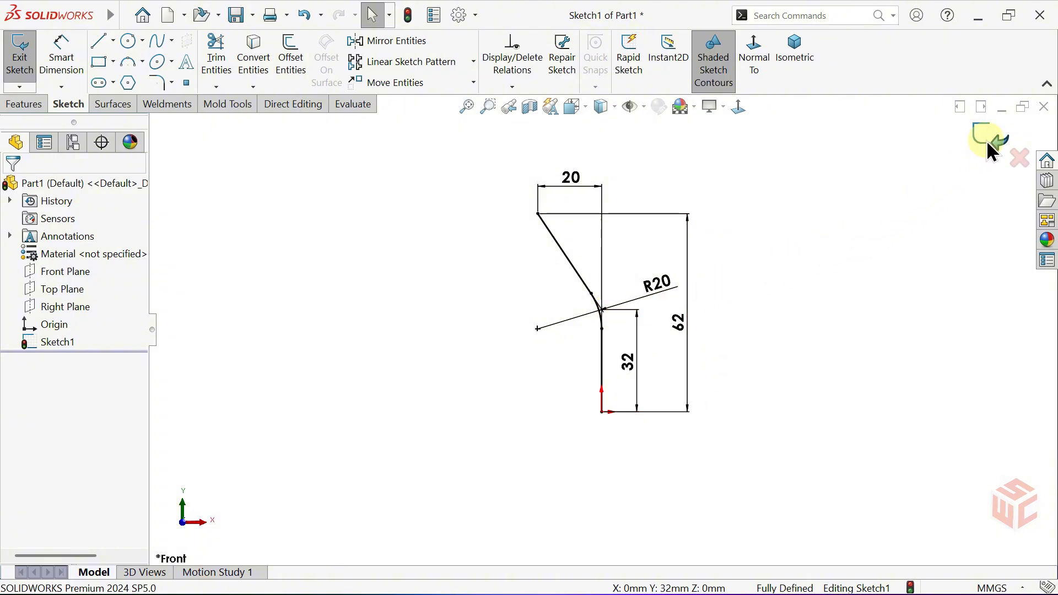
left_click(988, 140)
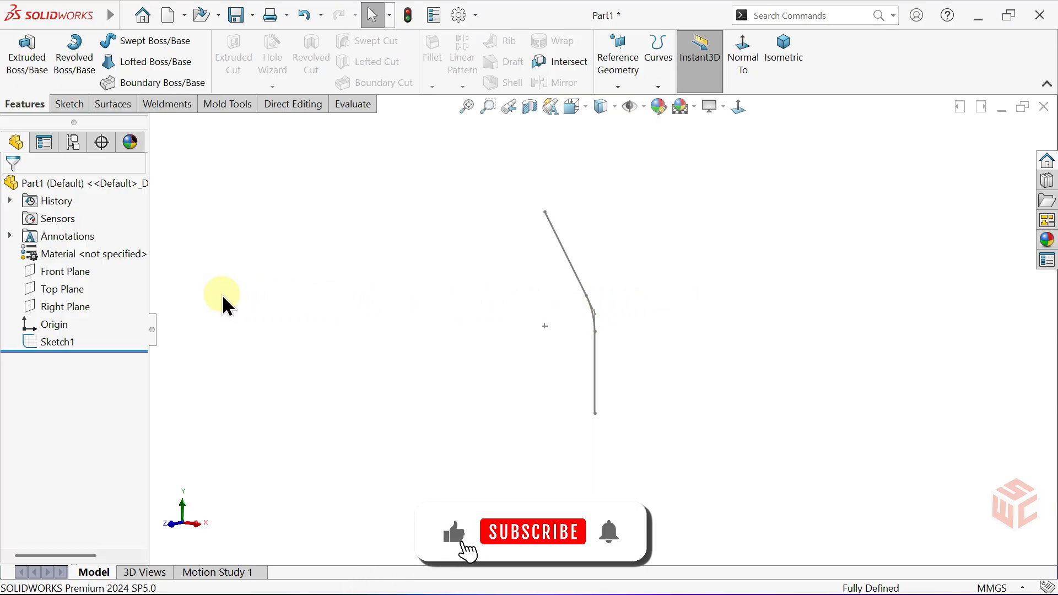
On the Right Plane, viewed normal, draw the lines and dimension the vertical one 62 mm
left_click(65, 305)
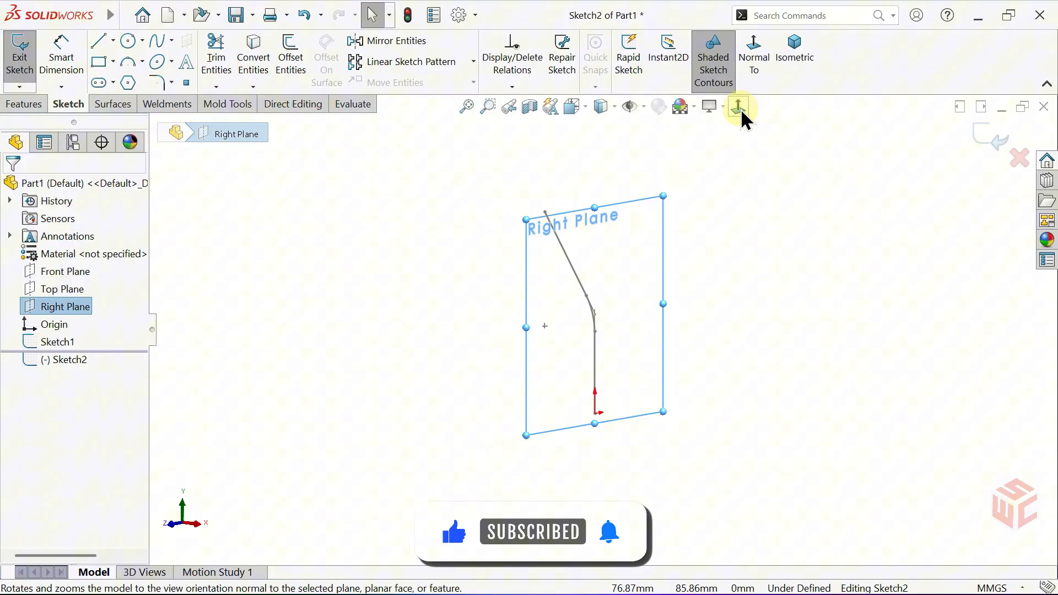
left_click(739, 107)
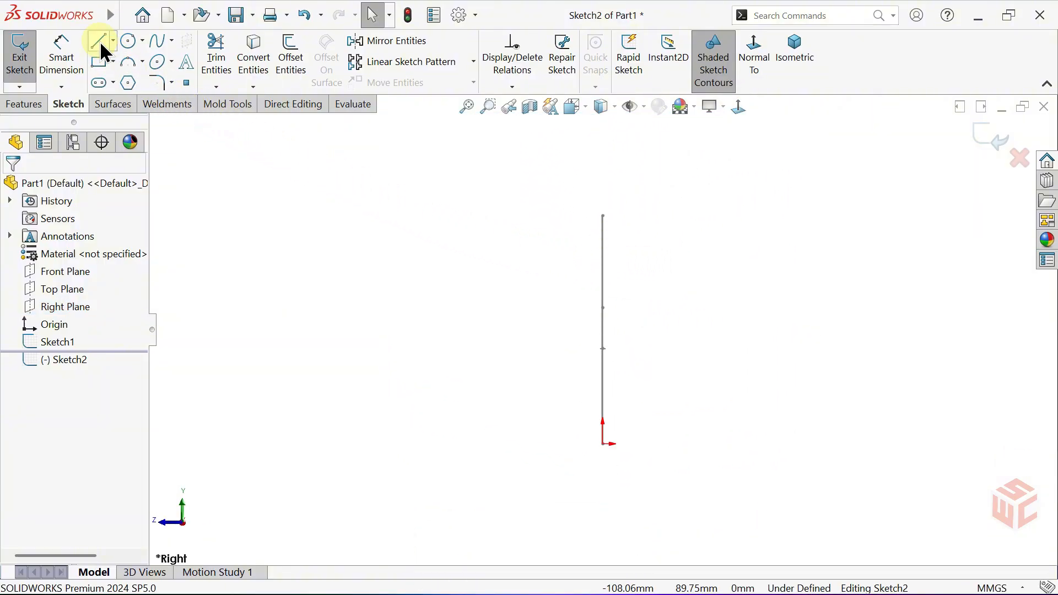
left_click(98, 41)
type("62")
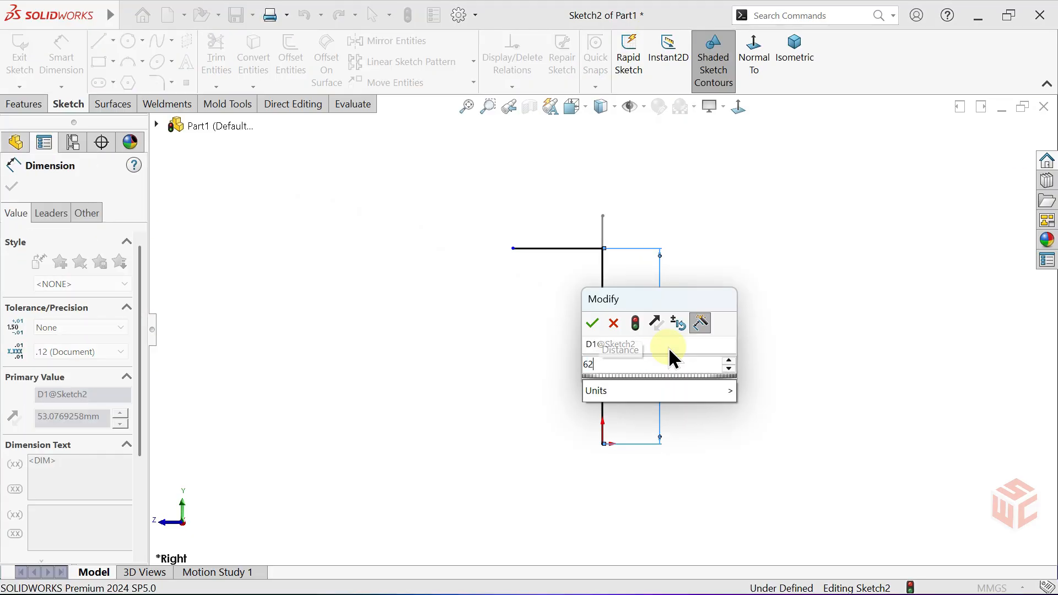
left_click(592, 323)
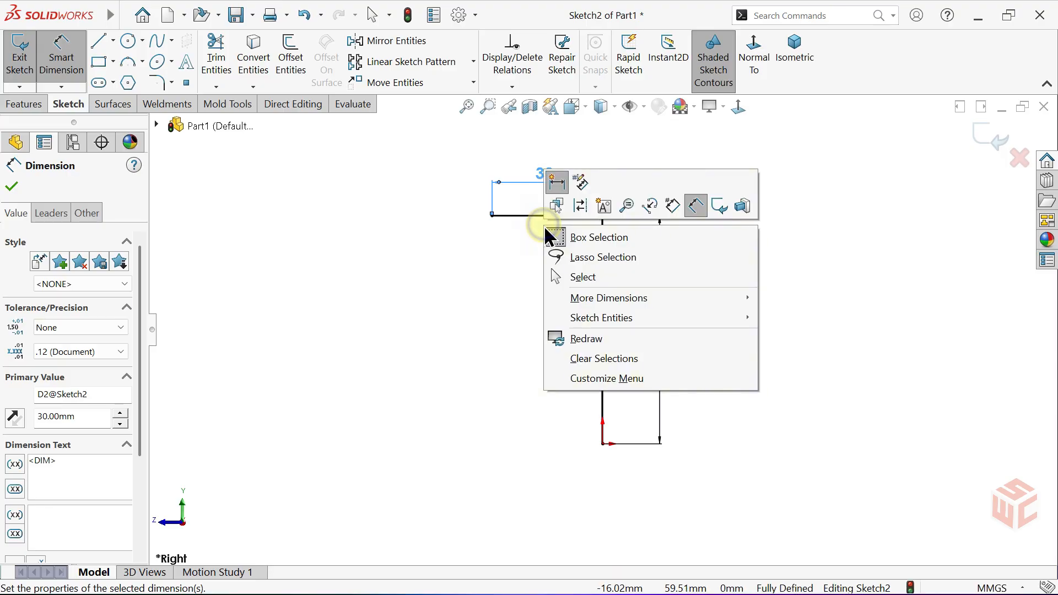
left_click(582, 277)
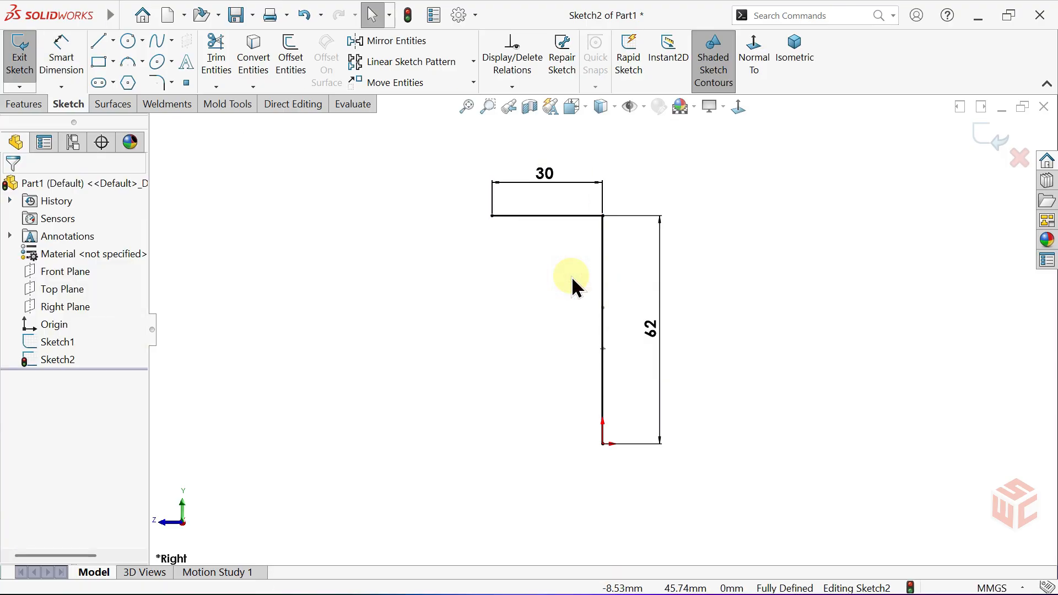
left_click(157, 80)
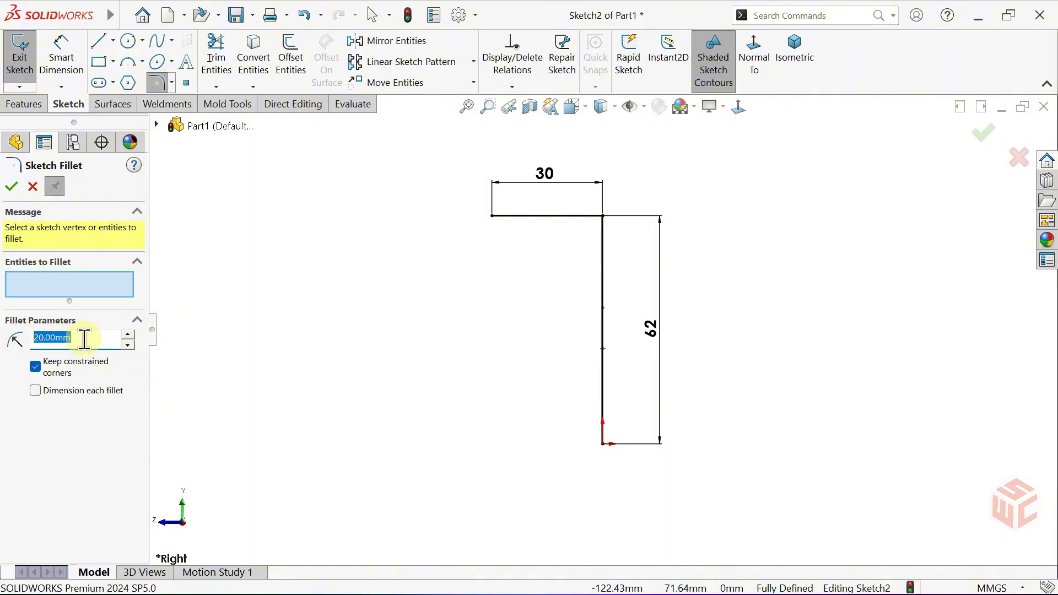
Round the top corner of Sketch2 with a 20 mm sketch fillet
left_click(602, 216)
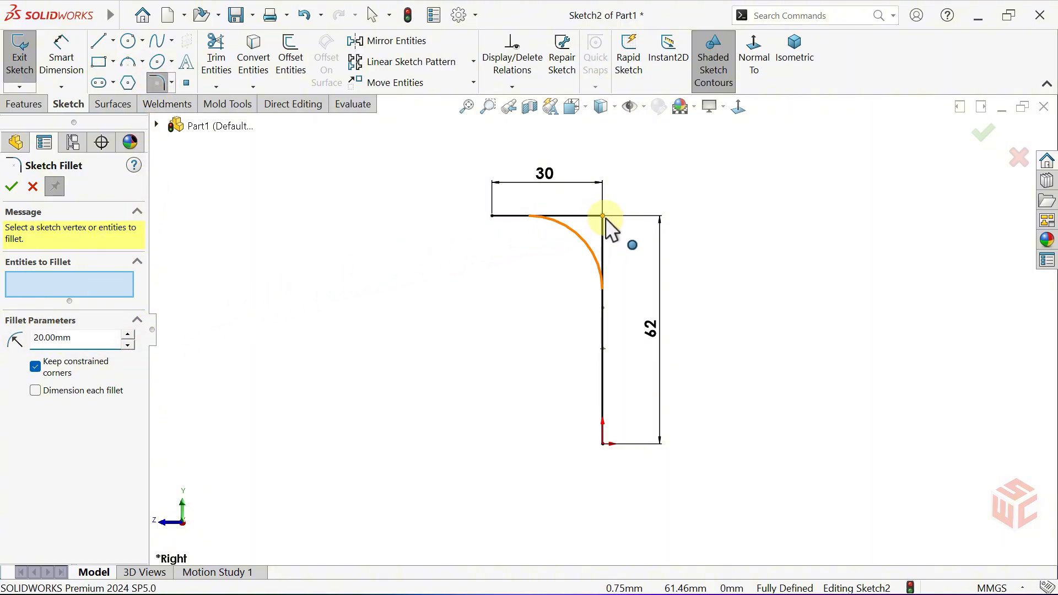
left_click(602, 216)
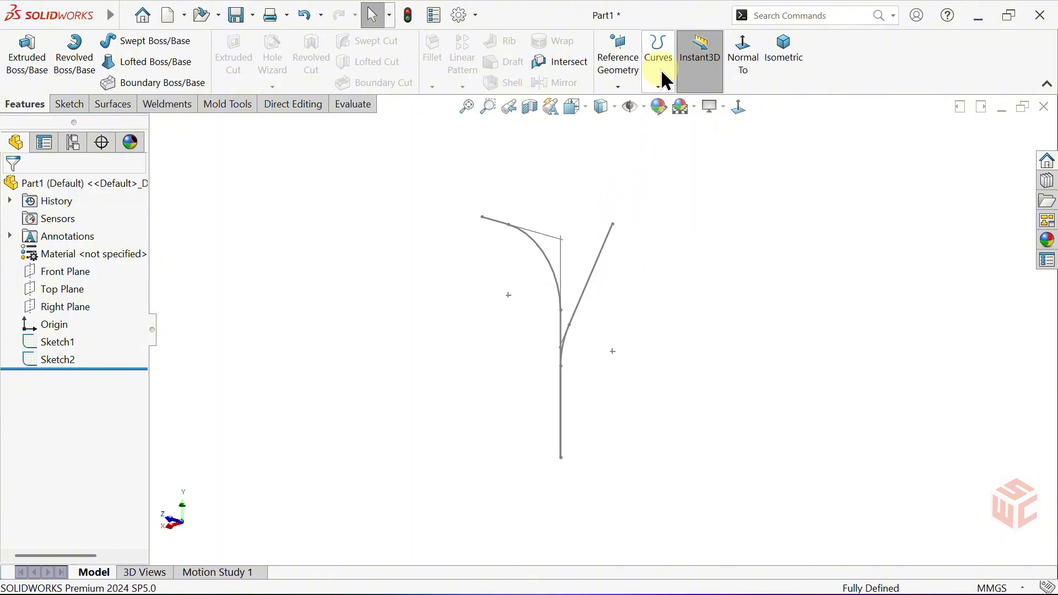
Project Sketch1 and Sketch2 onto each other (Sketch on sketch) to create Curve1
left_click(659, 86)
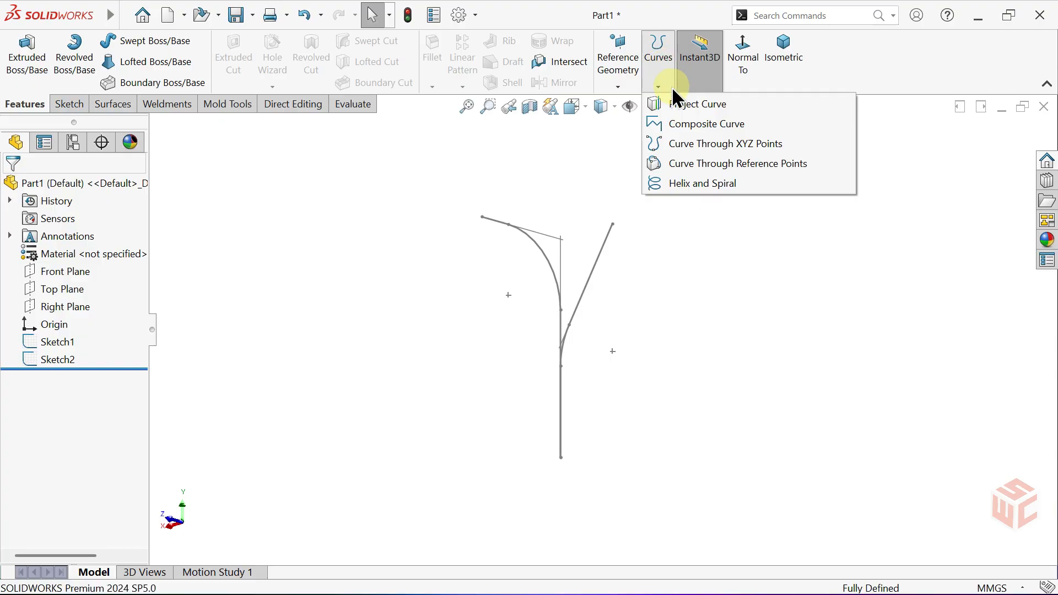
mouse_move(699, 103)
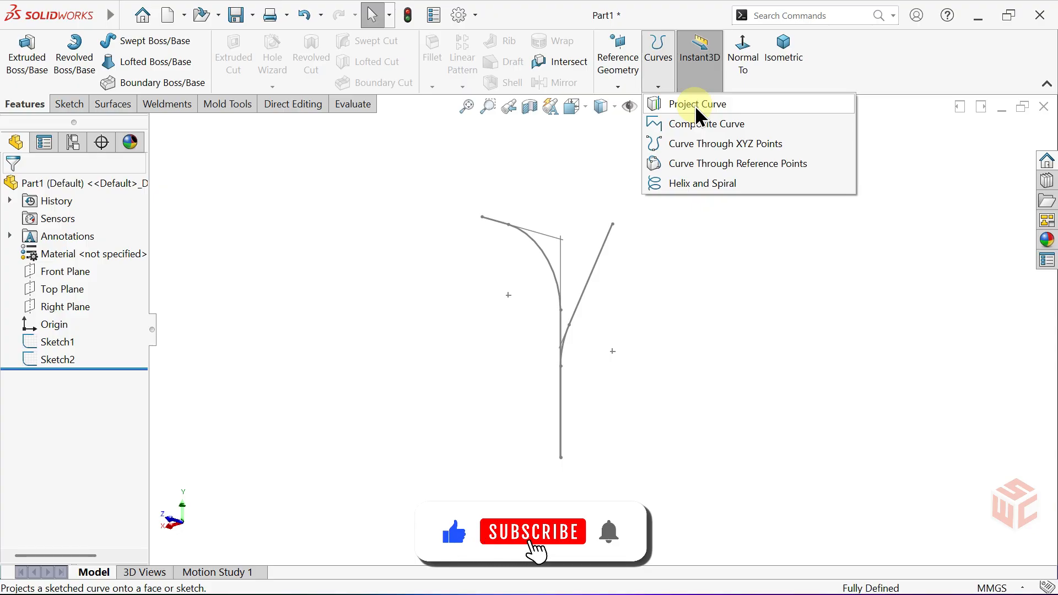
left_click(532, 532)
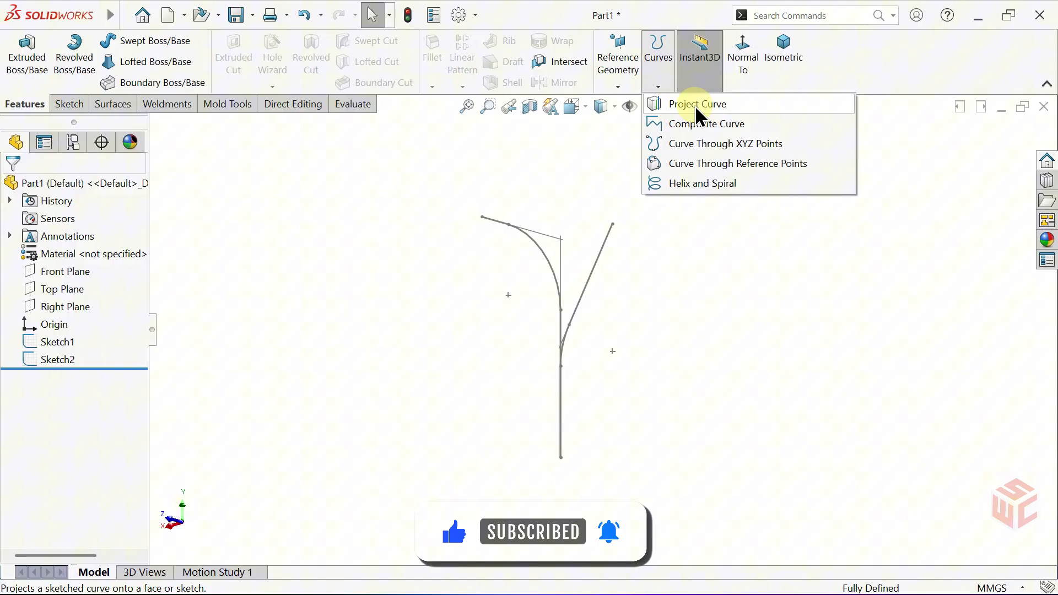
left_click(698, 103)
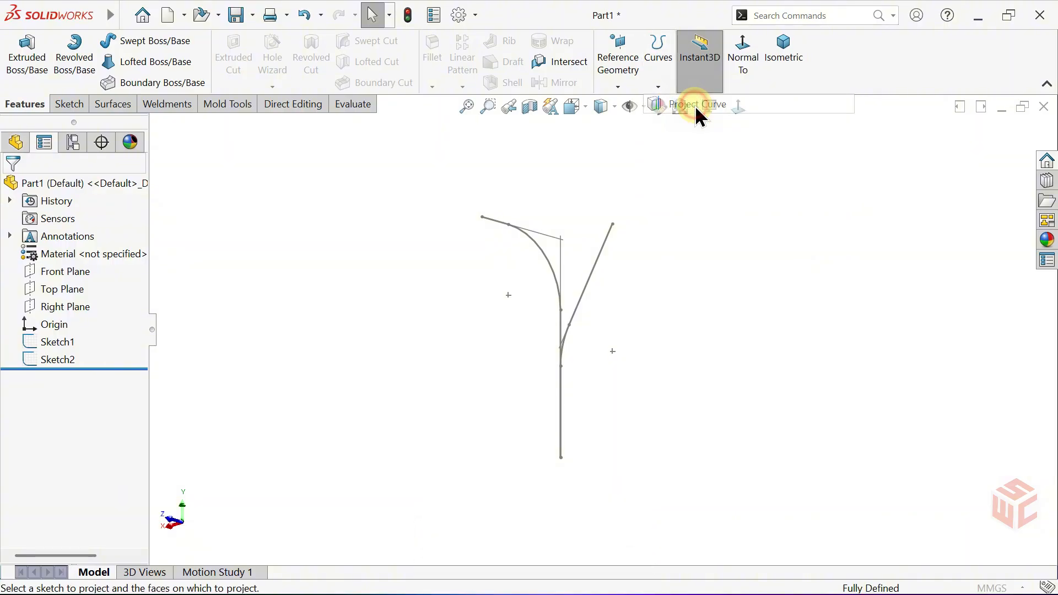
left_click(697, 105)
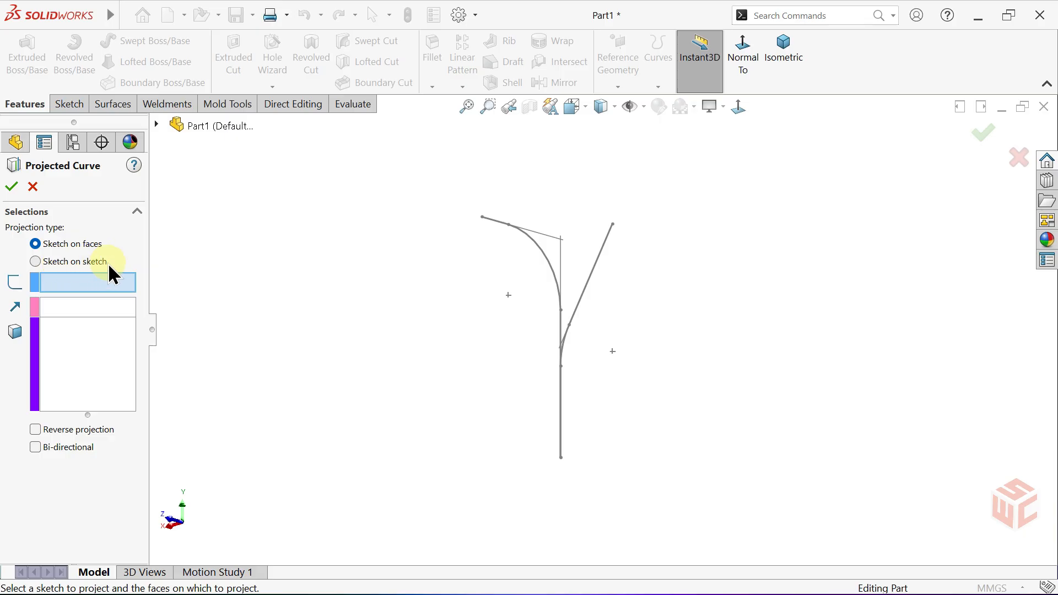
left_click(34, 261)
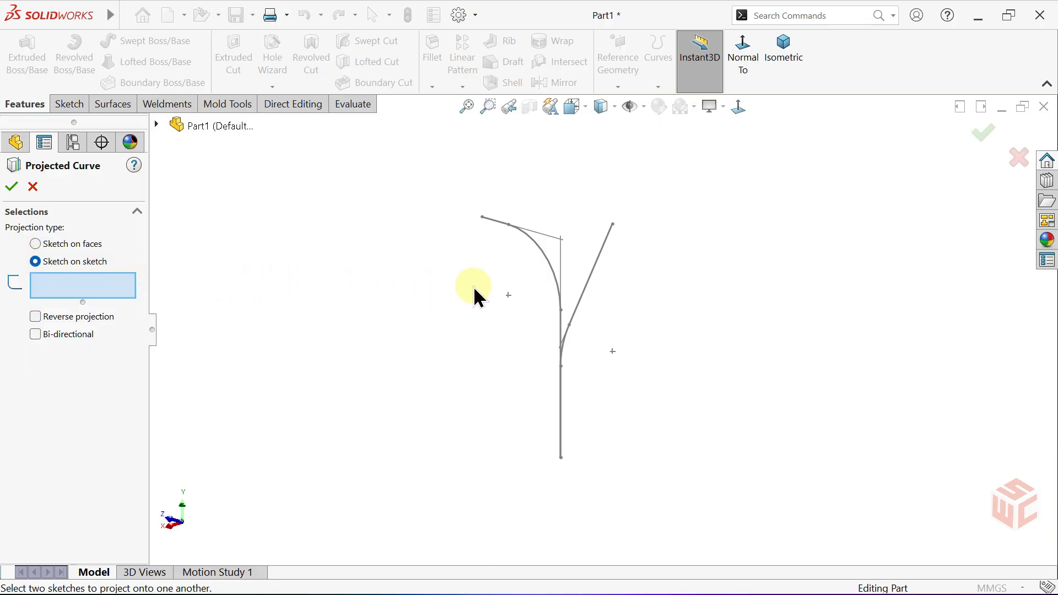
left_click(598, 267)
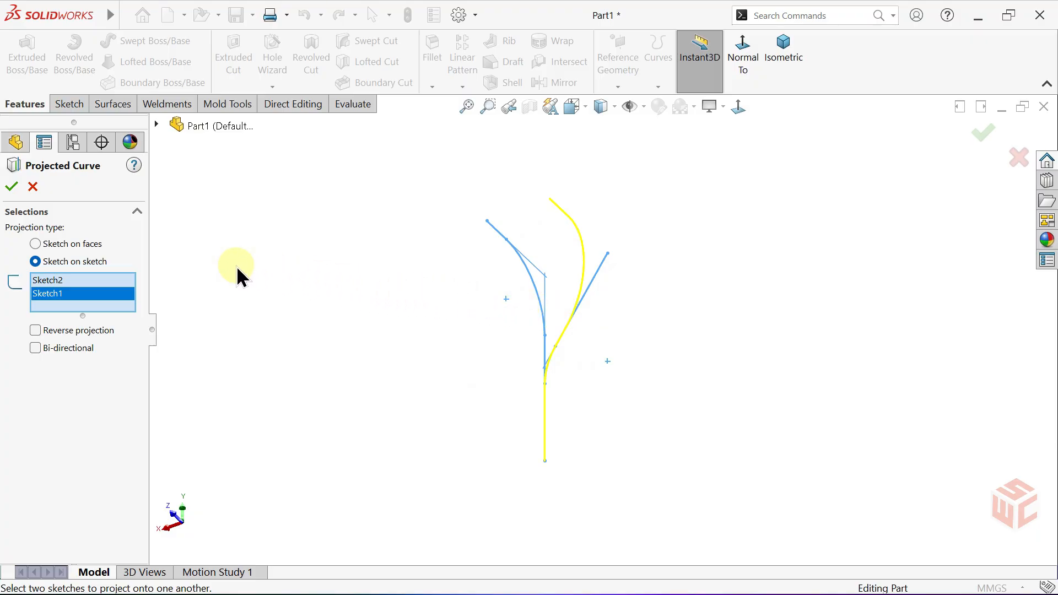
left_click(11, 186)
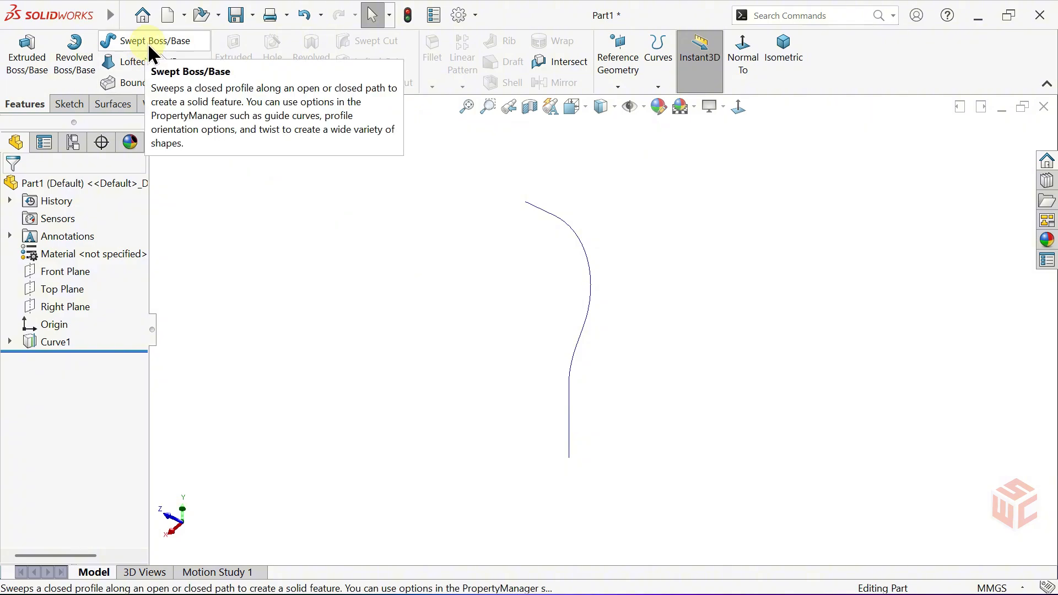
Sweep a circular profile along Curve1 to form the Sweep1 pipe branch
left_click(140, 41)
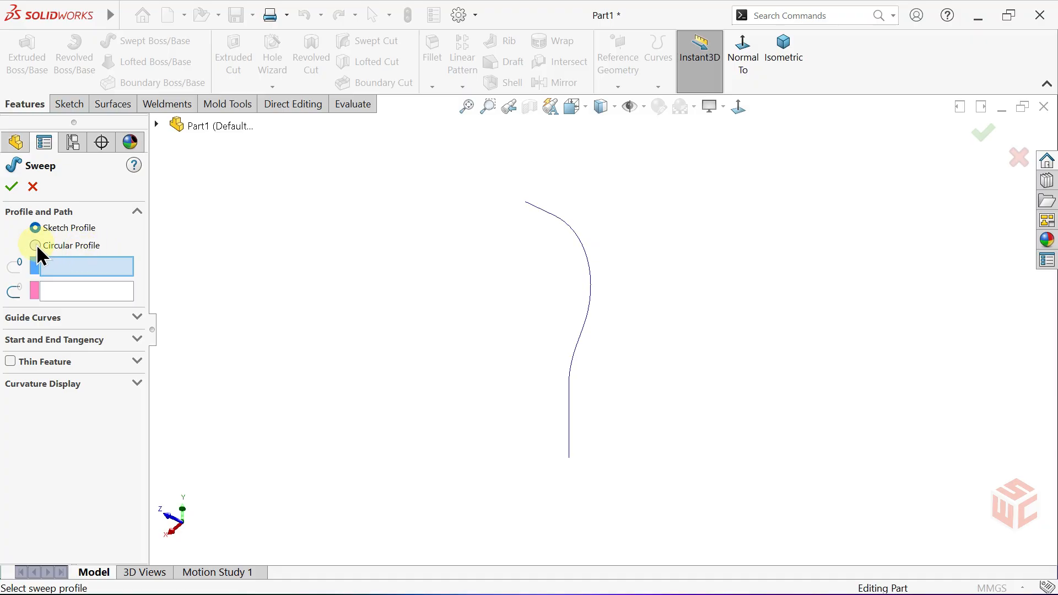
left_click(35, 245)
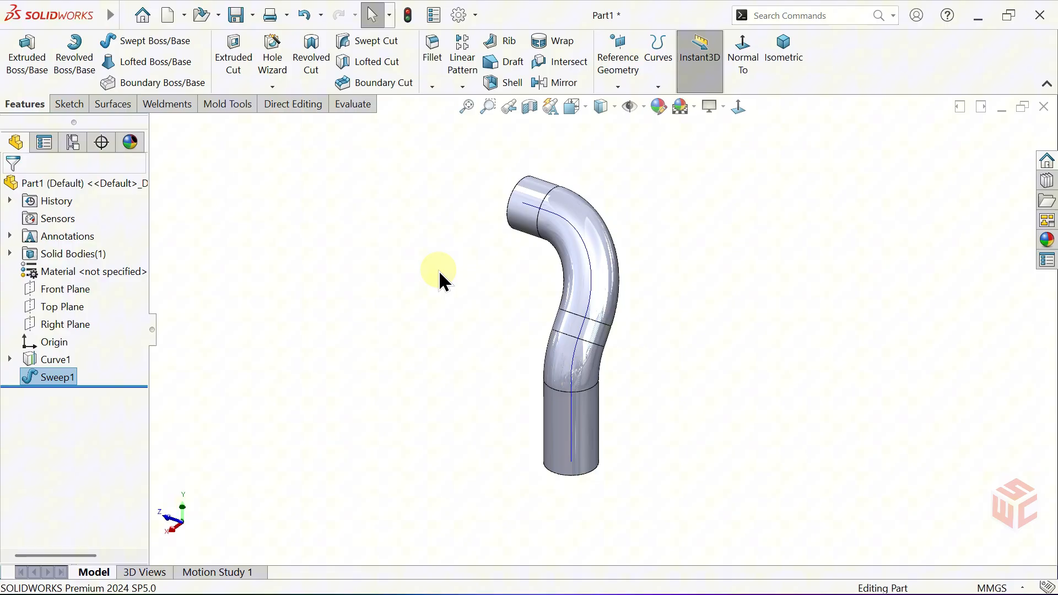
Hide the Curve1 path from view
left_click(56, 360)
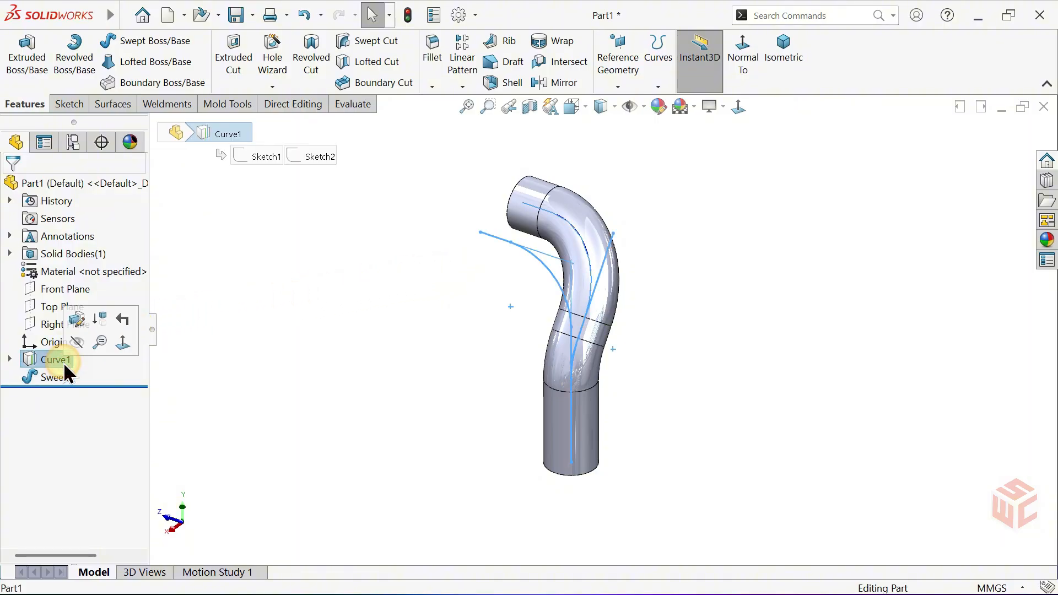
left_click(299, 331)
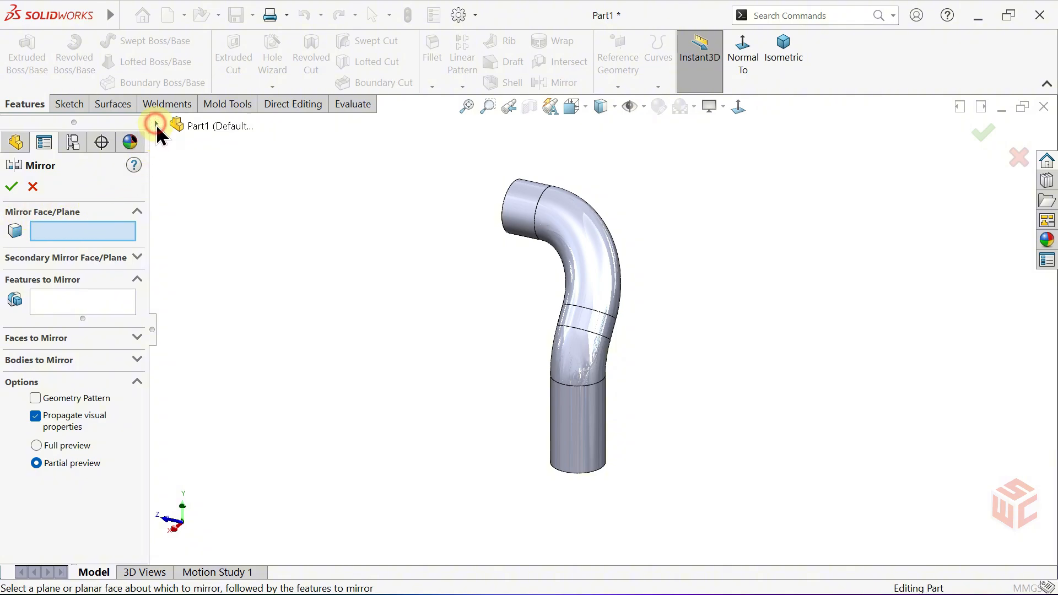
Mirror the Sweep1 body across the Right Plane with Merge solids, forming the Y pipe
left_click(231, 267)
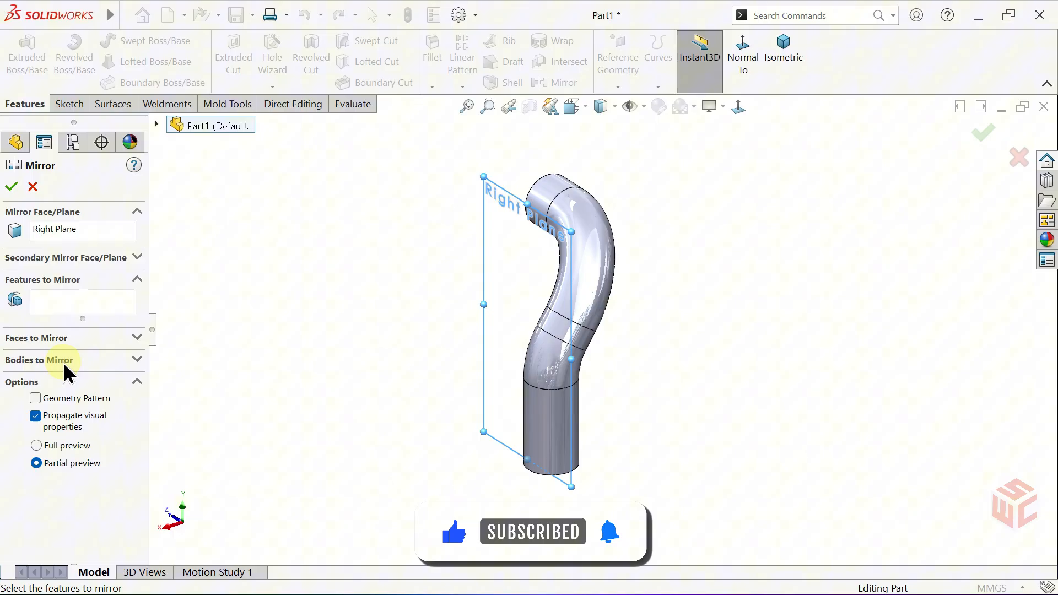
left_click(577, 307)
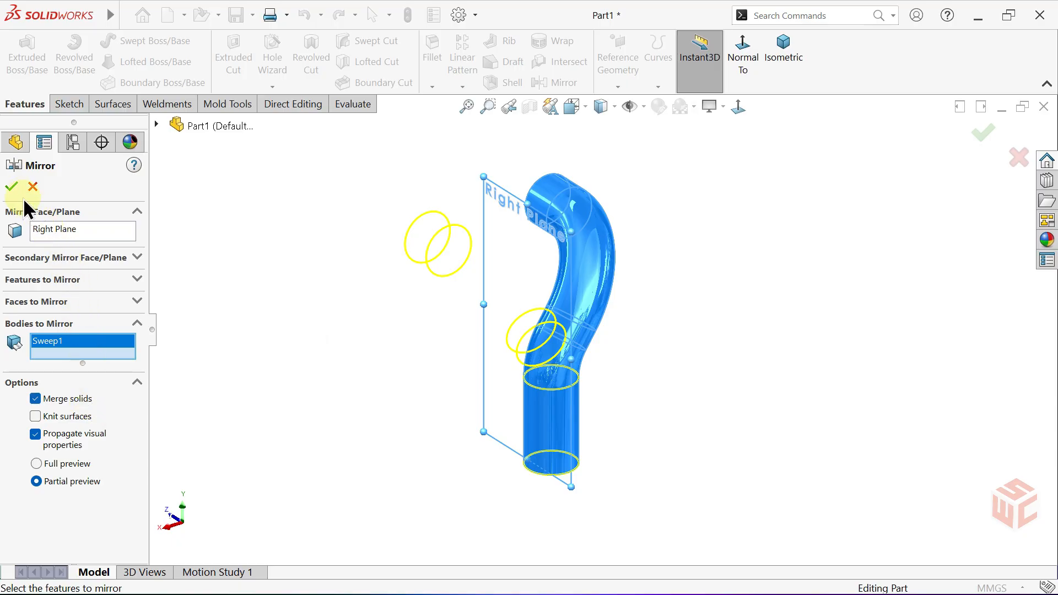
left_click(13, 188)
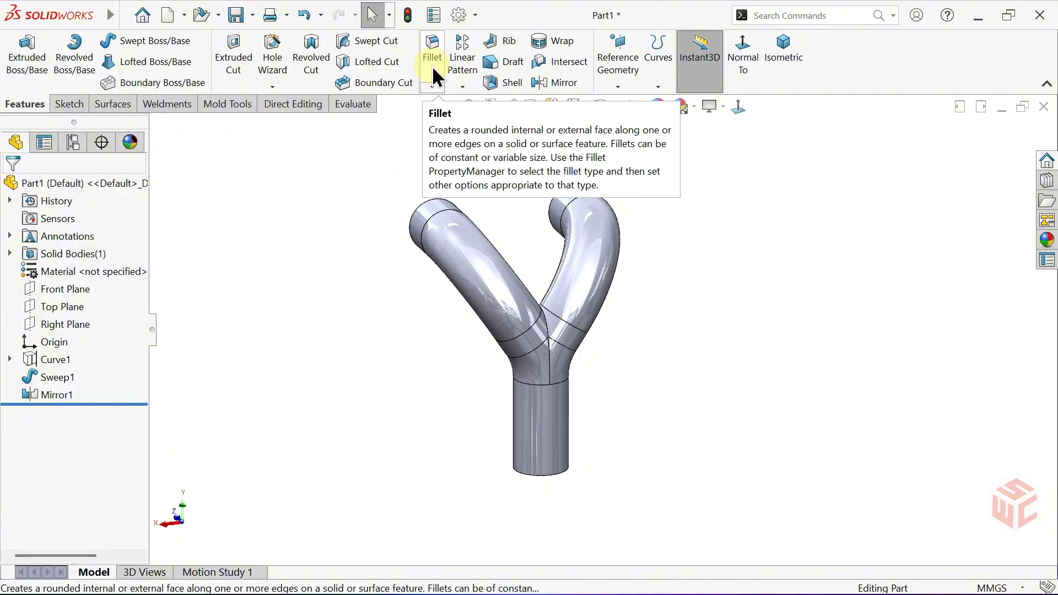
Add a 5 mm curvature-continuous fillet on the crease where the branches meet
left_click(431, 49)
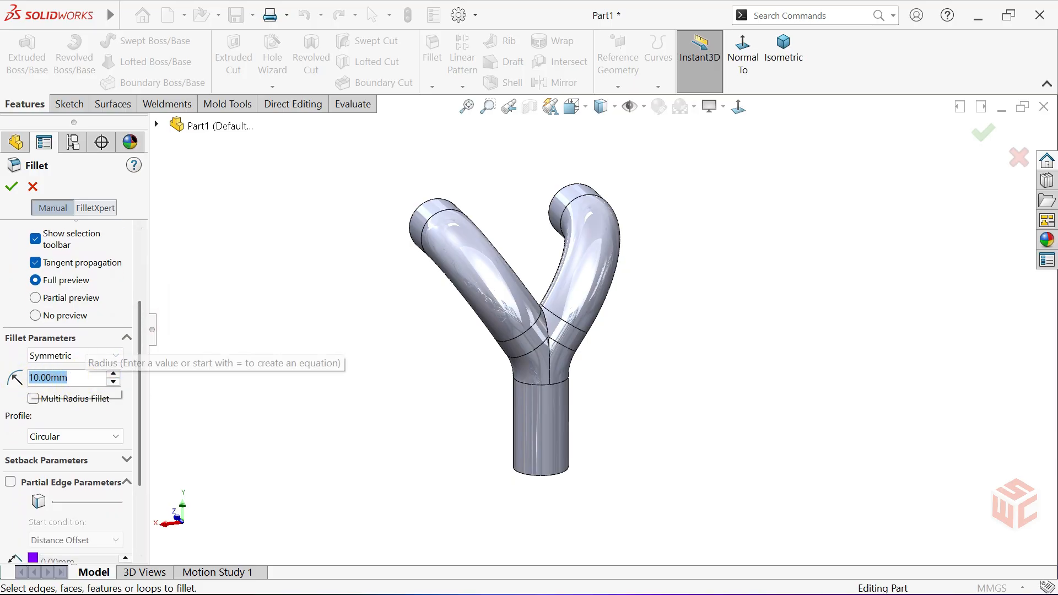
type("5.00mm")
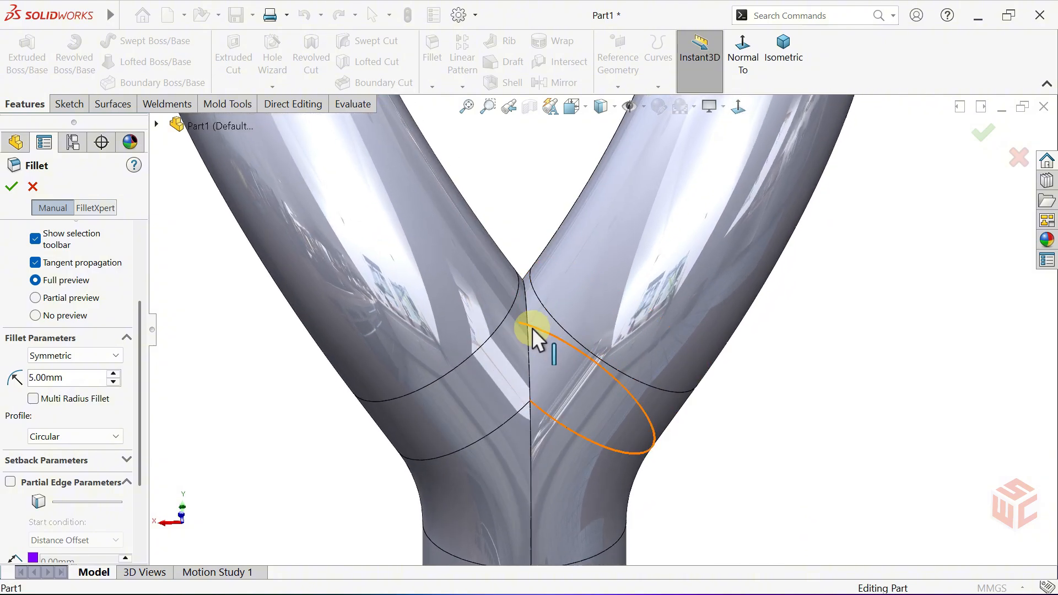
left_click(534, 331)
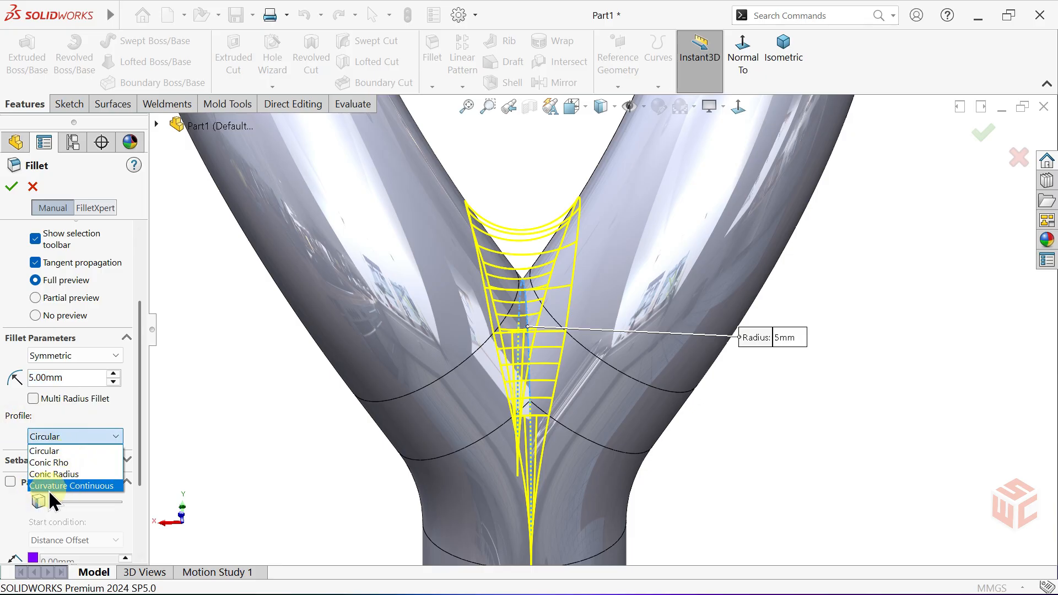
left_click(73, 486)
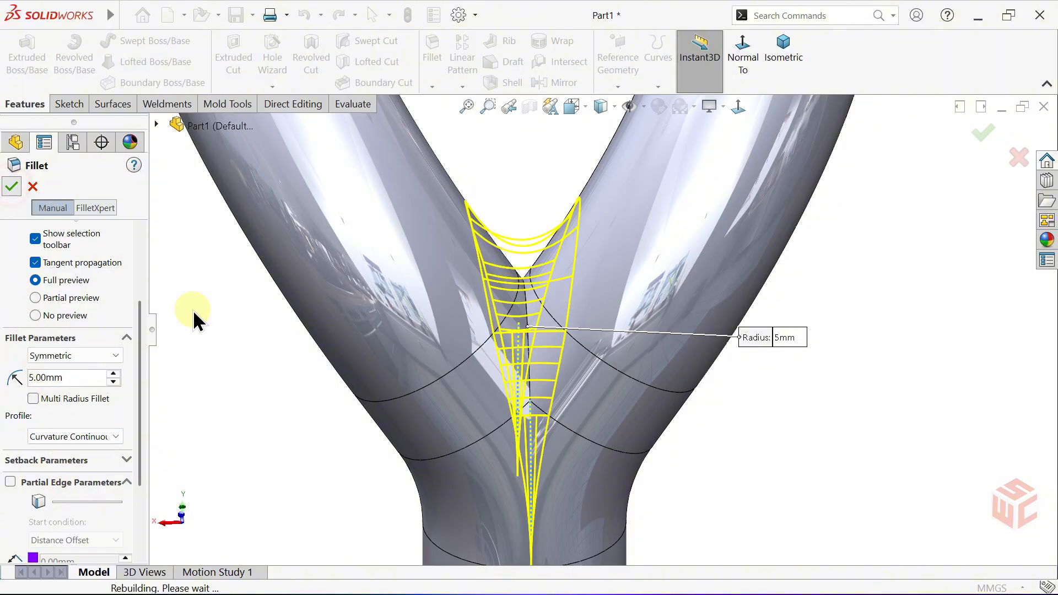
left_click(11, 188)
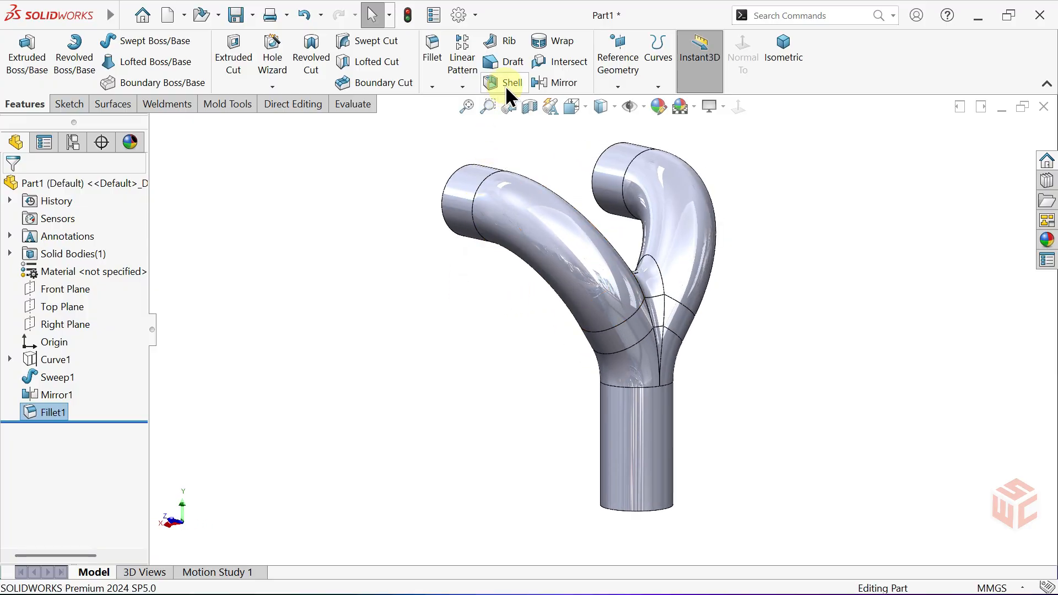
Shell the pipe to a 2 mm wall, removing the three end faces
left_click(504, 83)
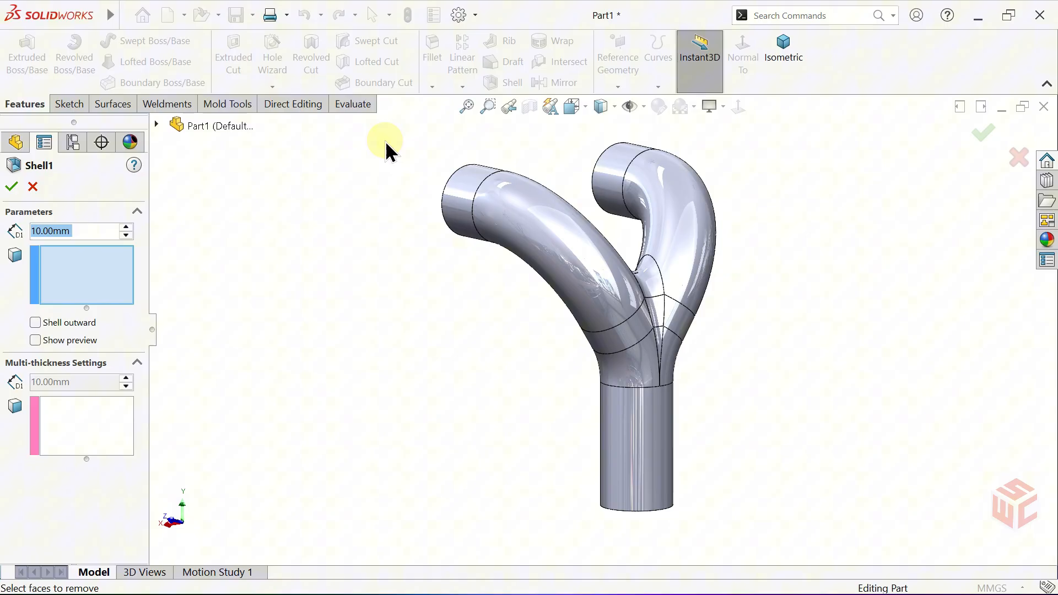
type("2.00mm")
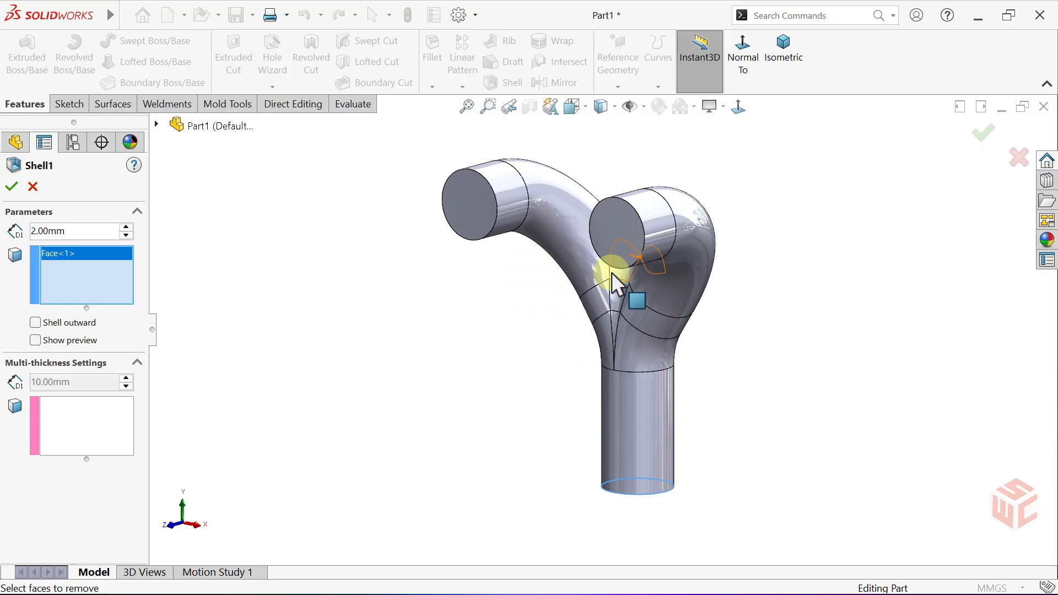
left_click(473, 213)
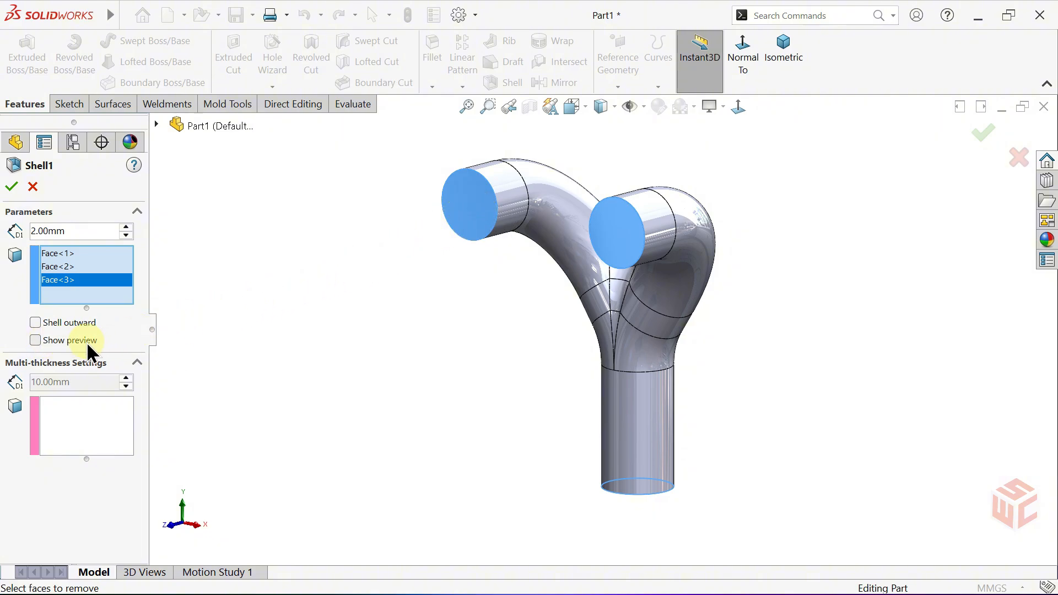
left_click(36, 341)
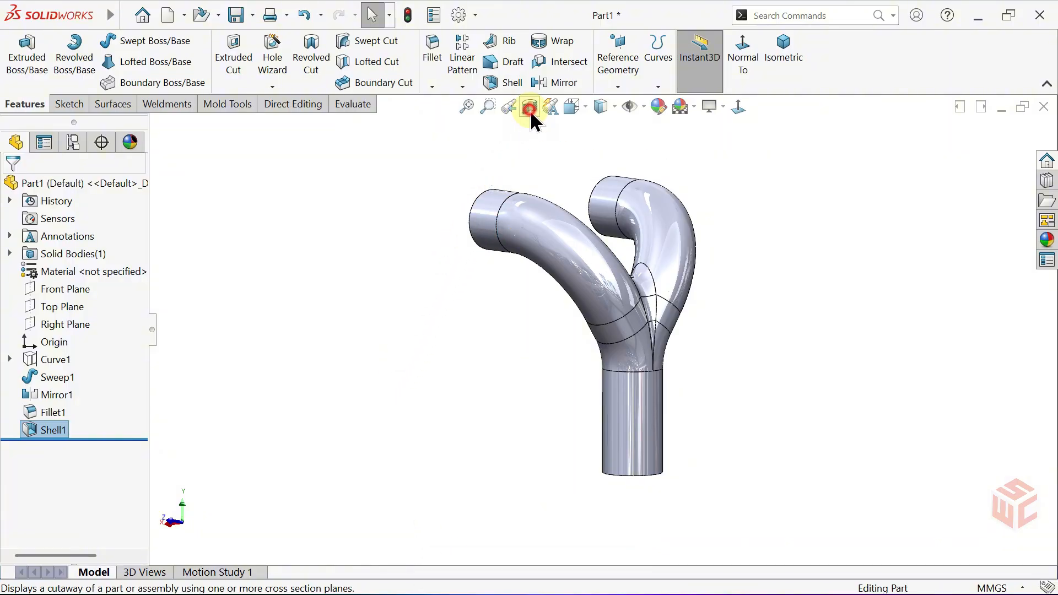
left_click(530, 107)
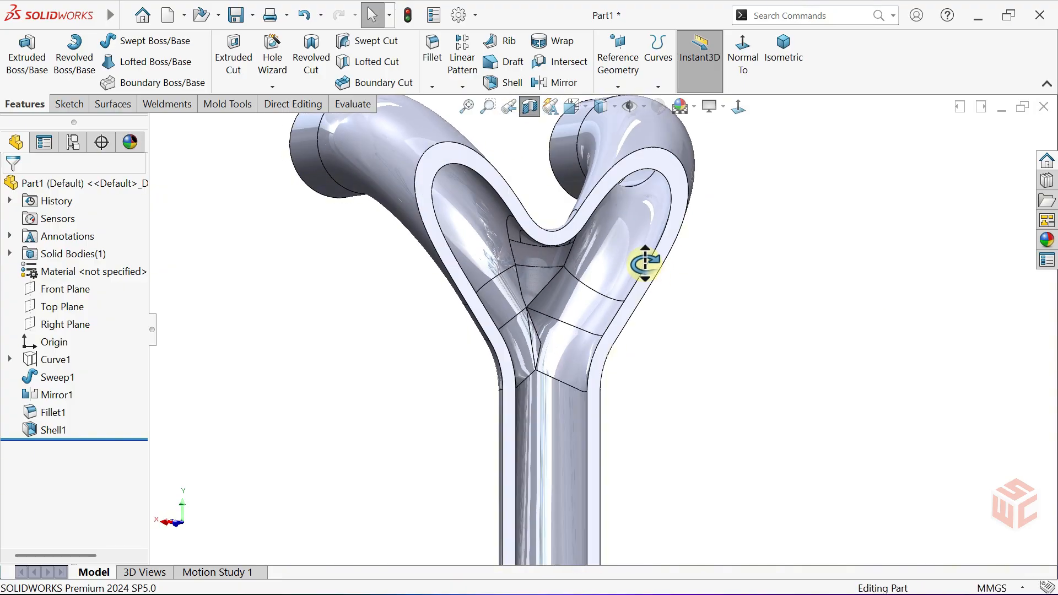
left_click_drag(649, 264, 642, 226)
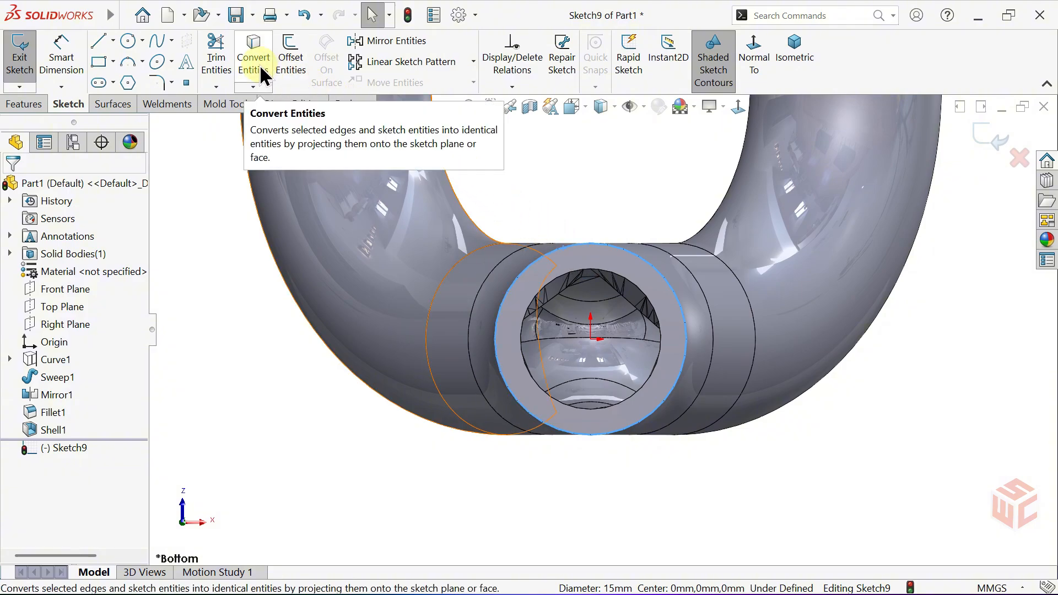
Convert the opening edge and draw concentric circles dimensioned Ø25 and Ø20 at its centre
left_click(155, 41)
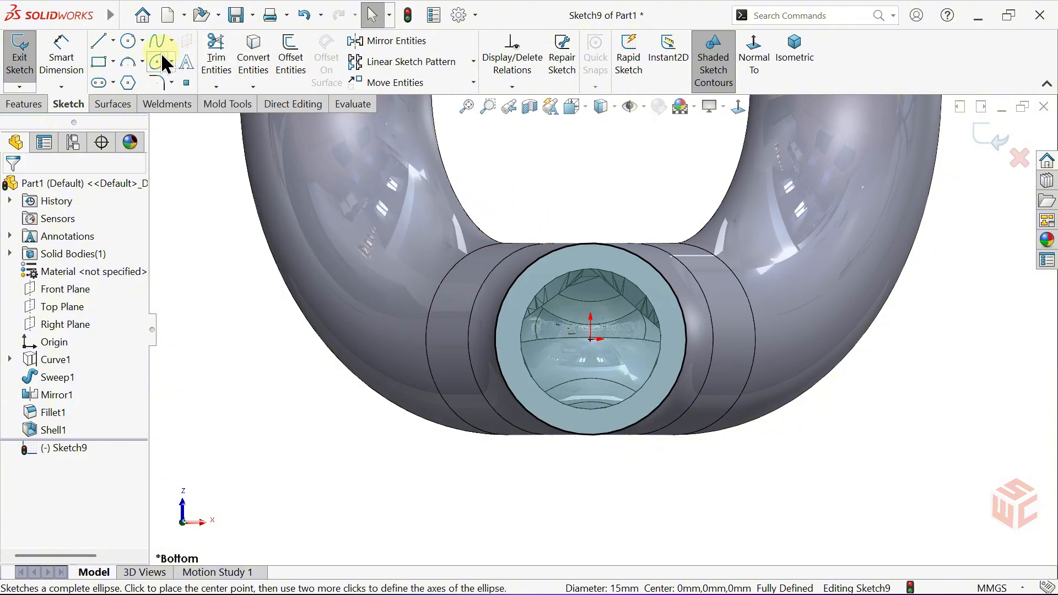
left_click(125, 41)
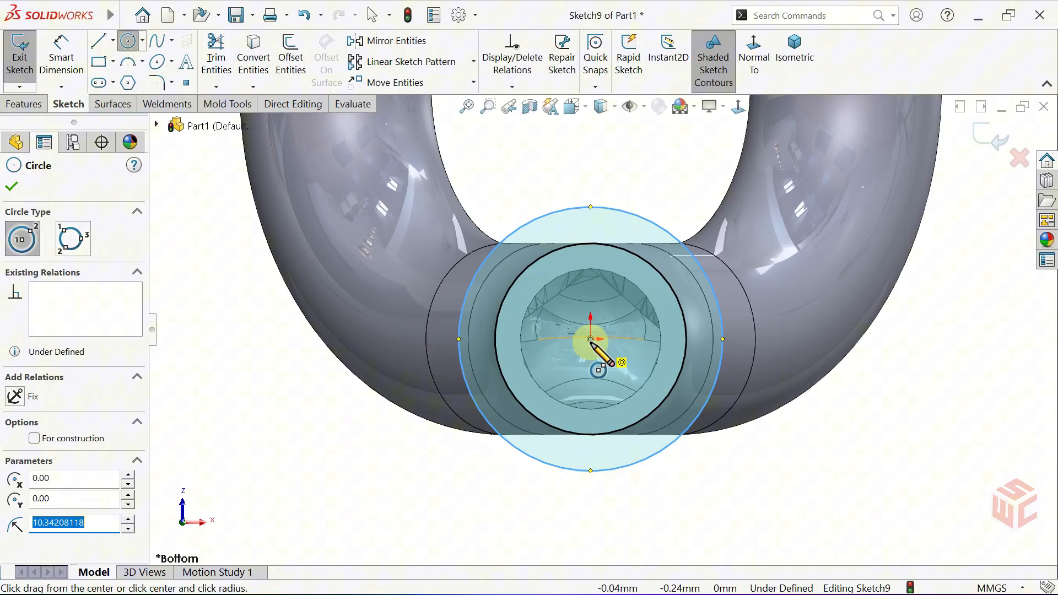
left_click_drag(591, 338, 596, 182)
type("2")
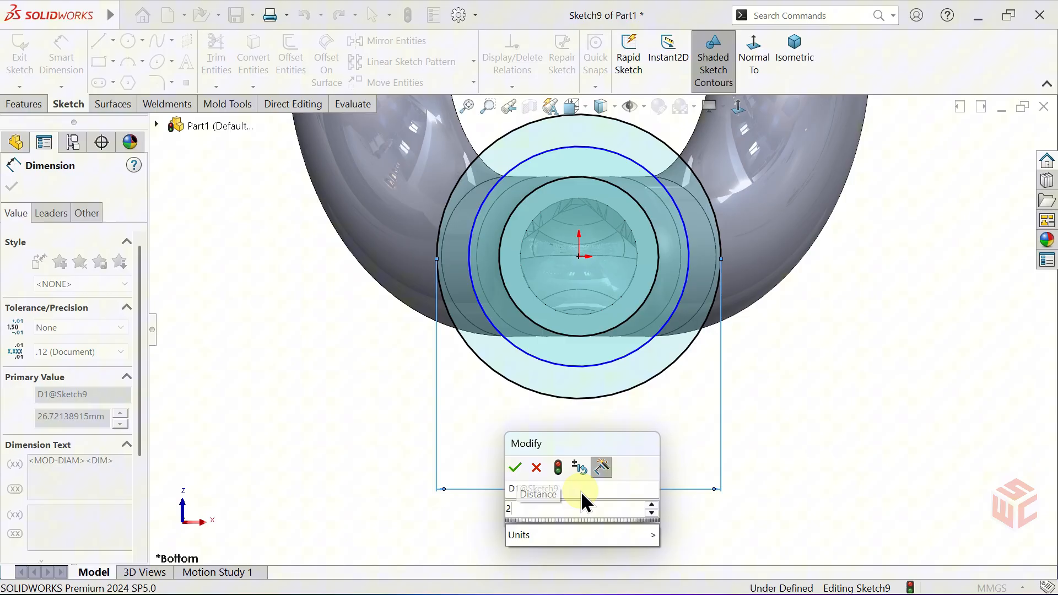
left_click(515, 467)
type("20")
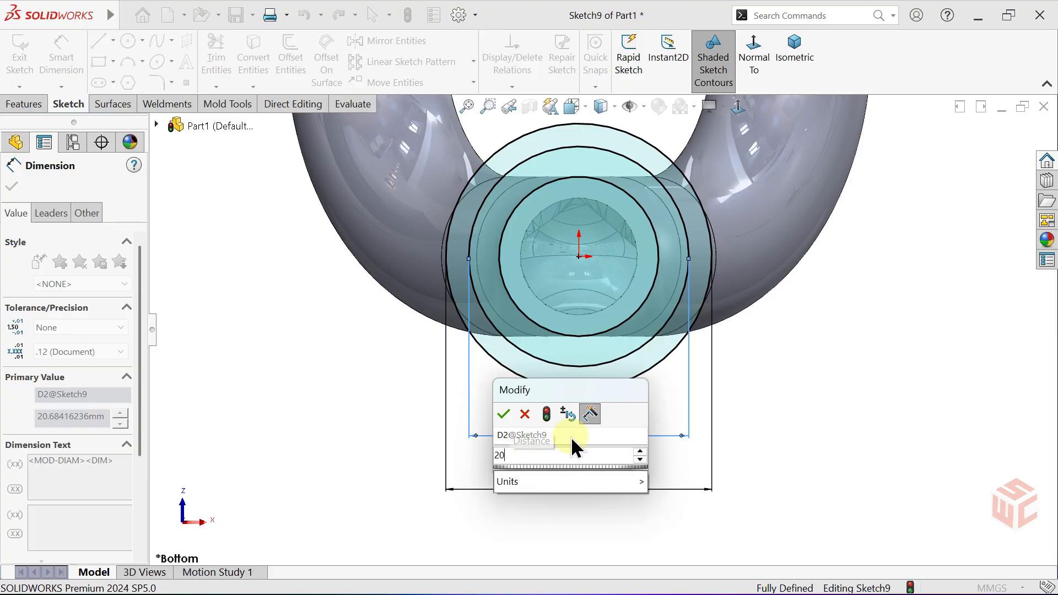
left_click(502, 415)
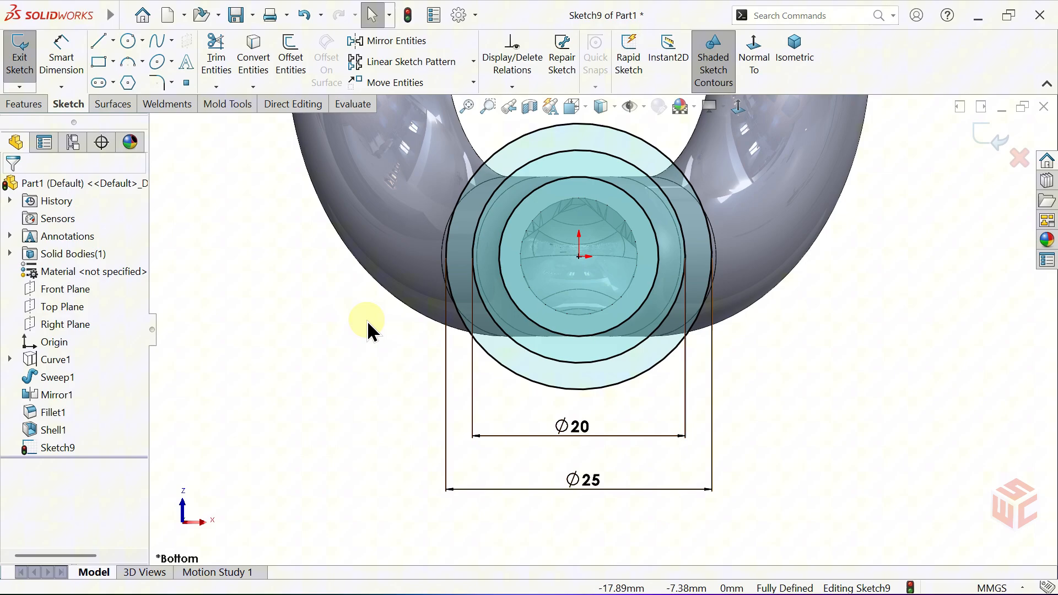
left_click(23, 104)
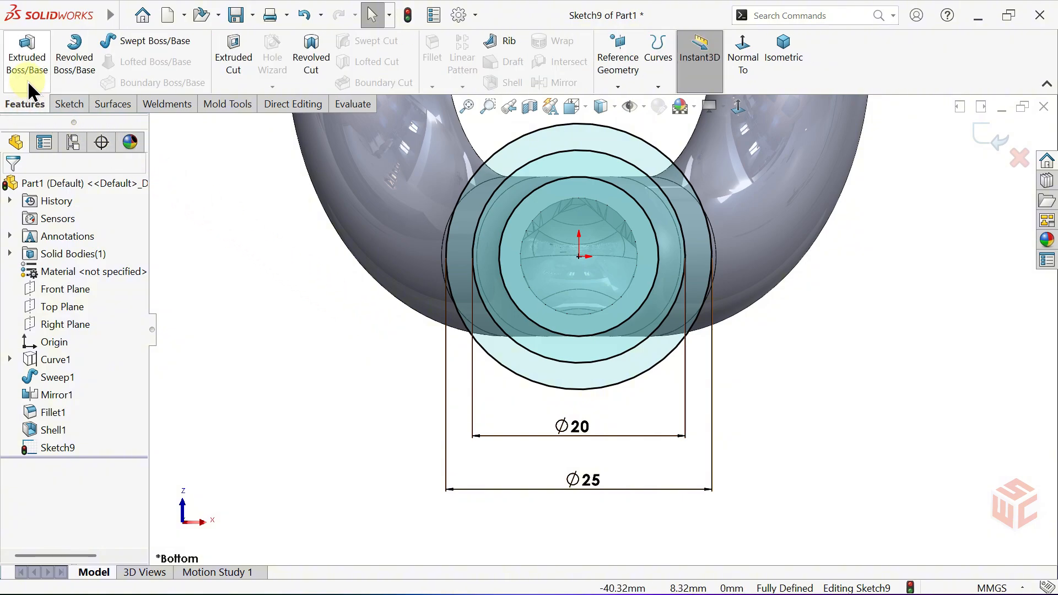
Extrude the ring region between the Ø20 and Ø25 circles 4.00 mm as a collar
left_click(27, 58)
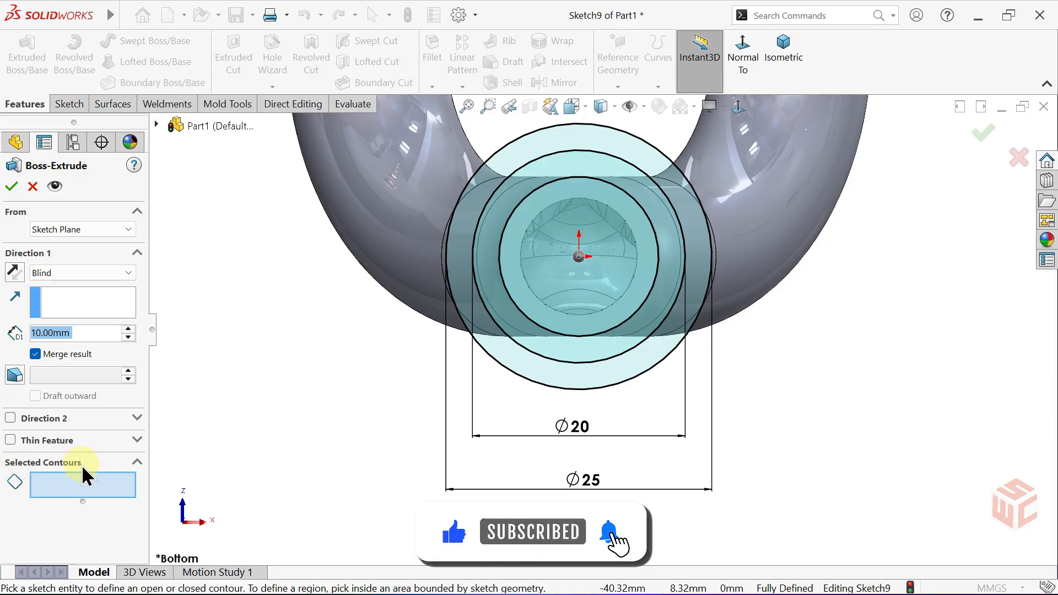
mouse_move(614, 533)
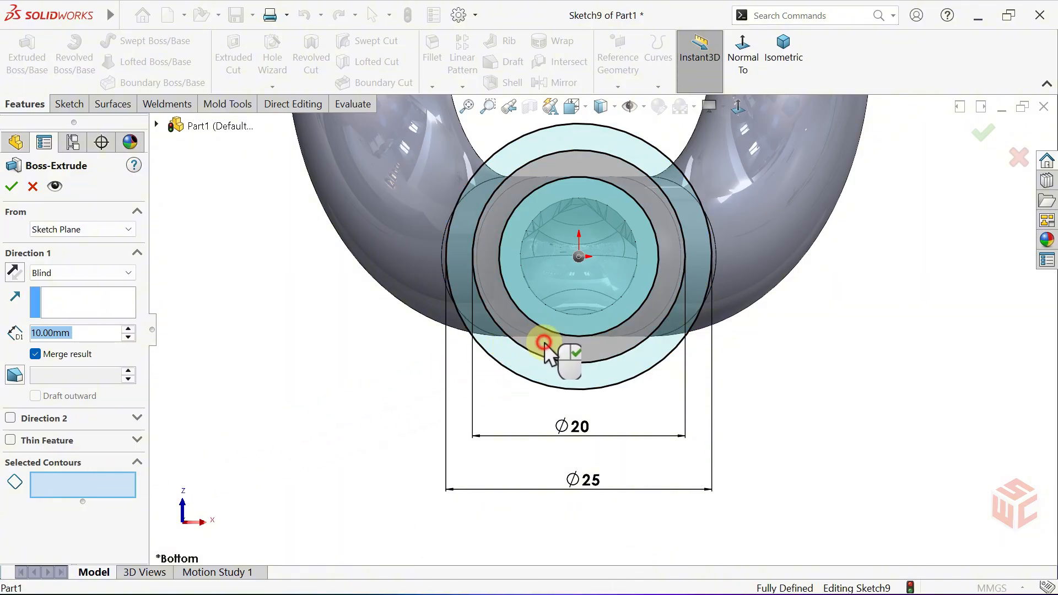
left_click(546, 340)
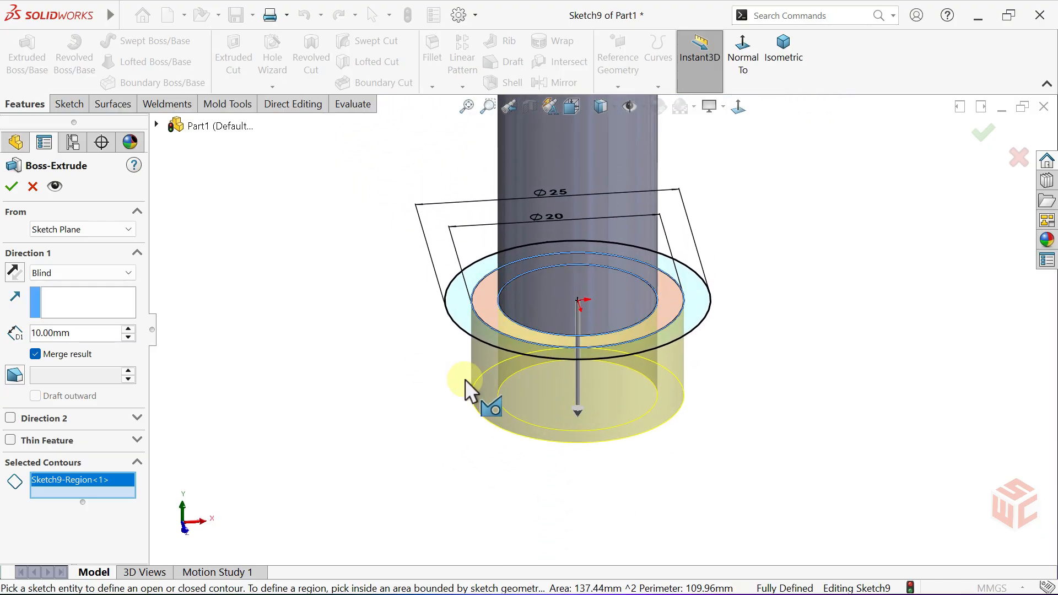
left_click(50, 333)
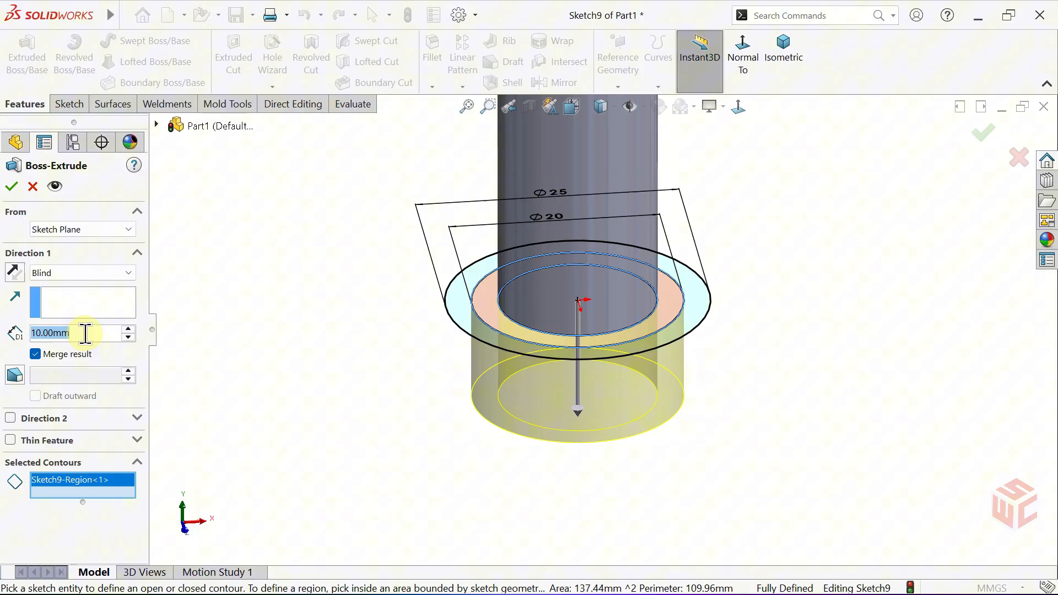
type("4.00mm")
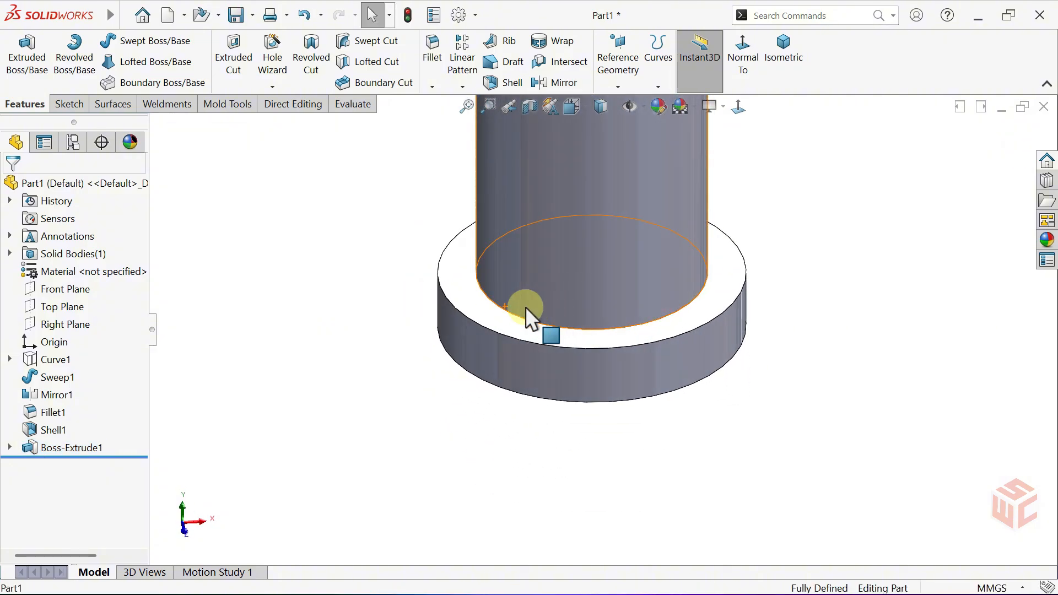
Extrude both Sketch9 ring regions 5 mm starting from the collar's flange face
left_click(10, 447)
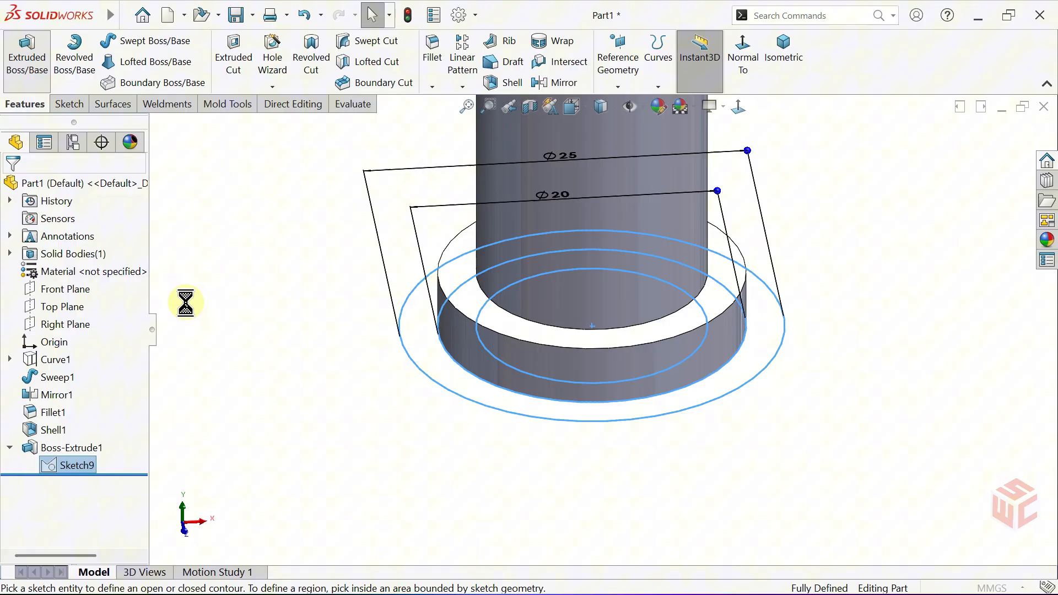
left_click(26, 57)
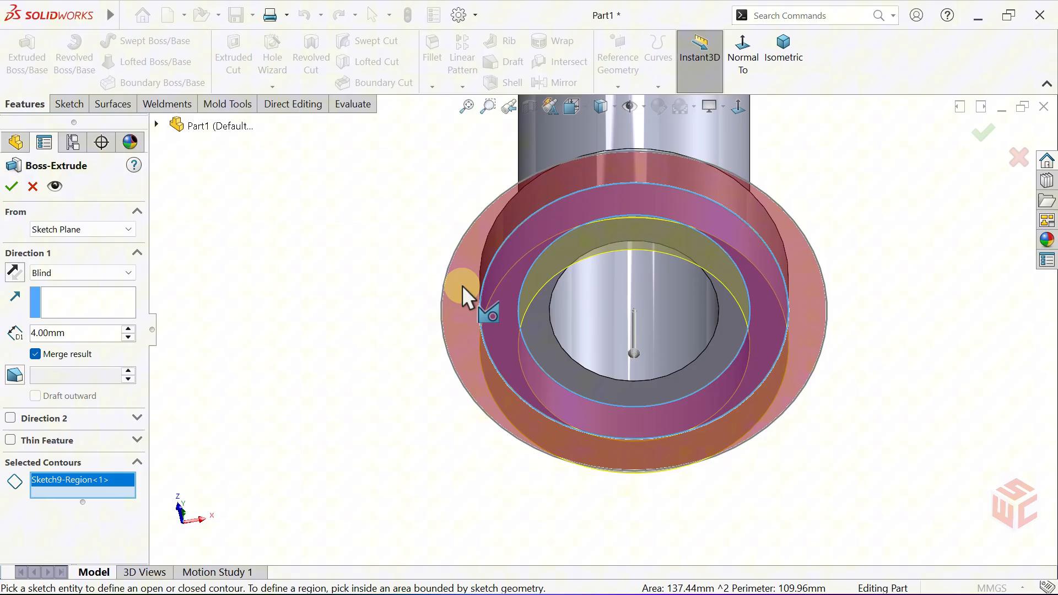
left_click(461, 280)
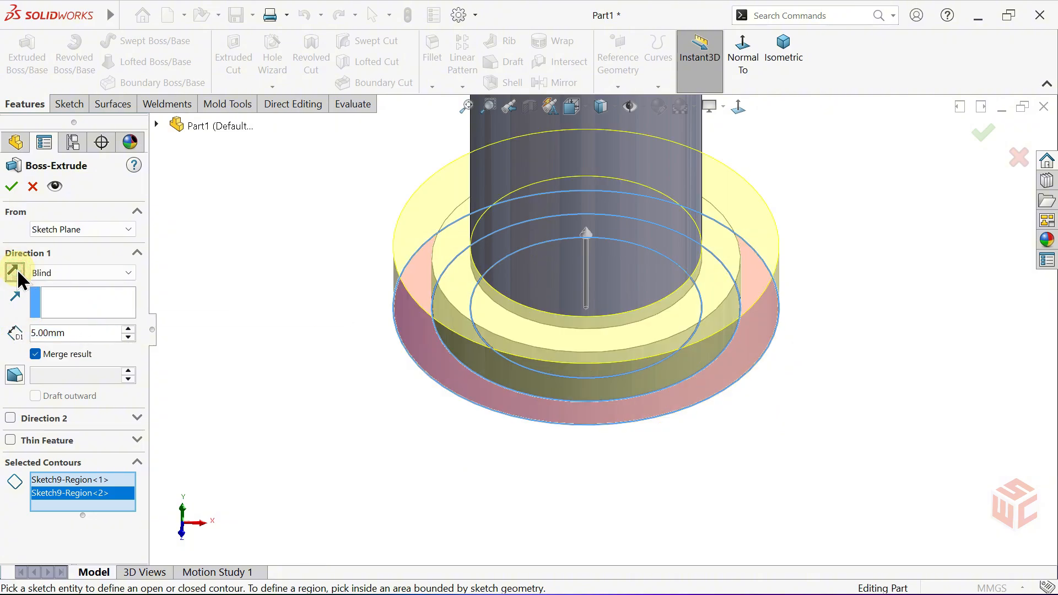
left_click(81, 230)
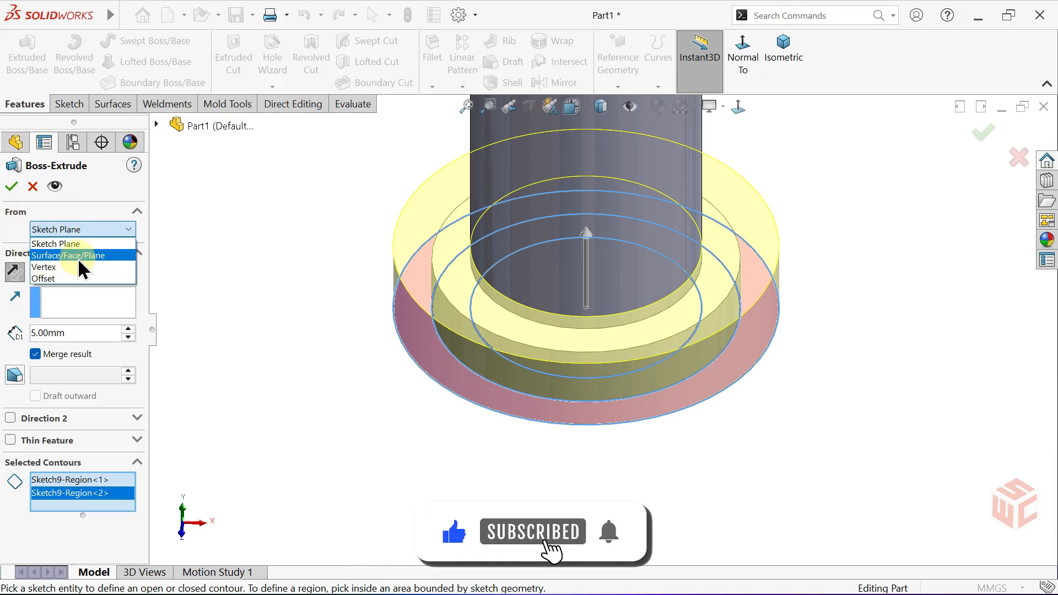
left_click(67, 254)
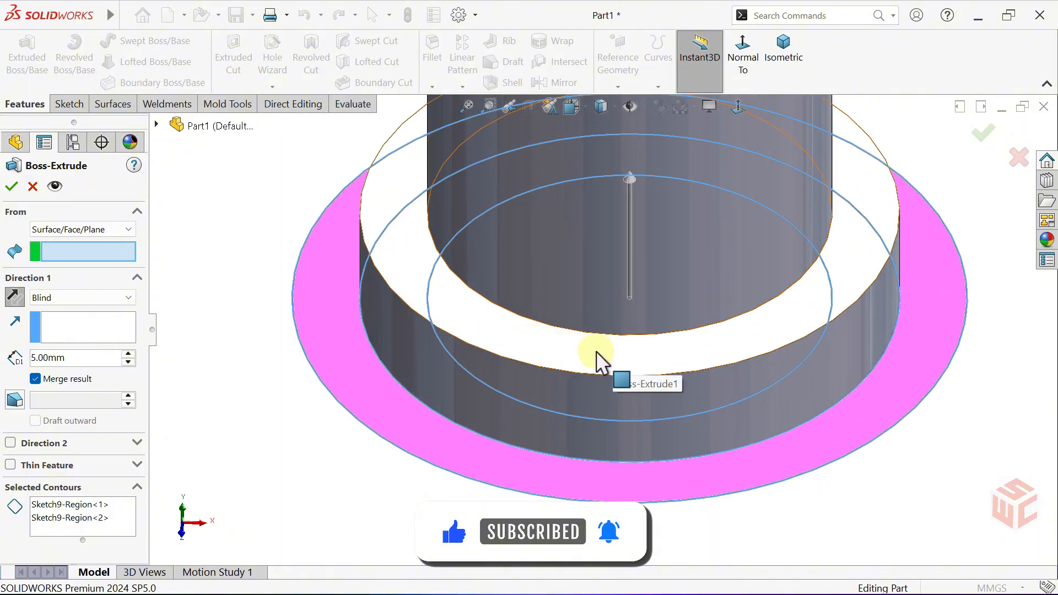
left_click(600, 351)
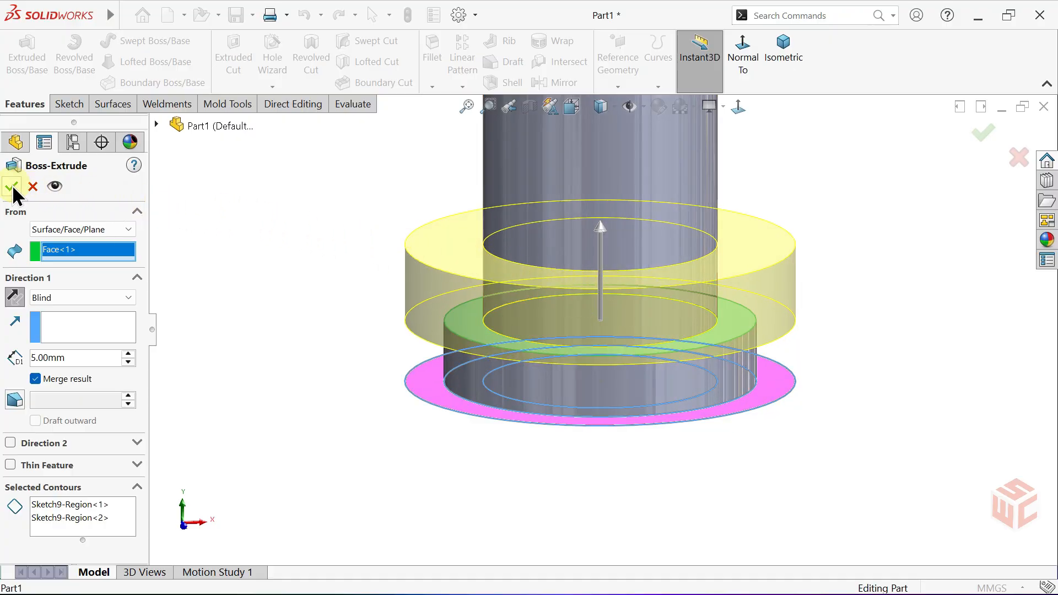
left_click(12, 188)
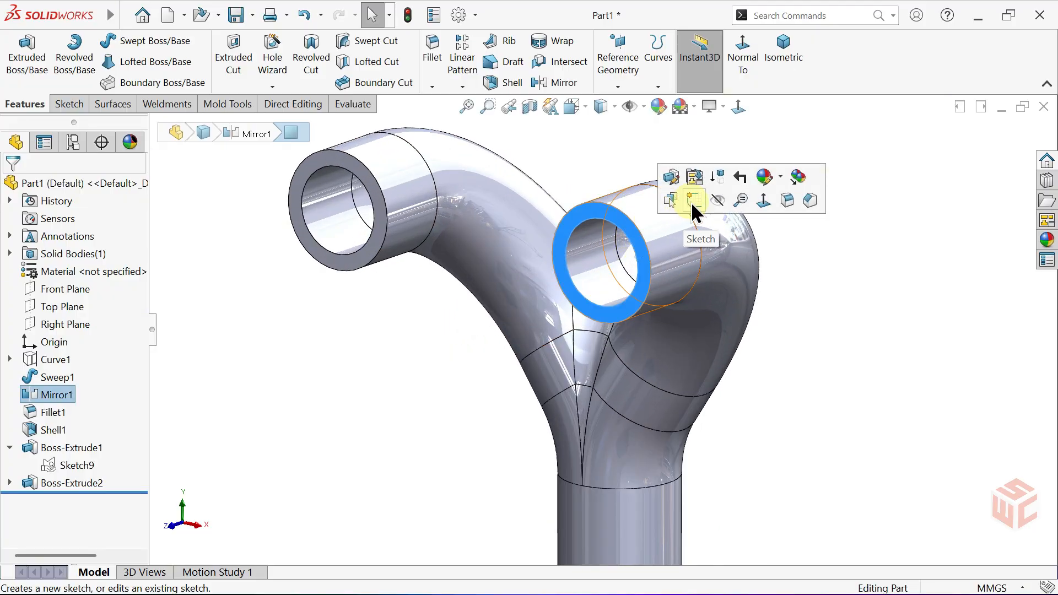
On the arm end face, draw a straight slot spanning both pipe openings
left_click(693, 200)
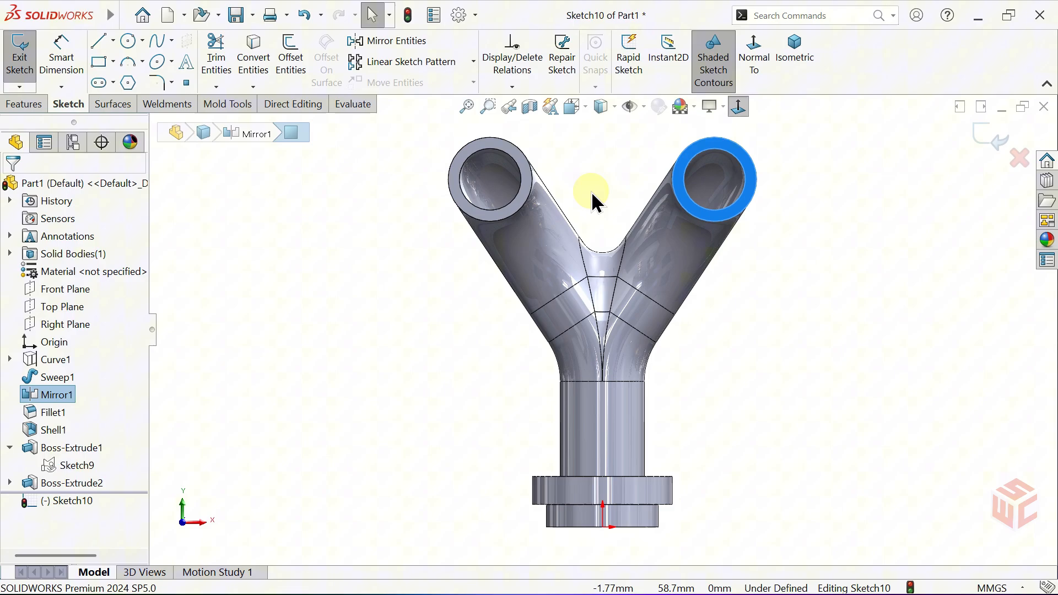
scroll("up", 3)
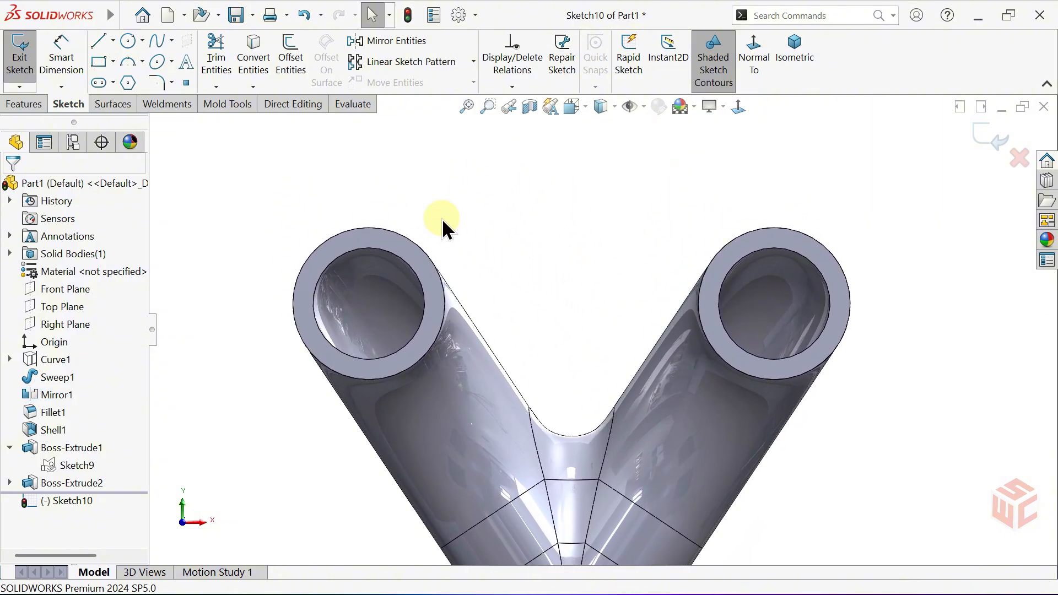
mouse_move(98, 83)
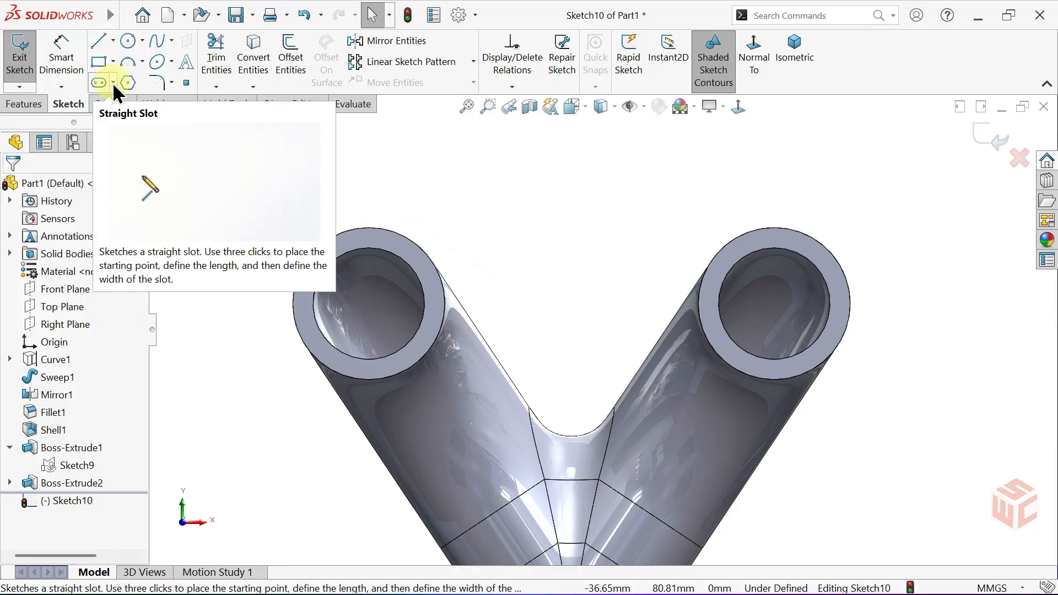
left_click(109, 82)
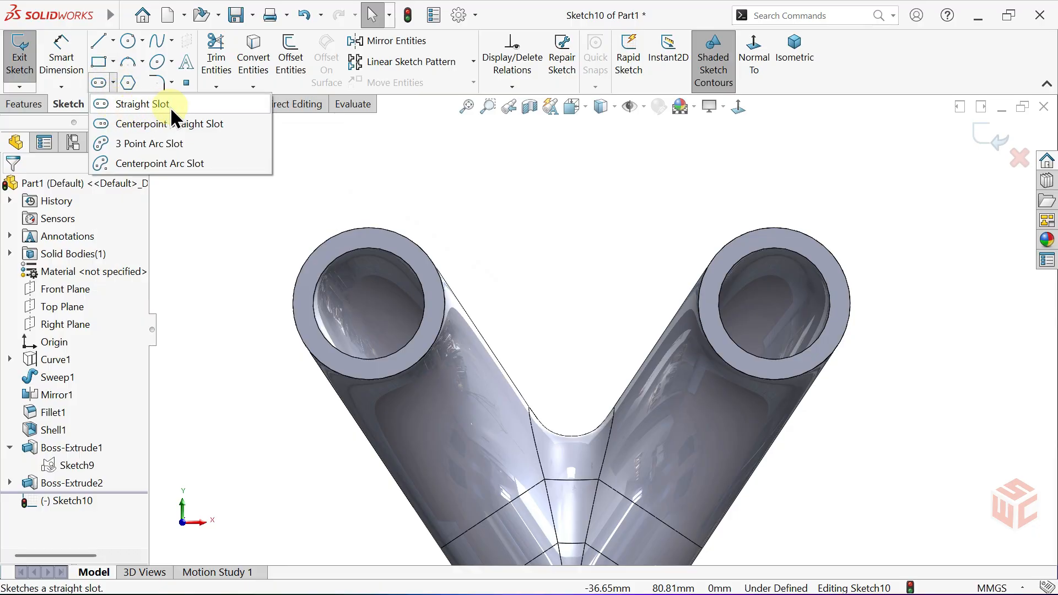
left_click(139, 103)
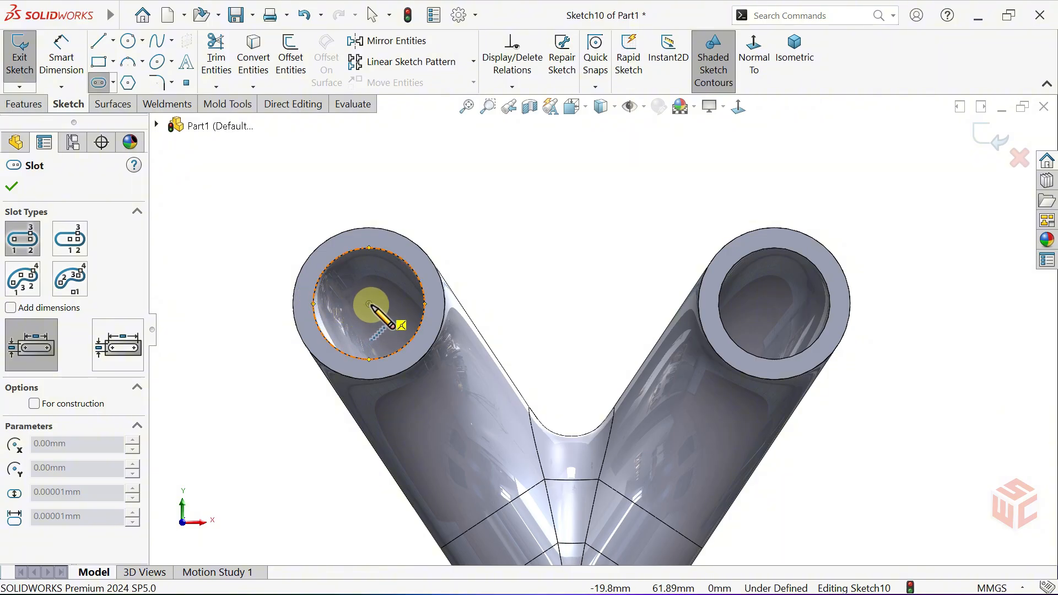
left_click_drag(370, 305, 728, 334)
type("1")
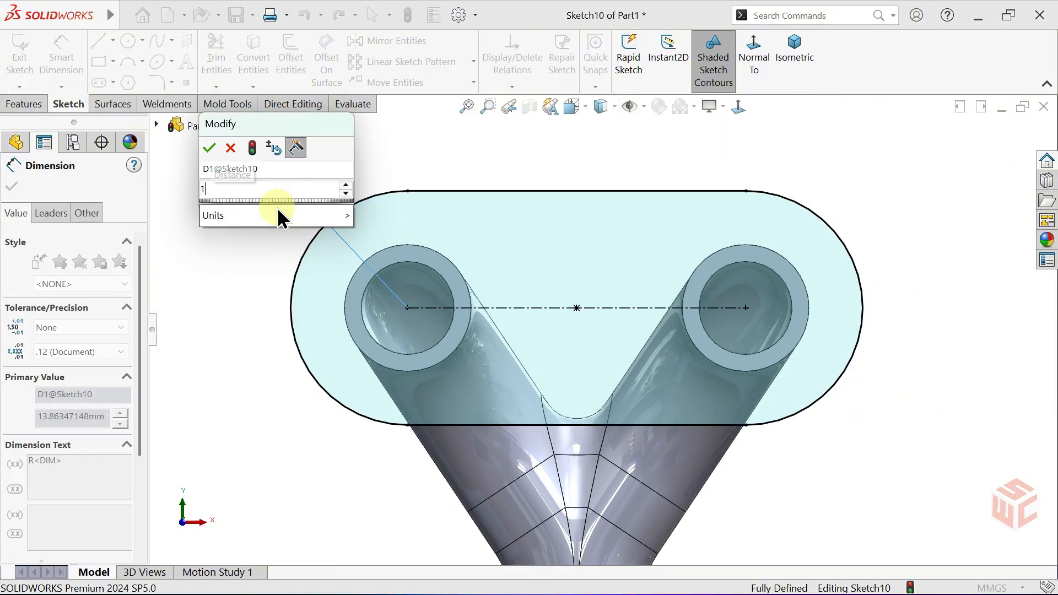
left_click(209, 148)
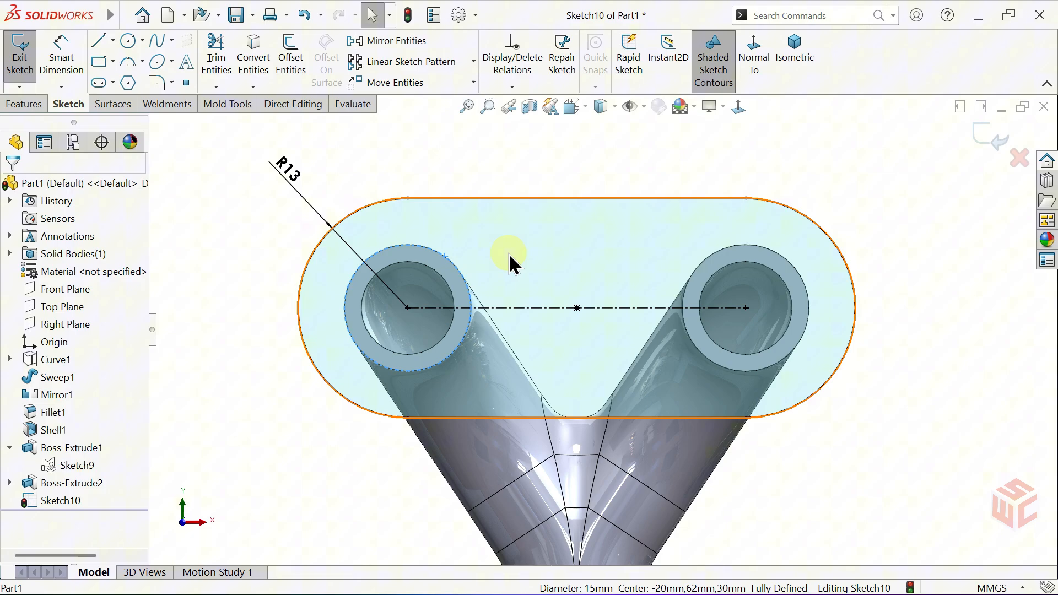
Draw a vertical centerline from the slot's middle and enable Dynamic Mirror about it
left_click(742, 308)
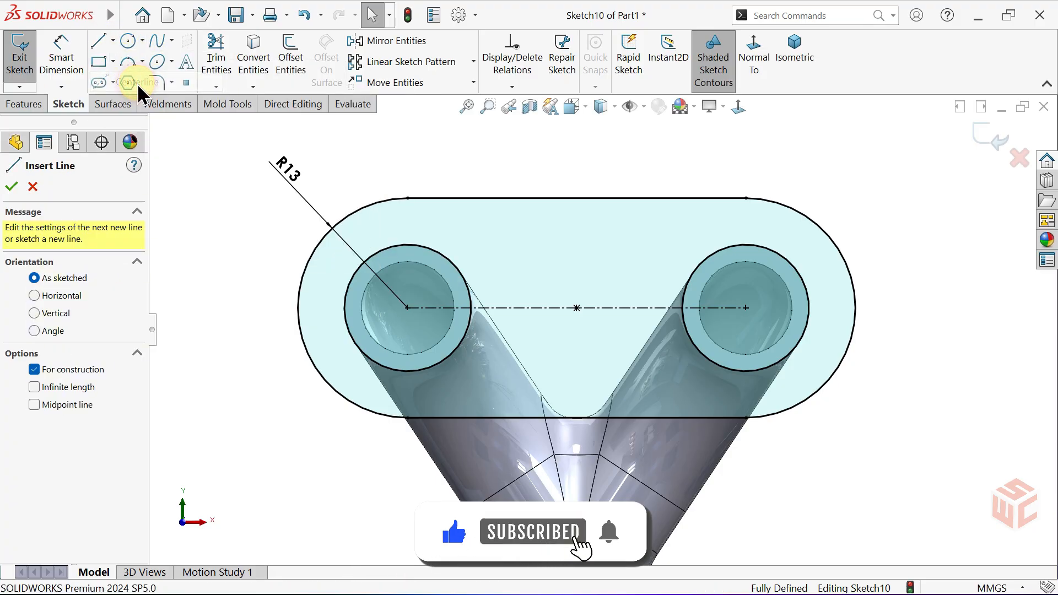
left_click(576, 307)
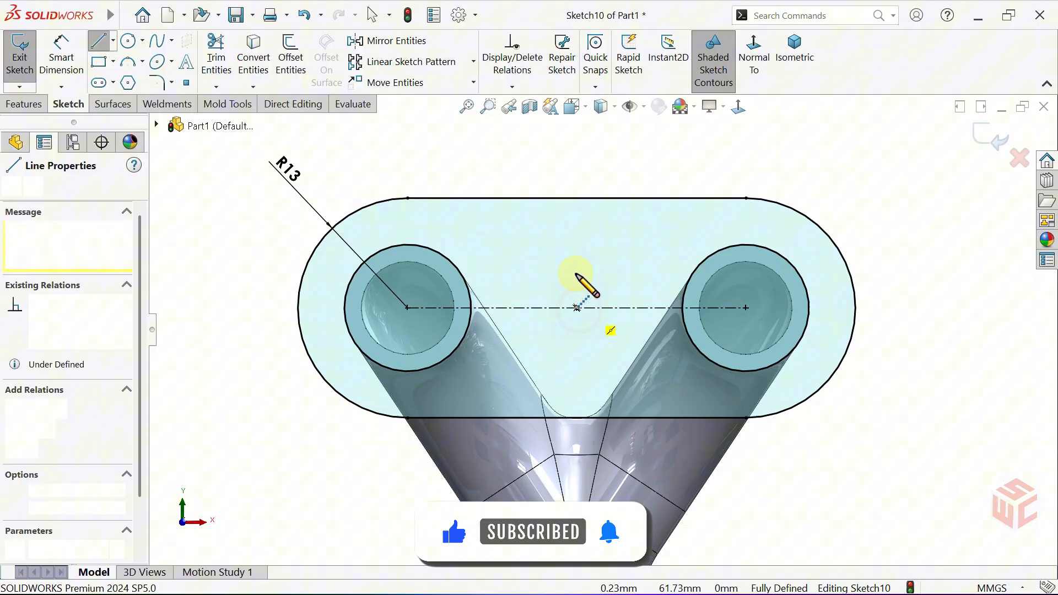
right_click(577, 307)
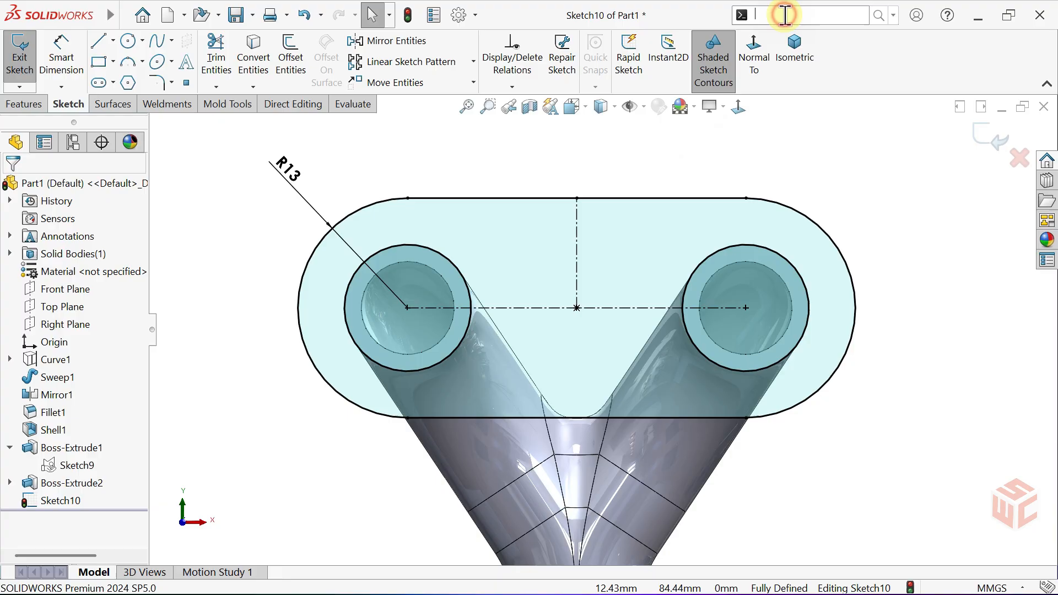
type("dyn")
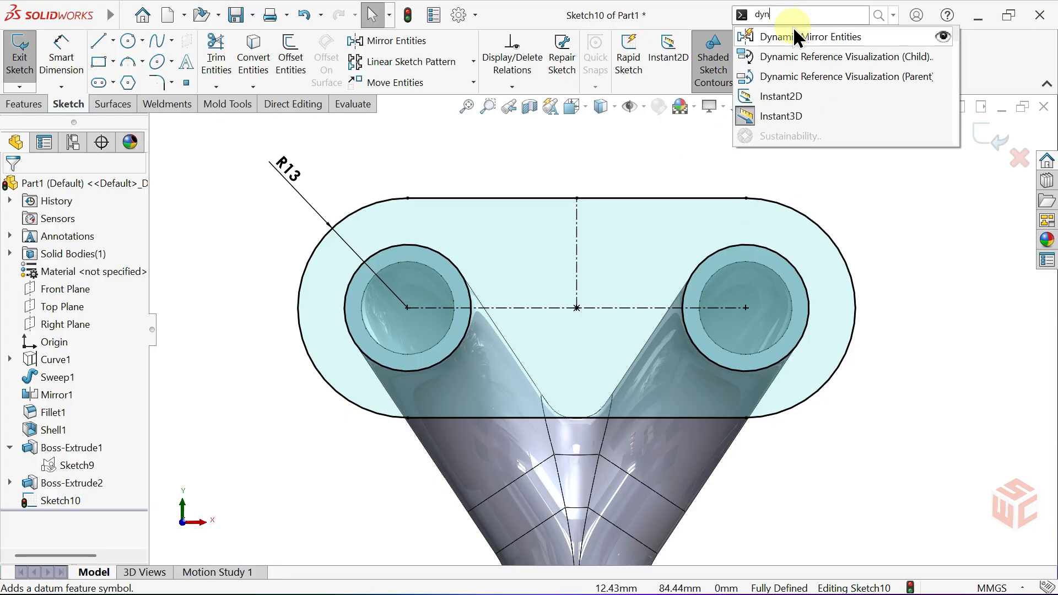
left_click(811, 36)
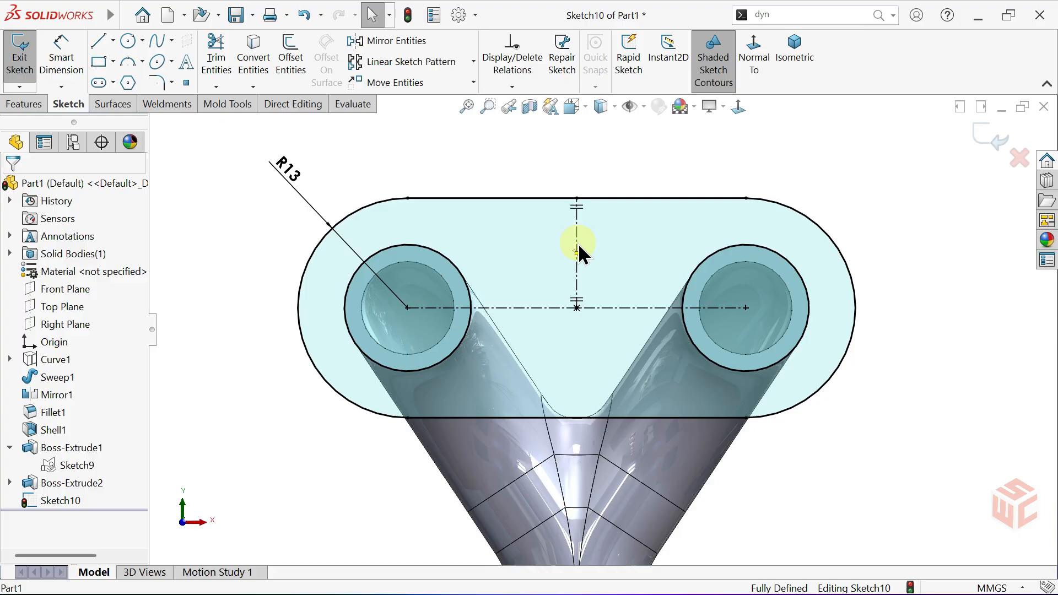
mouse_move(250, 131)
type("10")
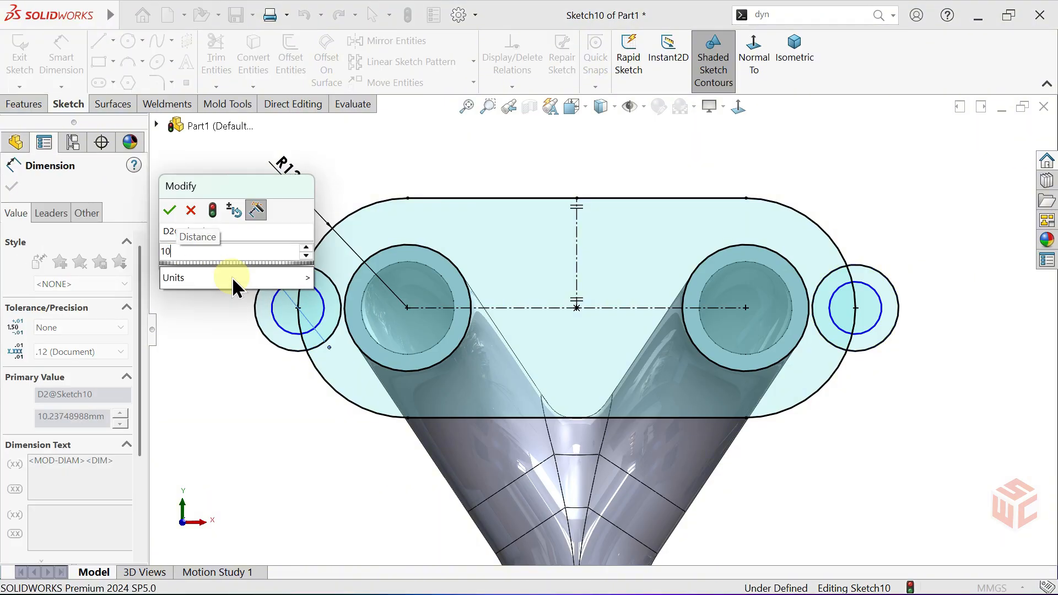
Dimension the mirrored ear circles Ø10 and Ø4.5, then return to selecting
left_click(170, 209)
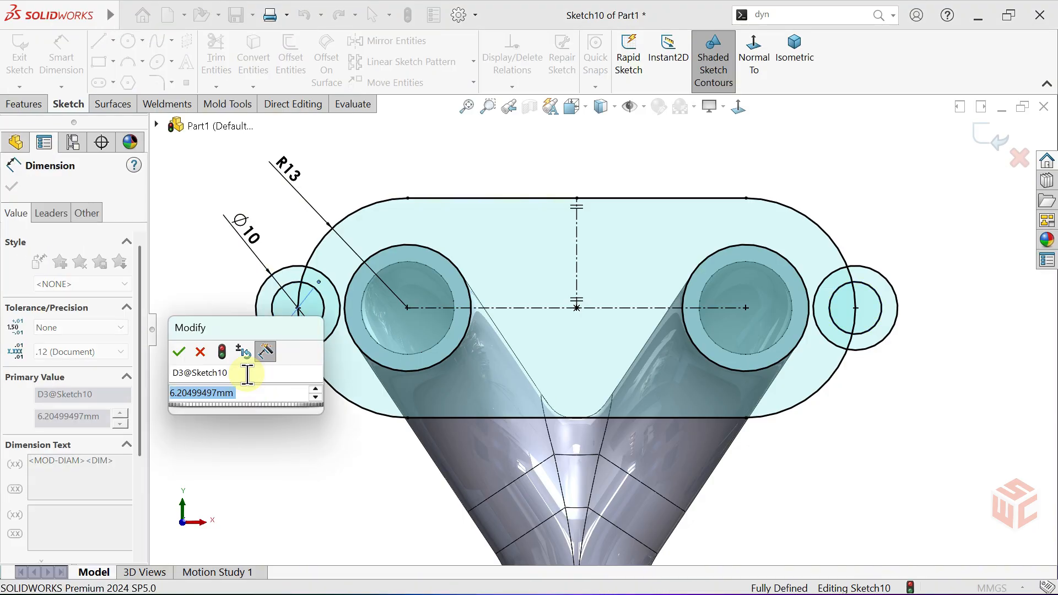
left_click(179, 352)
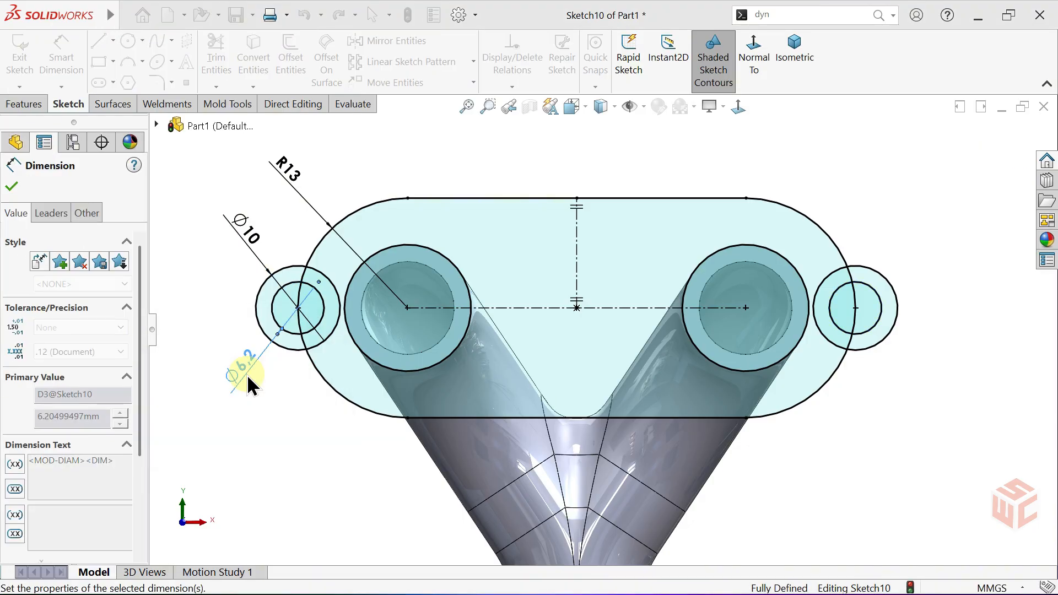
right_click(254, 382)
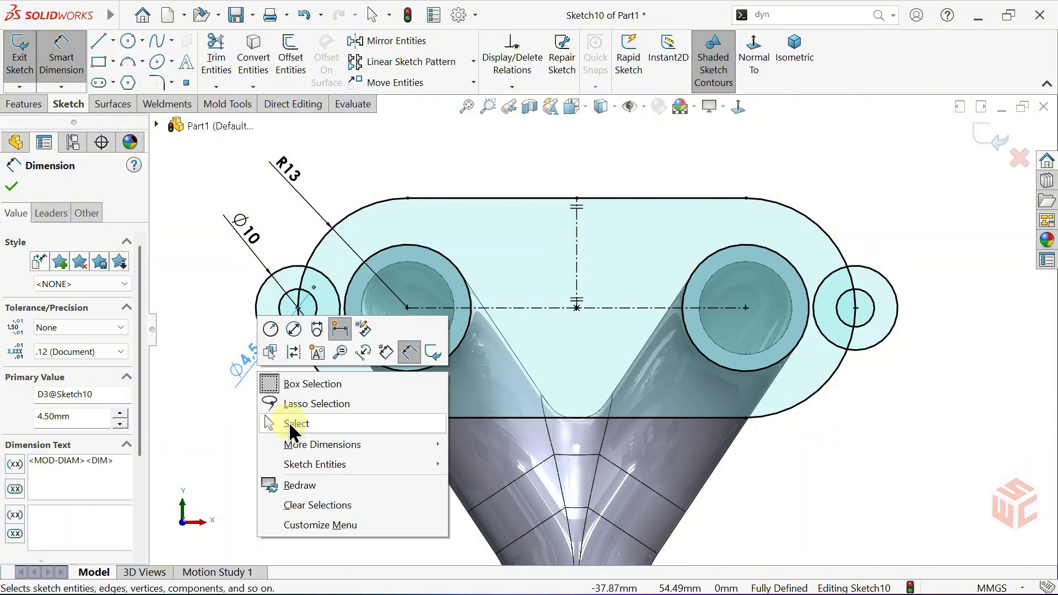
left_click(295, 424)
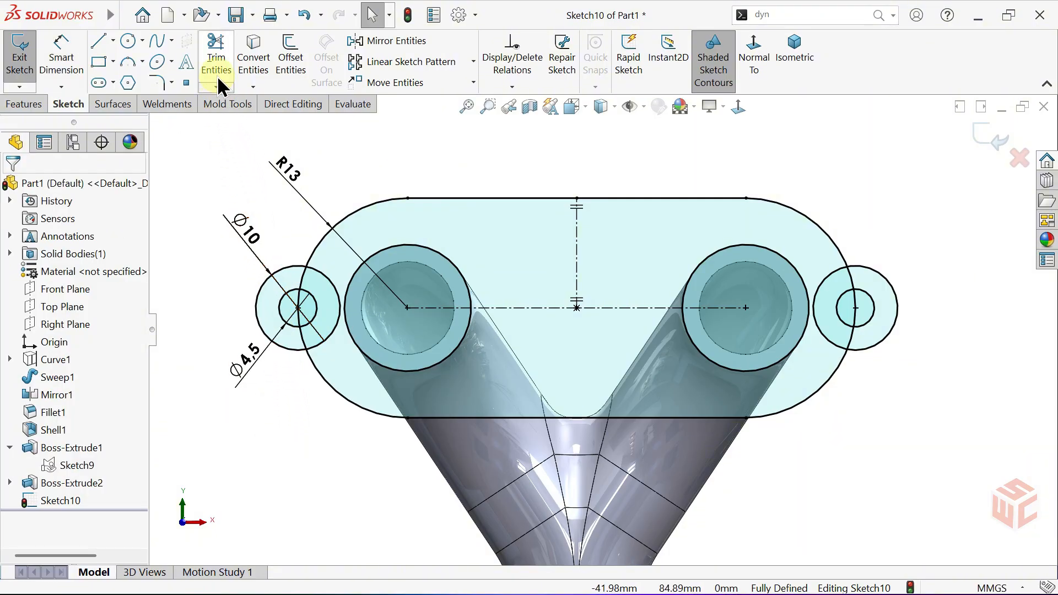
Trim the ear circle portions lying inside the slot outline
left_click(216, 57)
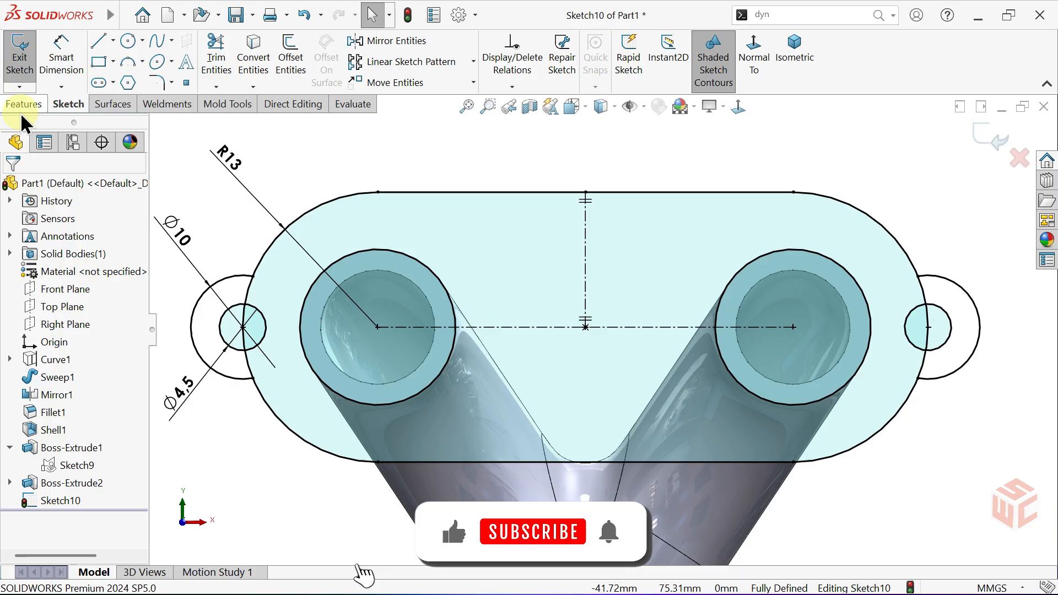
Extrude the slot and ear regions into the top flange plate with openings and ear holes
left_click(24, 104)
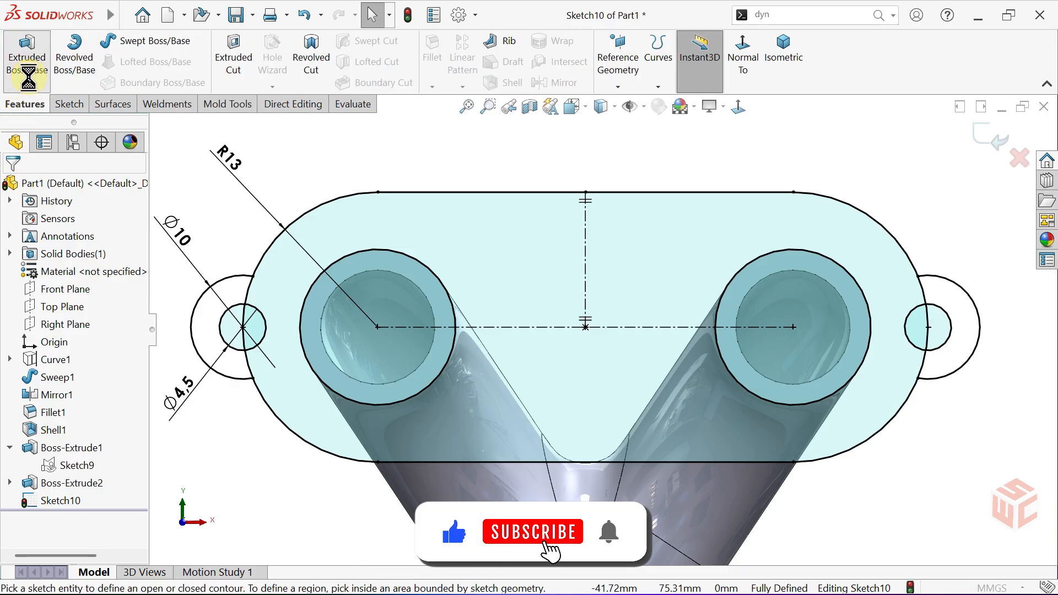
left_click(27, 51)
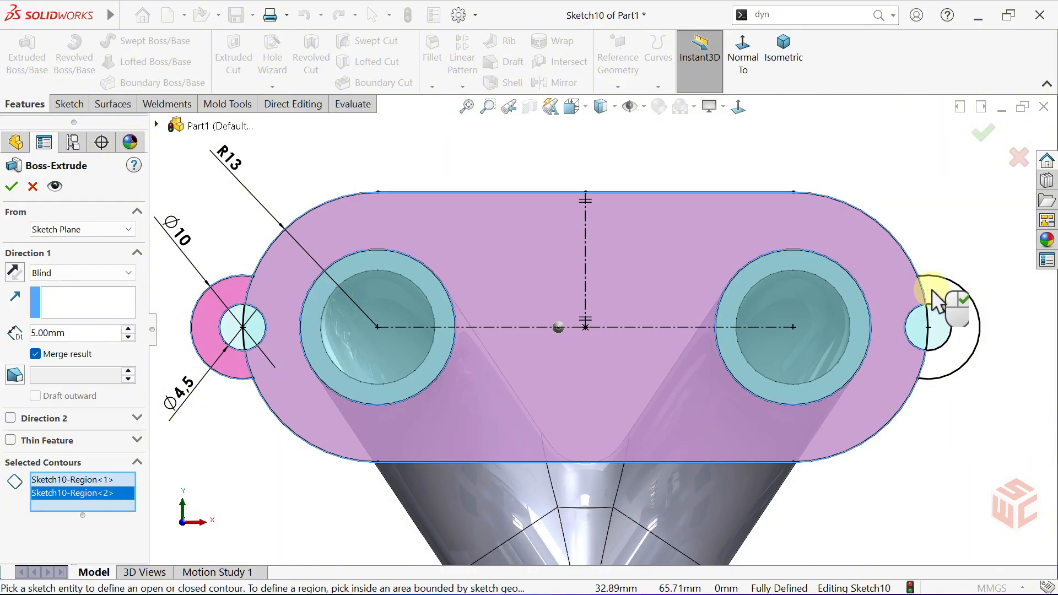
left_click(939, 327)
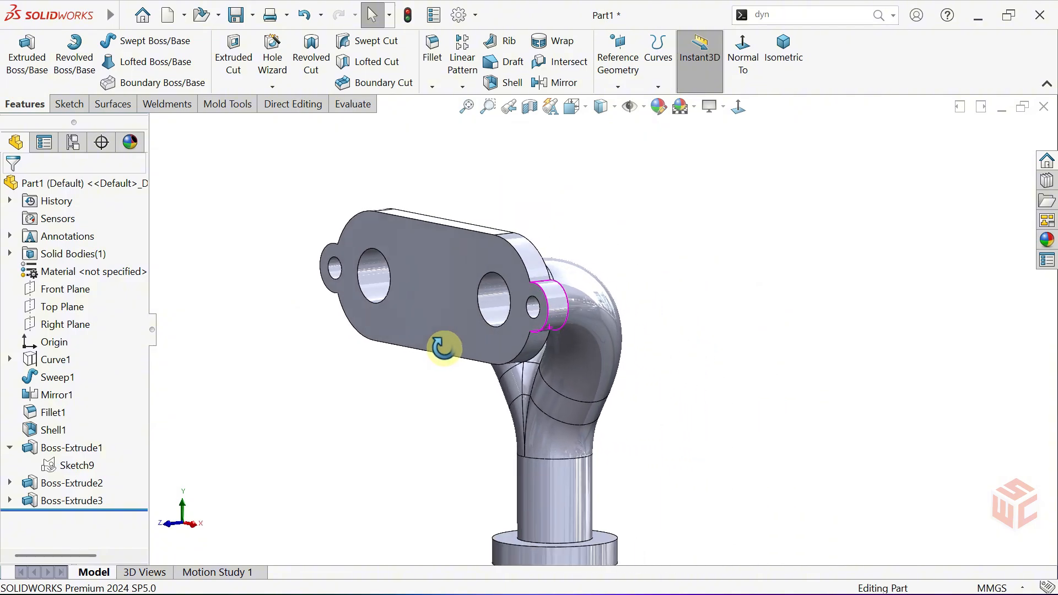
left_click_drag(446, 347, 509, 337)
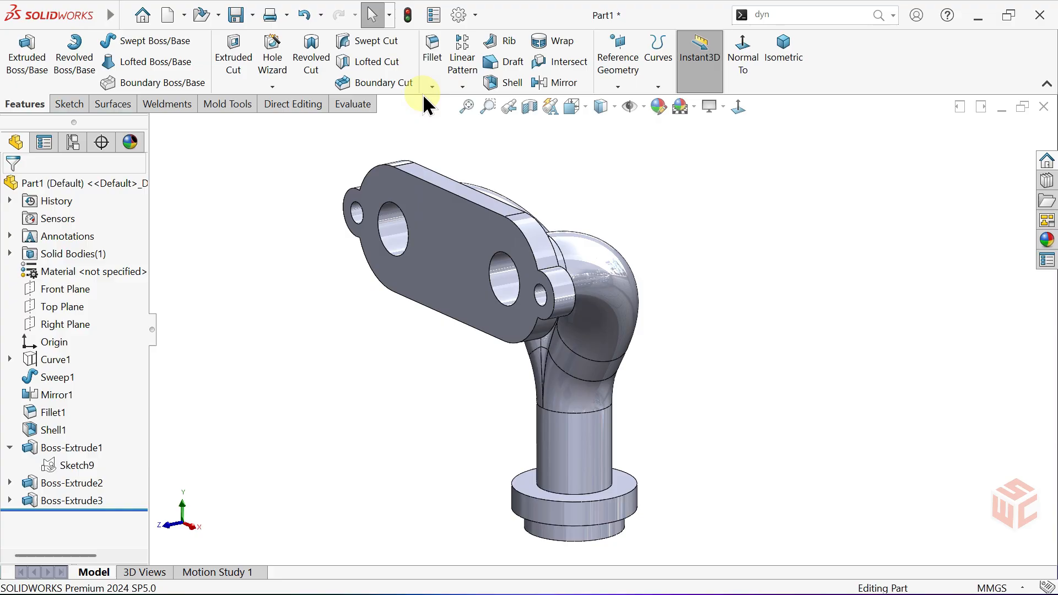
Fillet the top flange's outer perimeter edges with a 5 mm radius
left_click(431, 51)
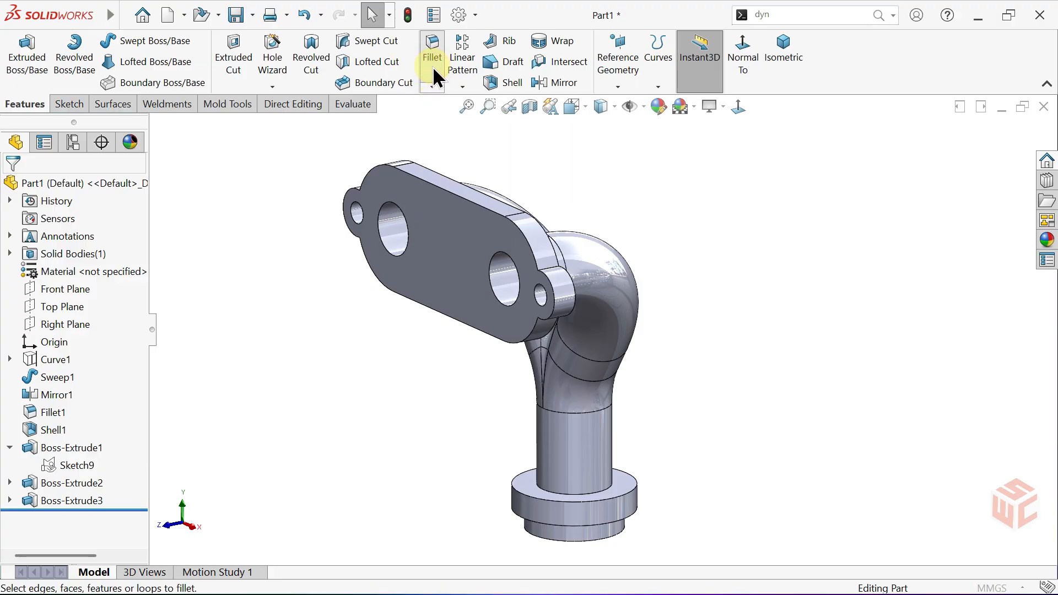
left_click(431, 54)
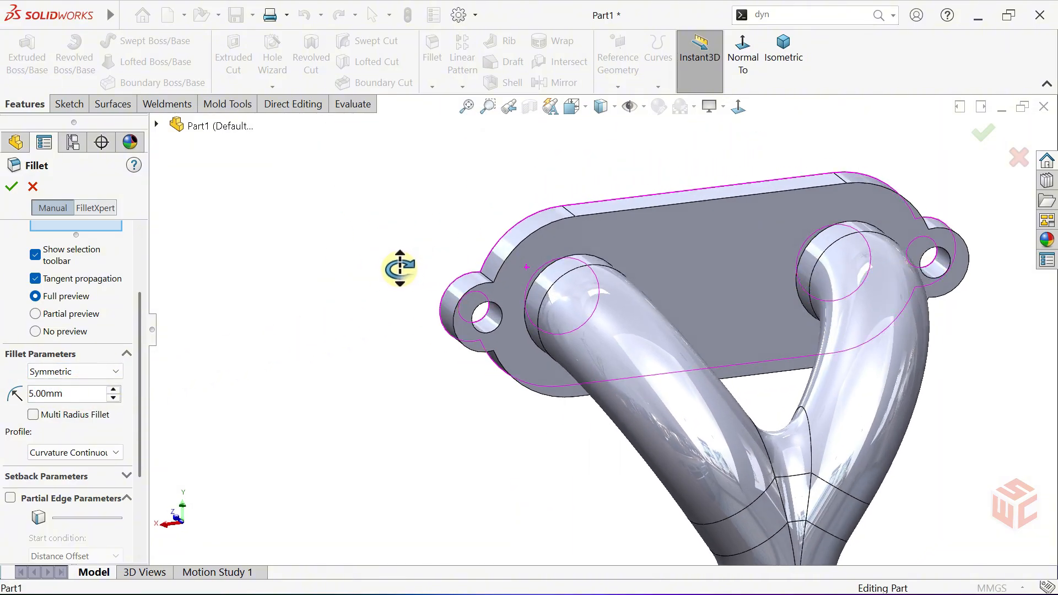
left_click_drag(398, 268, 433, 277)
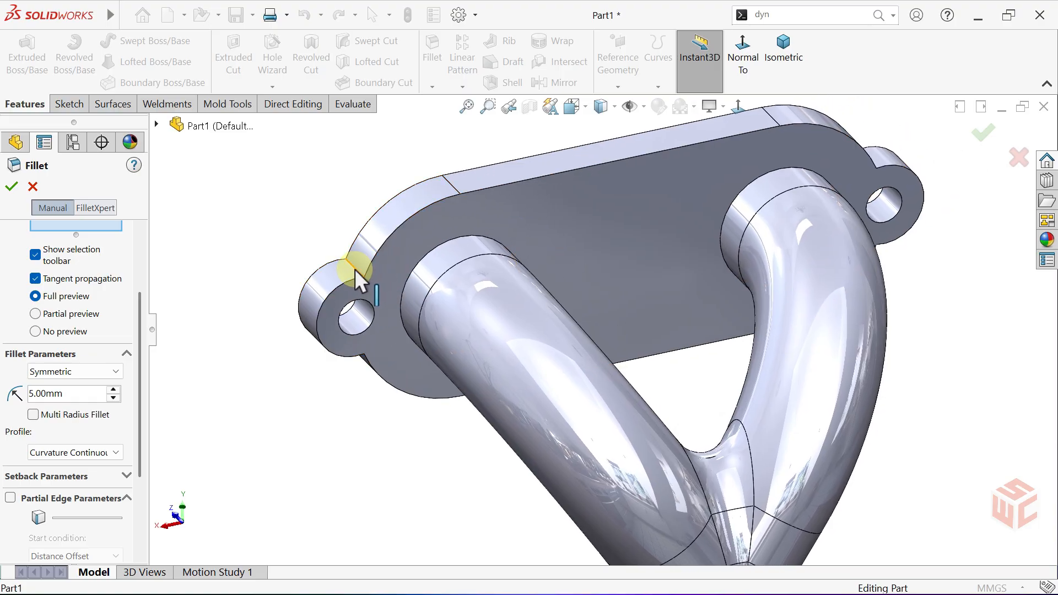
left_click(354, 270)
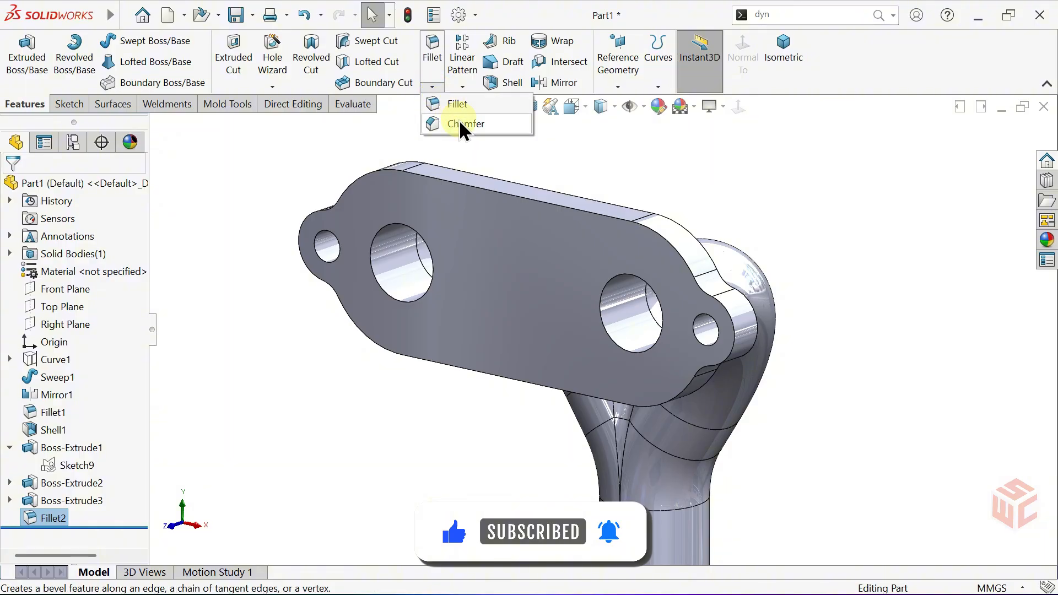
Chamfer the four pipe-opening edges at the flange 1 mm × 45°
left_click(465, 123)
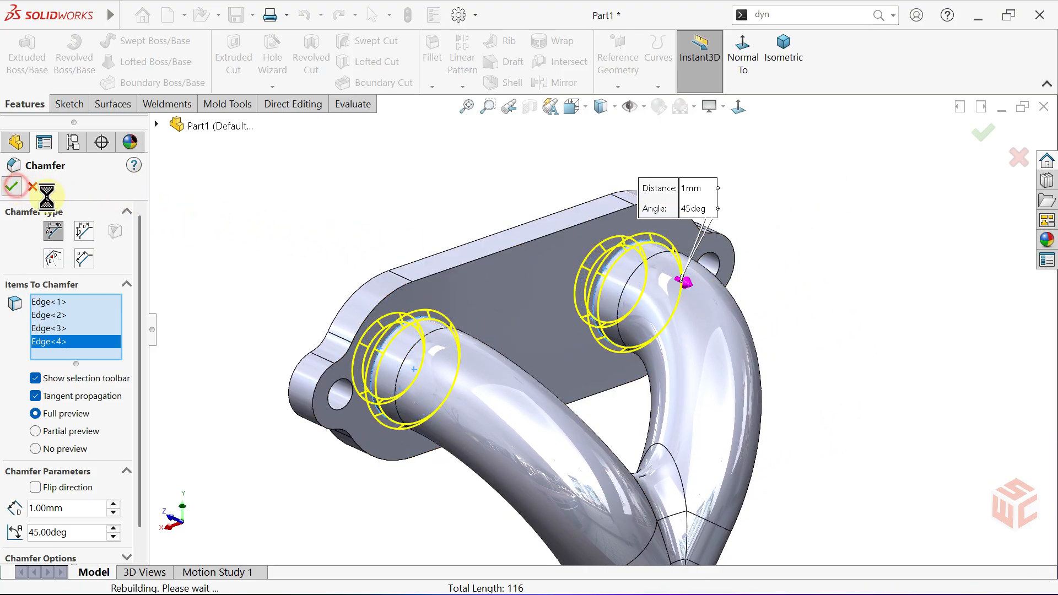
left_click(12, 186)
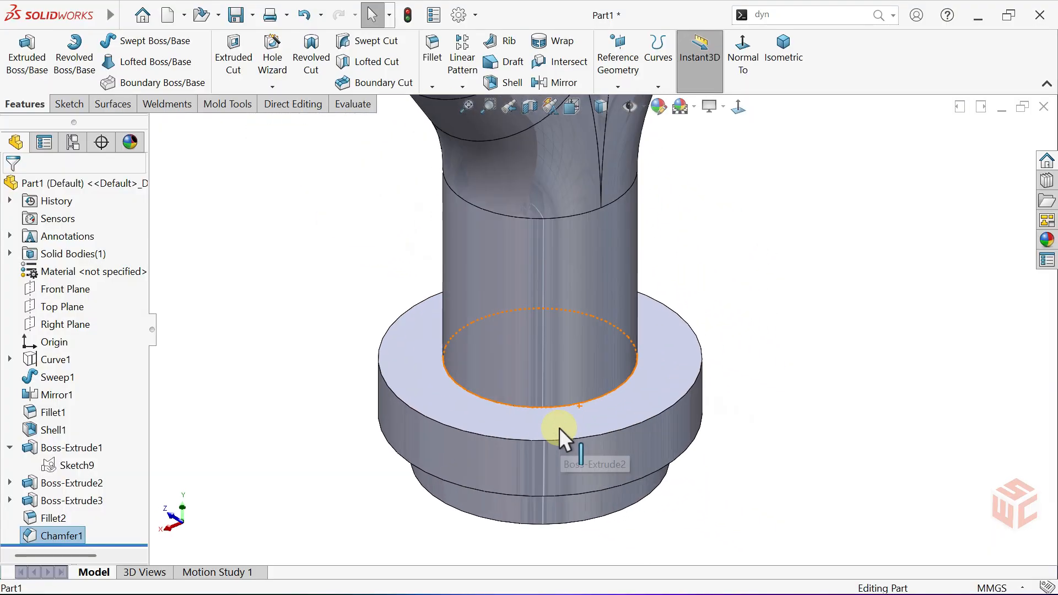
Apply a 3 mm × 45° chamfer to the inner edge of the bottom bore
left_click(559, 425)
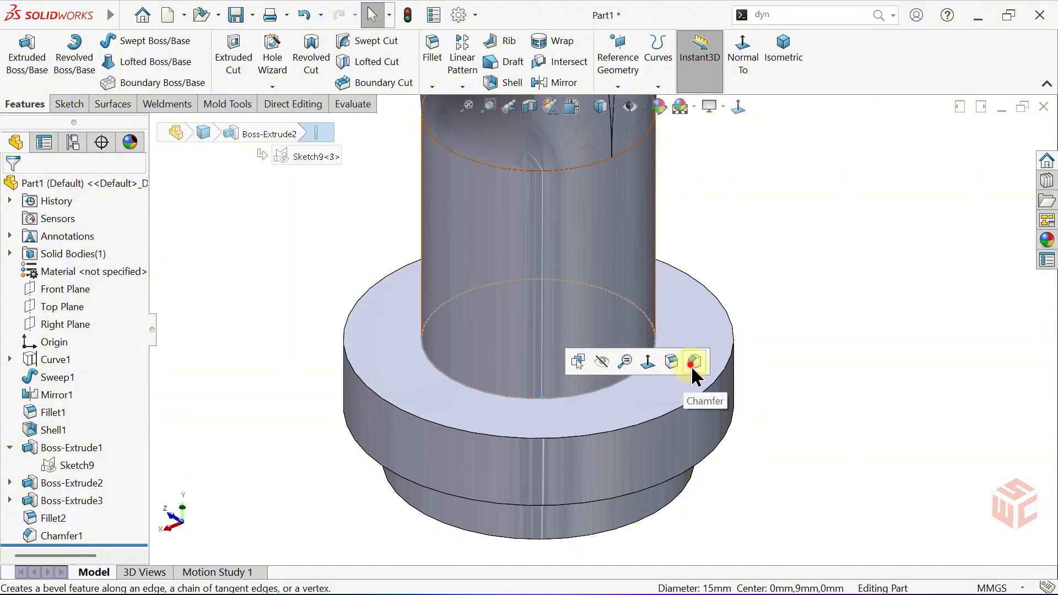
left_click(693, 362)
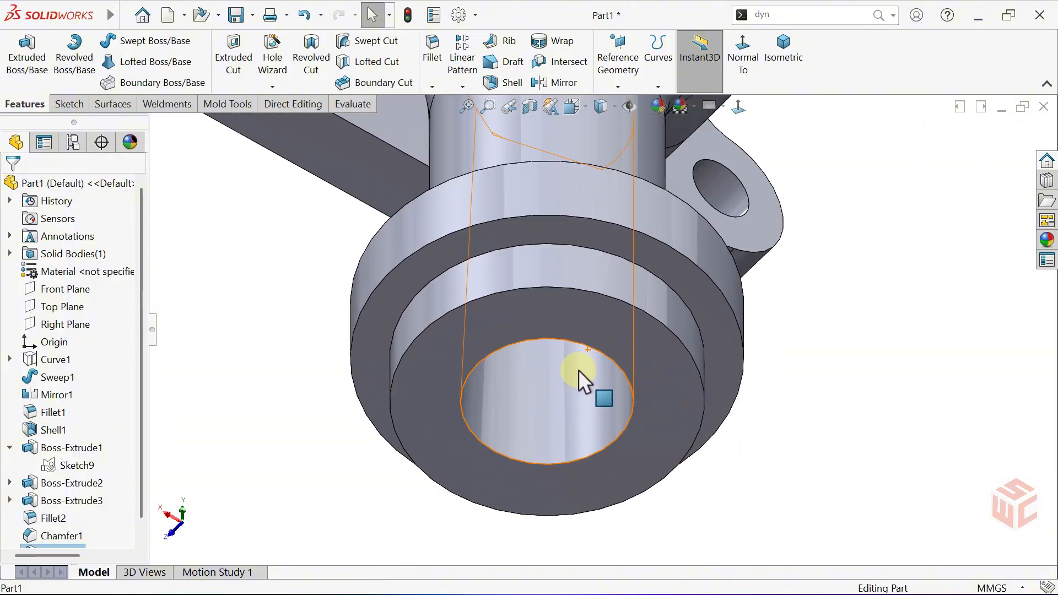
left_click(581, 375)
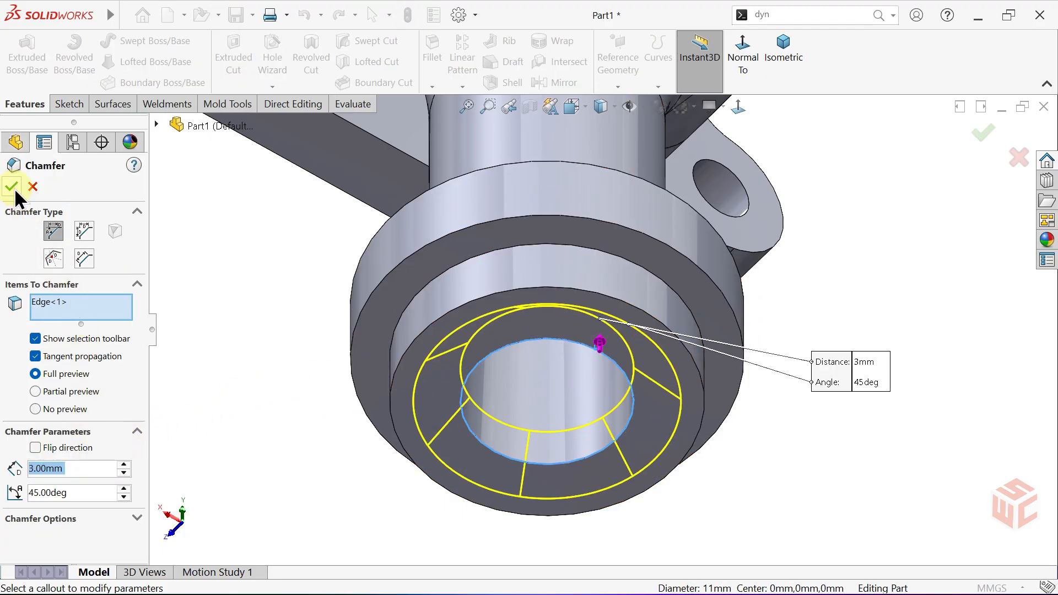
left_click(12, 187)
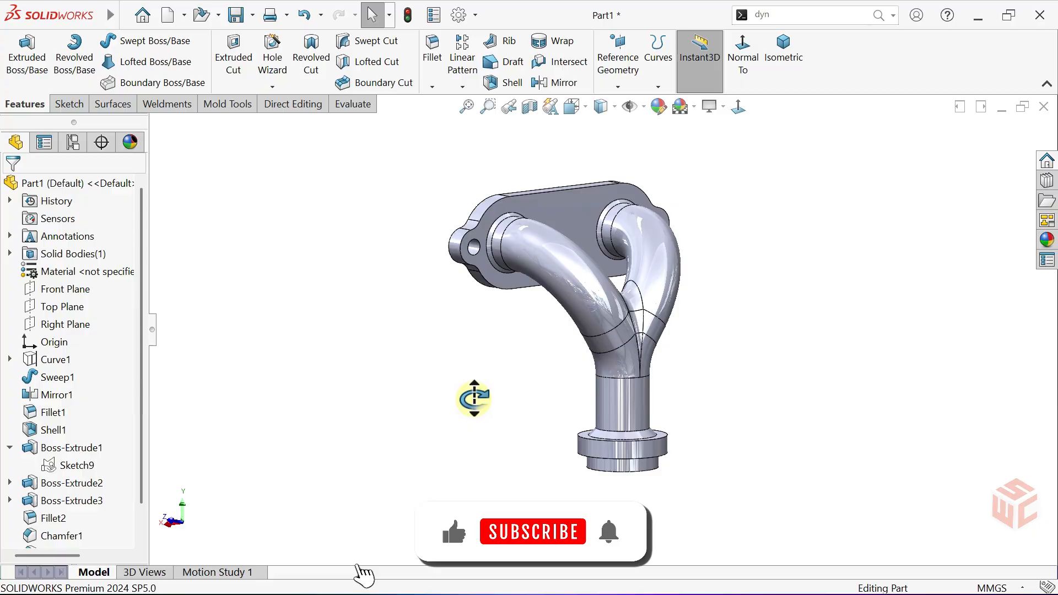
mouse_move(456, 15)
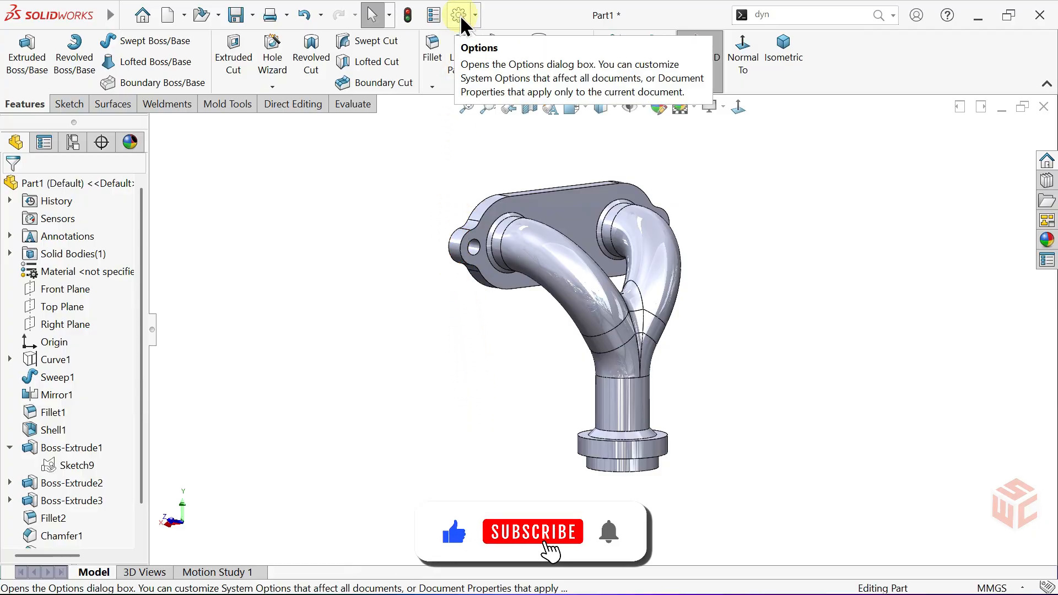
Set tangent edge display to Removed in System Options > Display
left_click(459, 14)
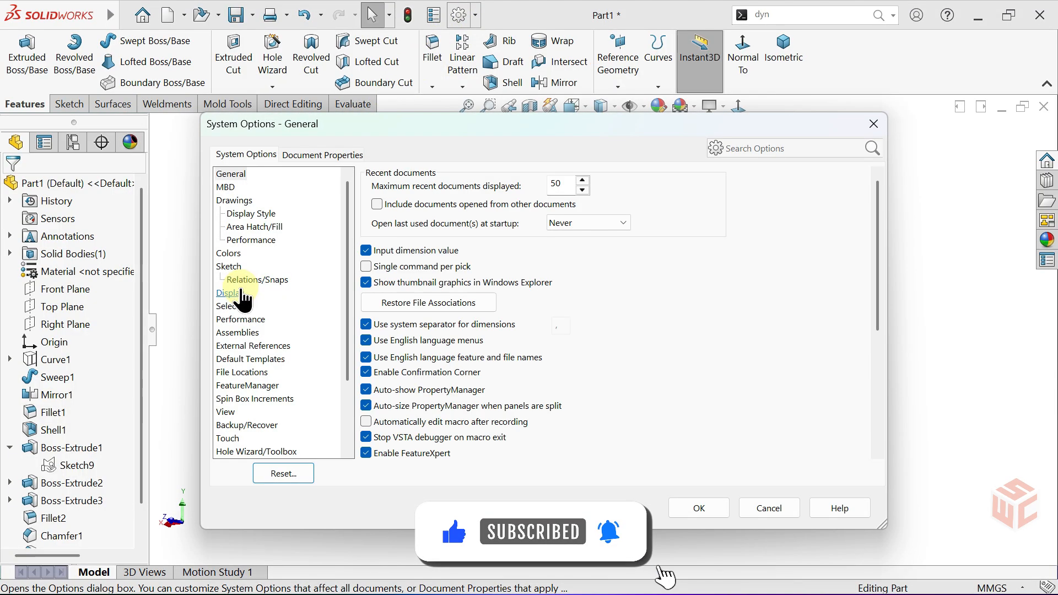
left_click(229, 294)
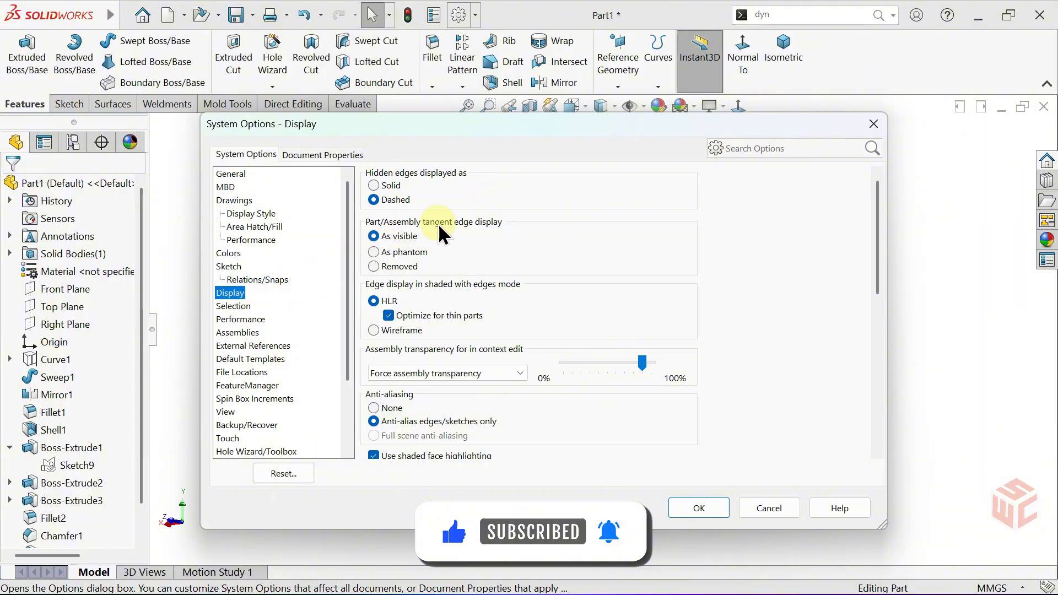
left_click(374, 266)
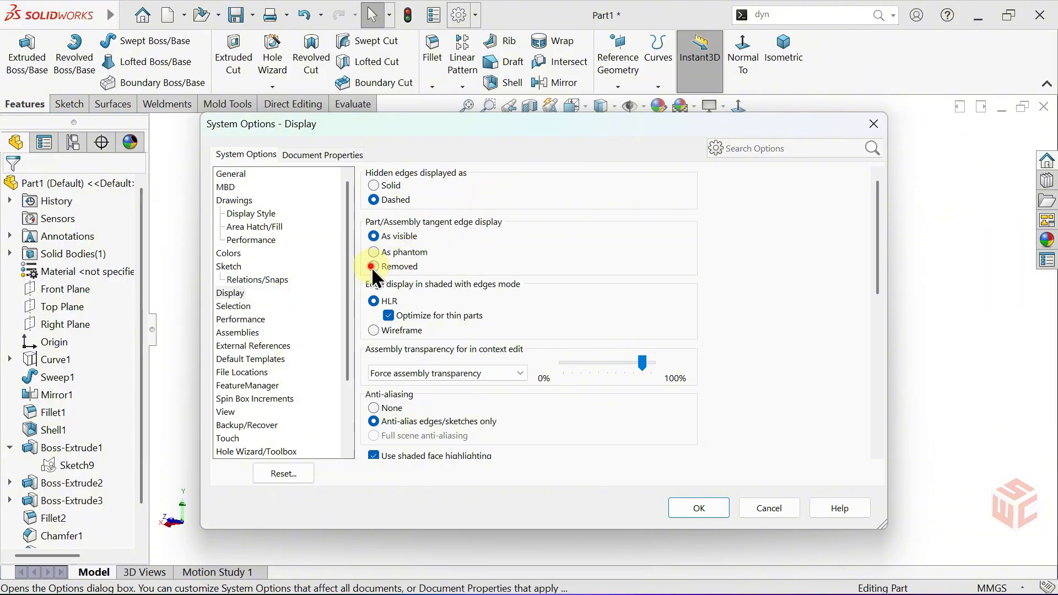
left_click(698, 507)
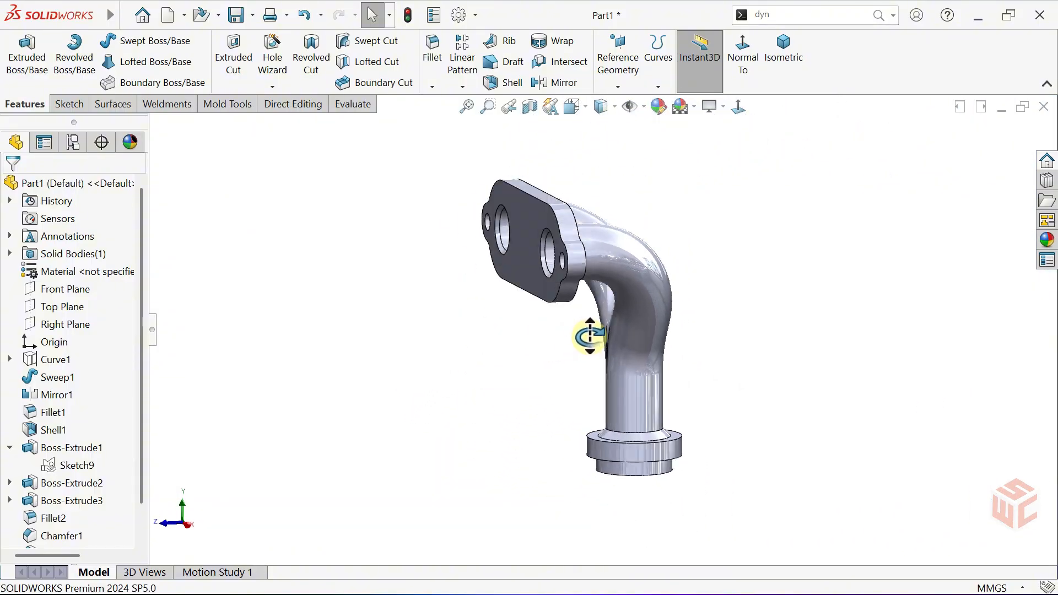
Apply the Metal > Chrome appearance to the part and bring up the Basic Scenes collection
left_click_drag(593, 336, 512, 356)
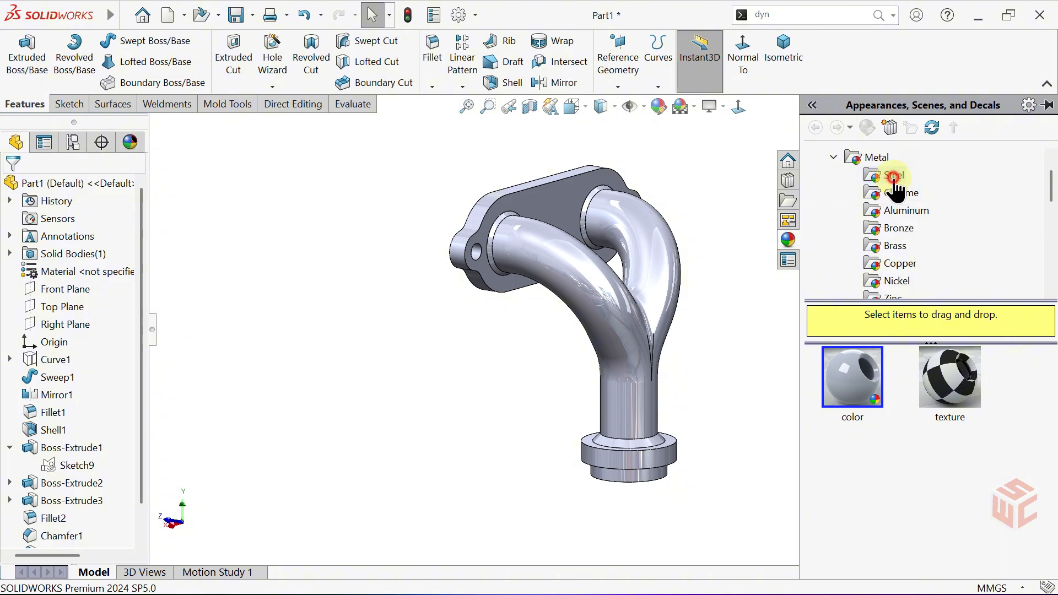
left_click(892, 175)
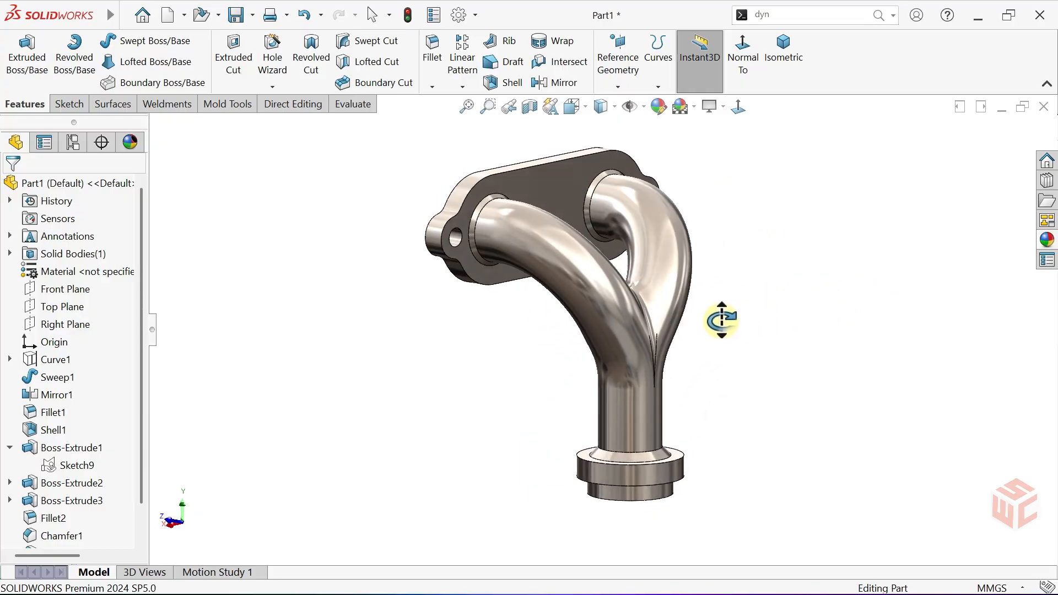
left_click(657, 105)
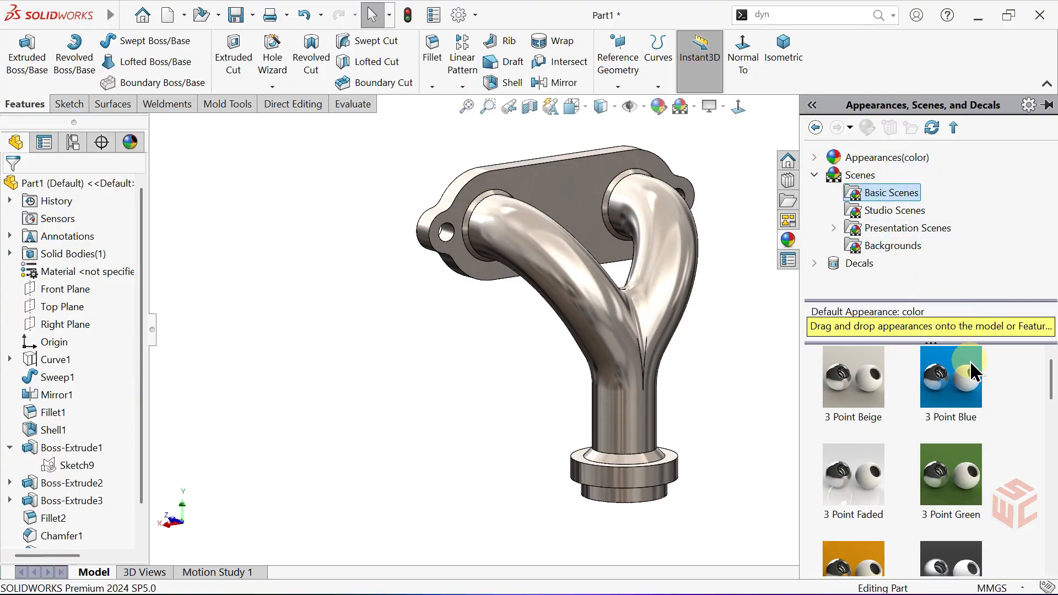
scroll("down", 3)
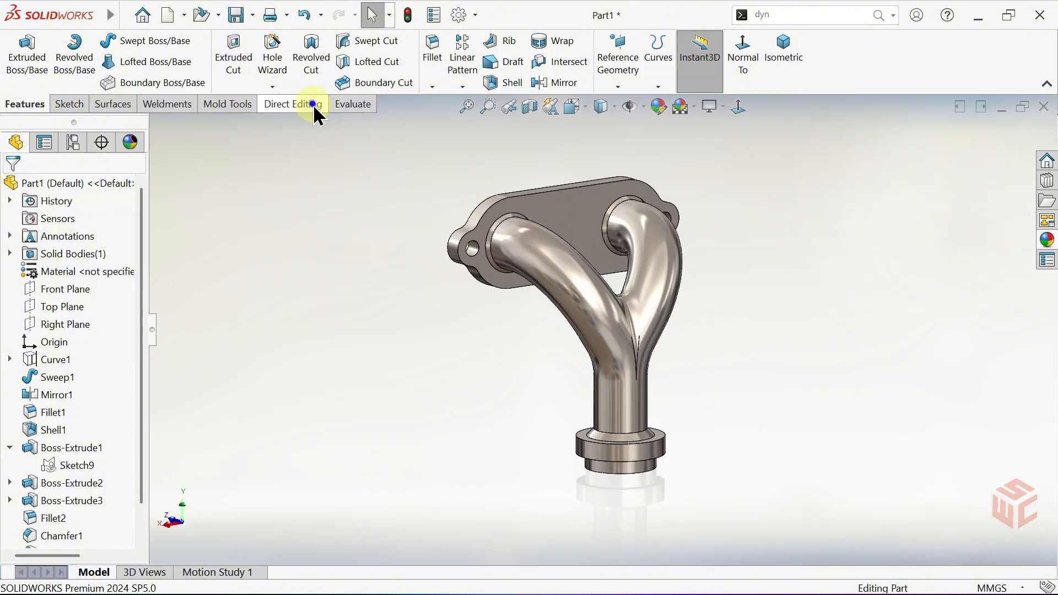
Add the Render Tools tab to the CommandManager and switch to it
right_click(318, 104)
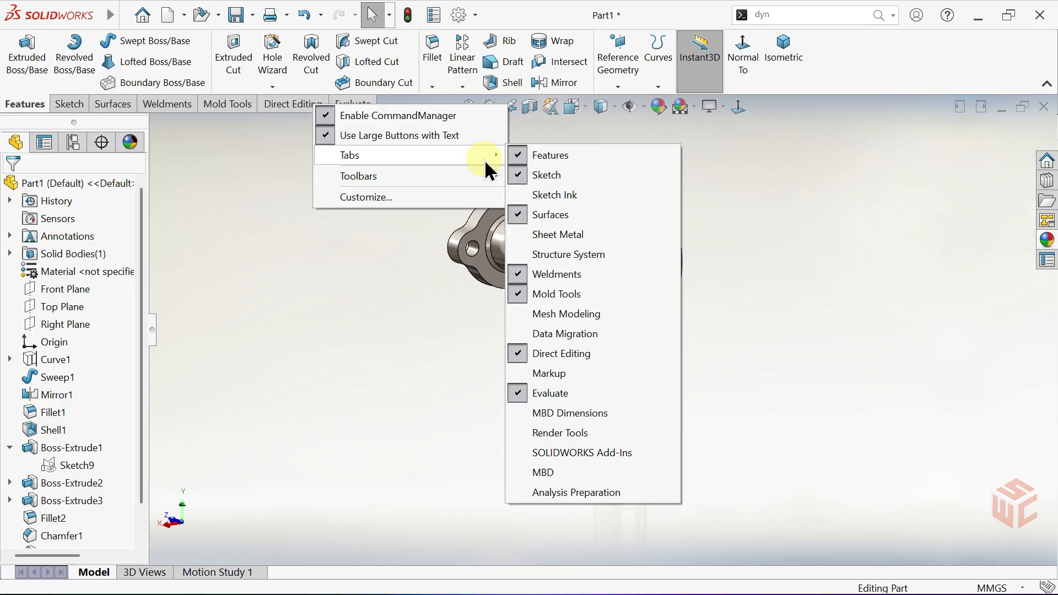
left_click(560, 432)
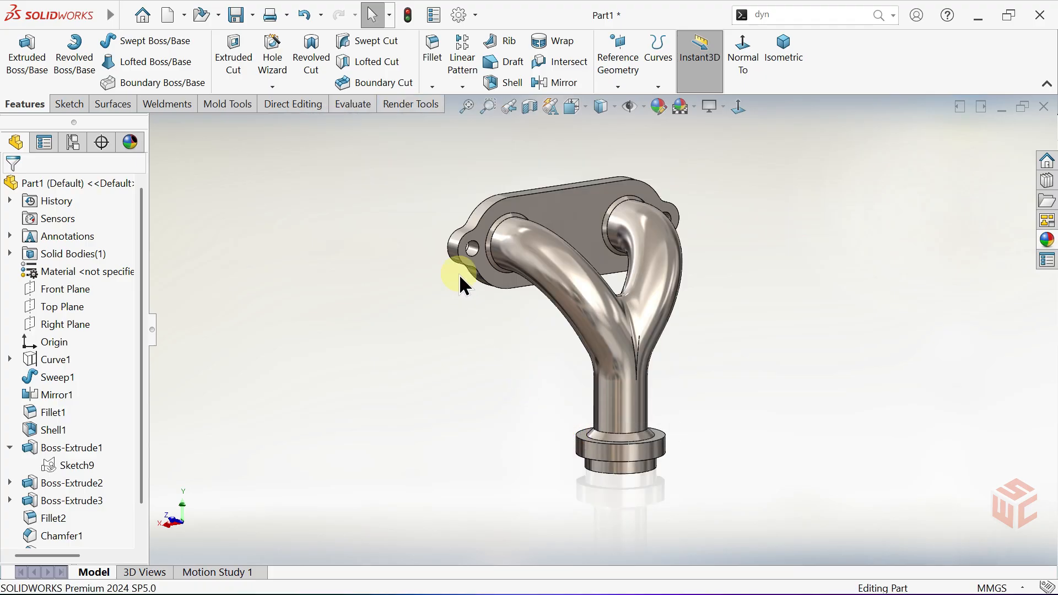
left_click(409, 104)
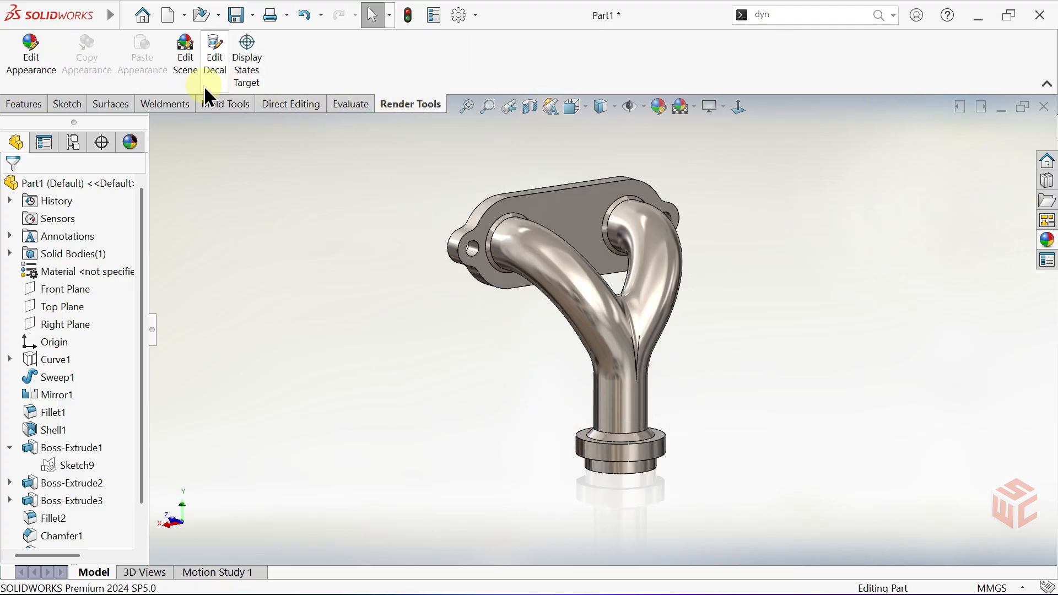
left_click(184, 51)
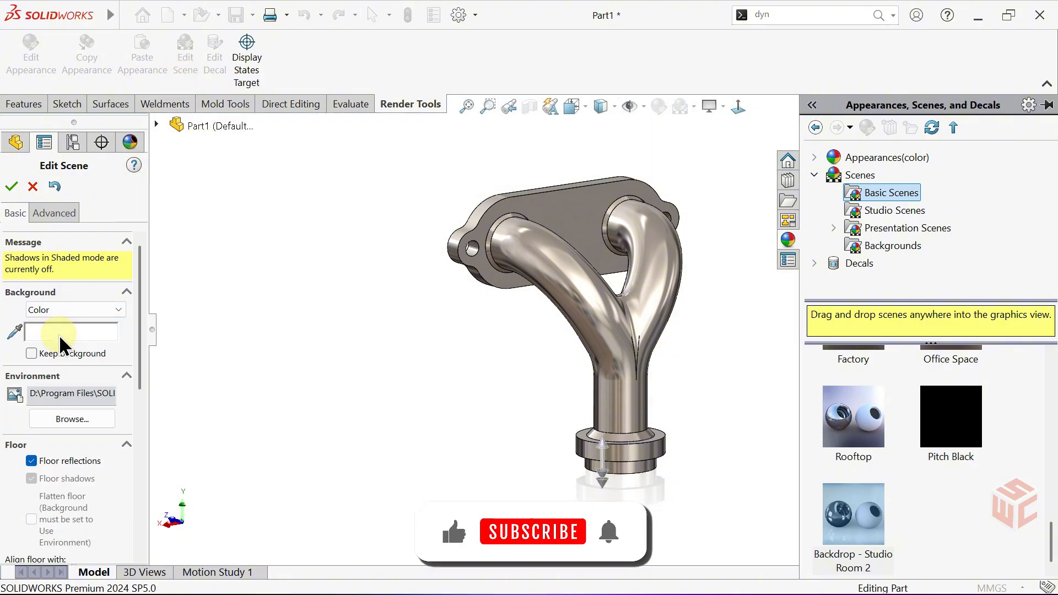
Set the scene background to plain white and inspect the chrome pipe against it
left_click(31, 353)
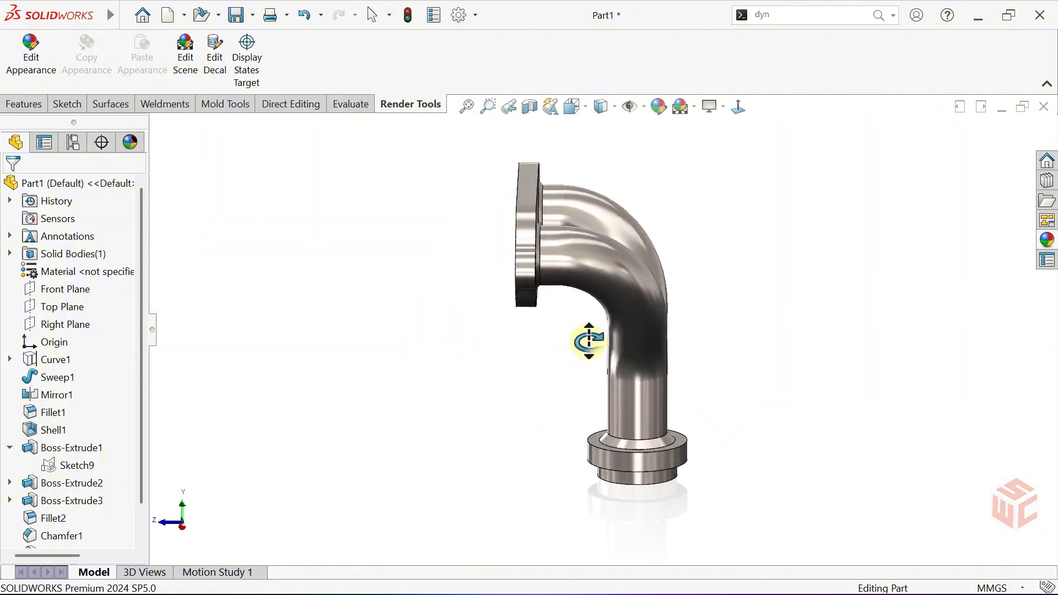
left_click_drag(588, 341, 878, 305)
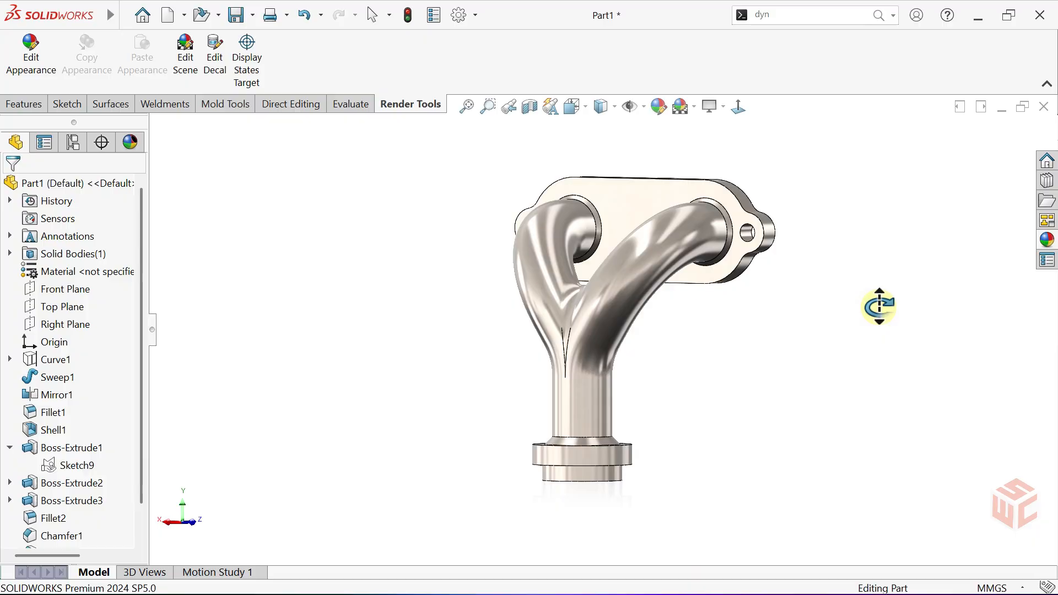
left_click_drag(879, 305, 570, 336)
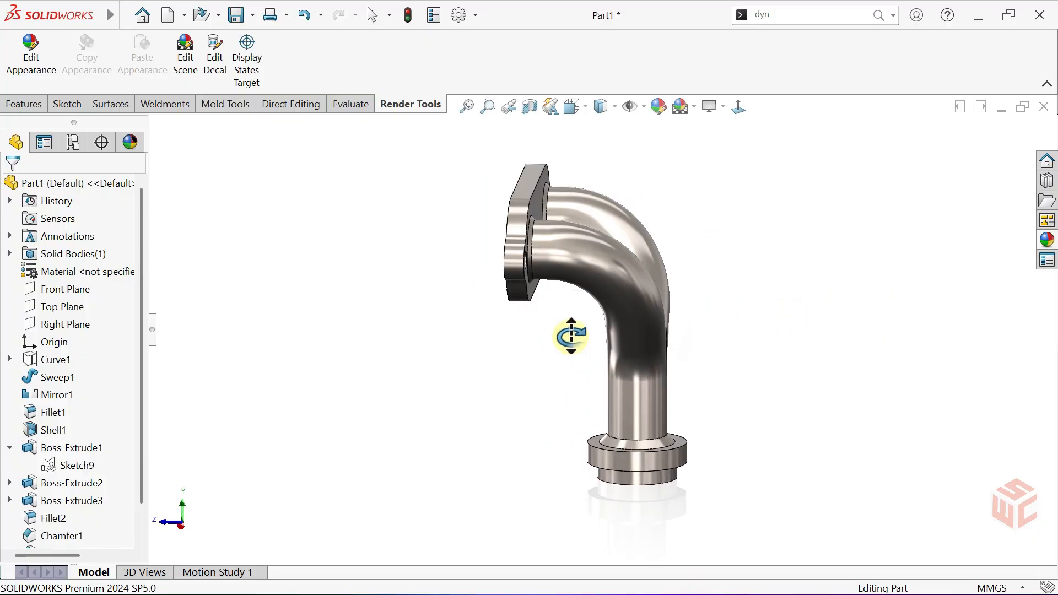